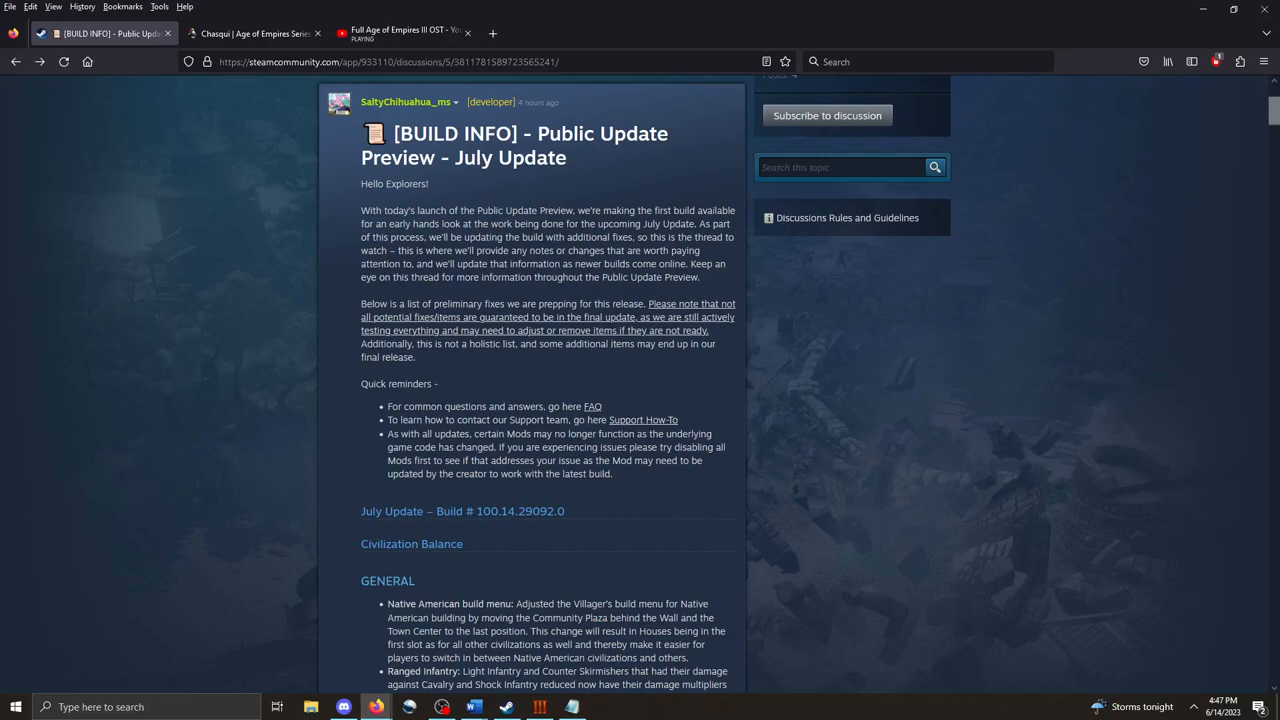
Highlight the introductory paragraph while reading, then scroll to the GENERAL civilization balance notes.
{"action": "left_click_drag", "start_coordinate": [361, 210], "coordinate": [700, 277]}
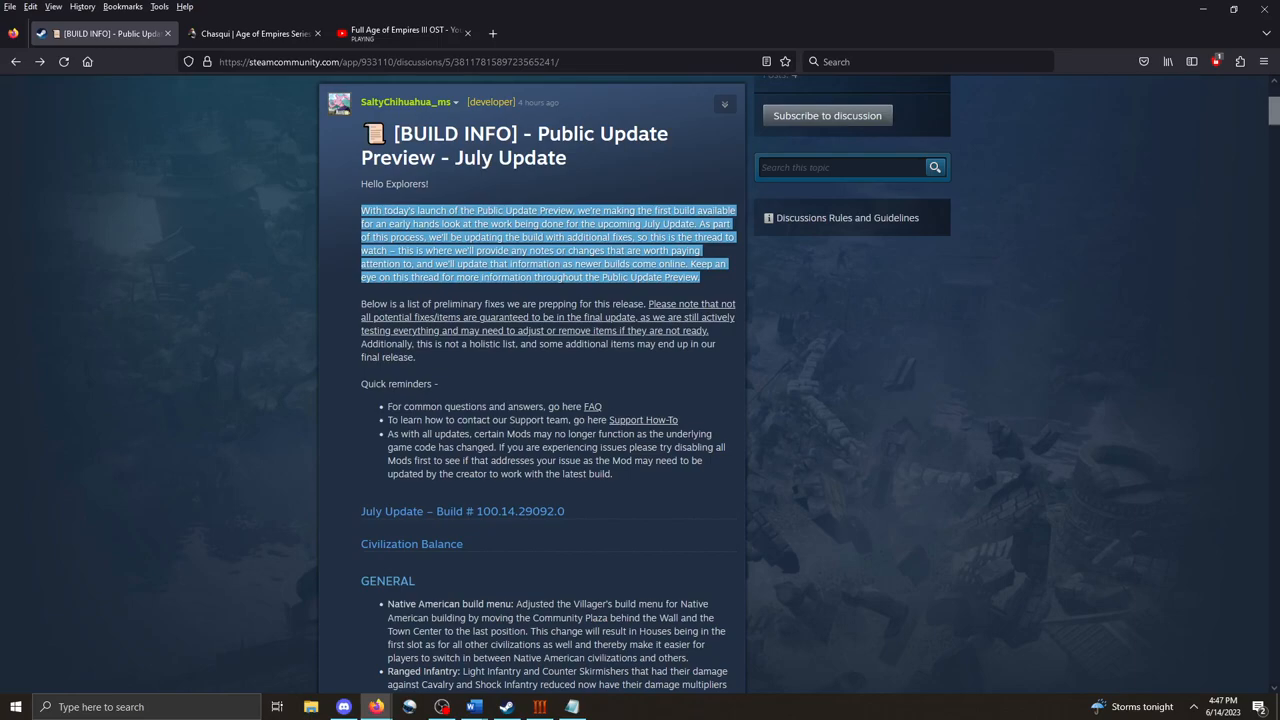
{"action": "scroll", "scroll_direction": "down", "scroll_amount": 3}
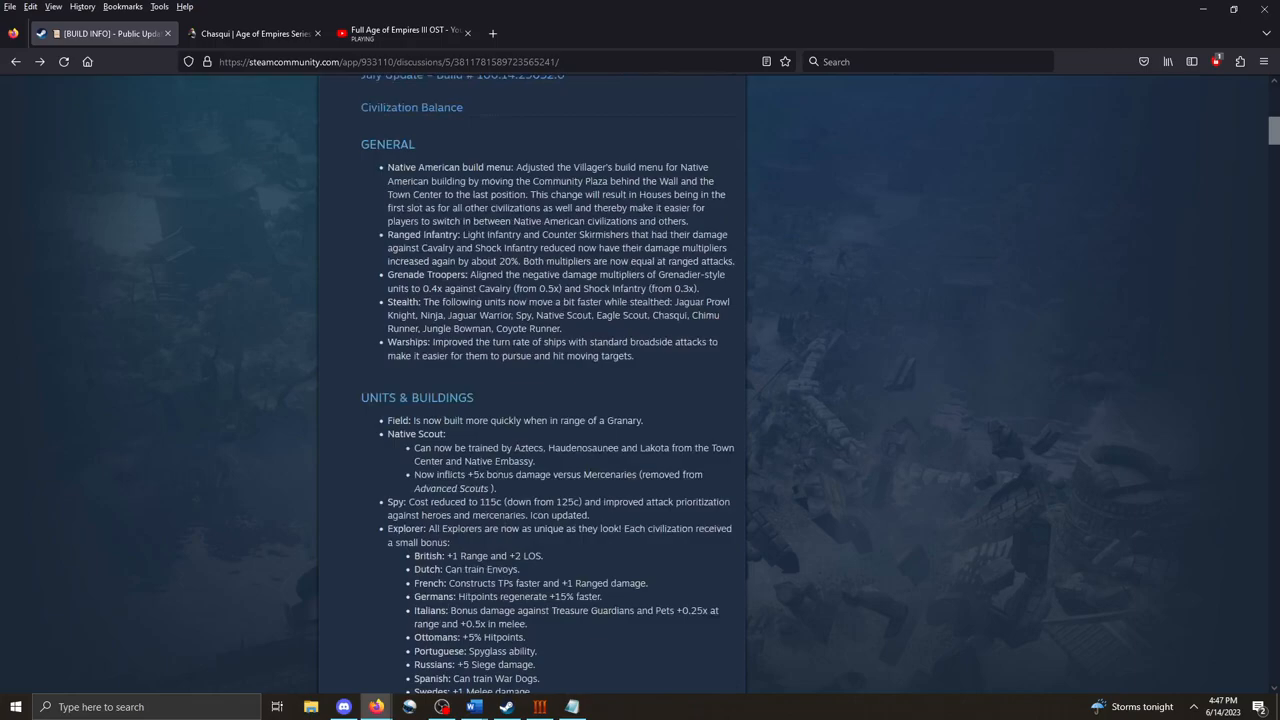
{"action": "scroll", "scroll_direction": "down", "scroll_amount": 3}
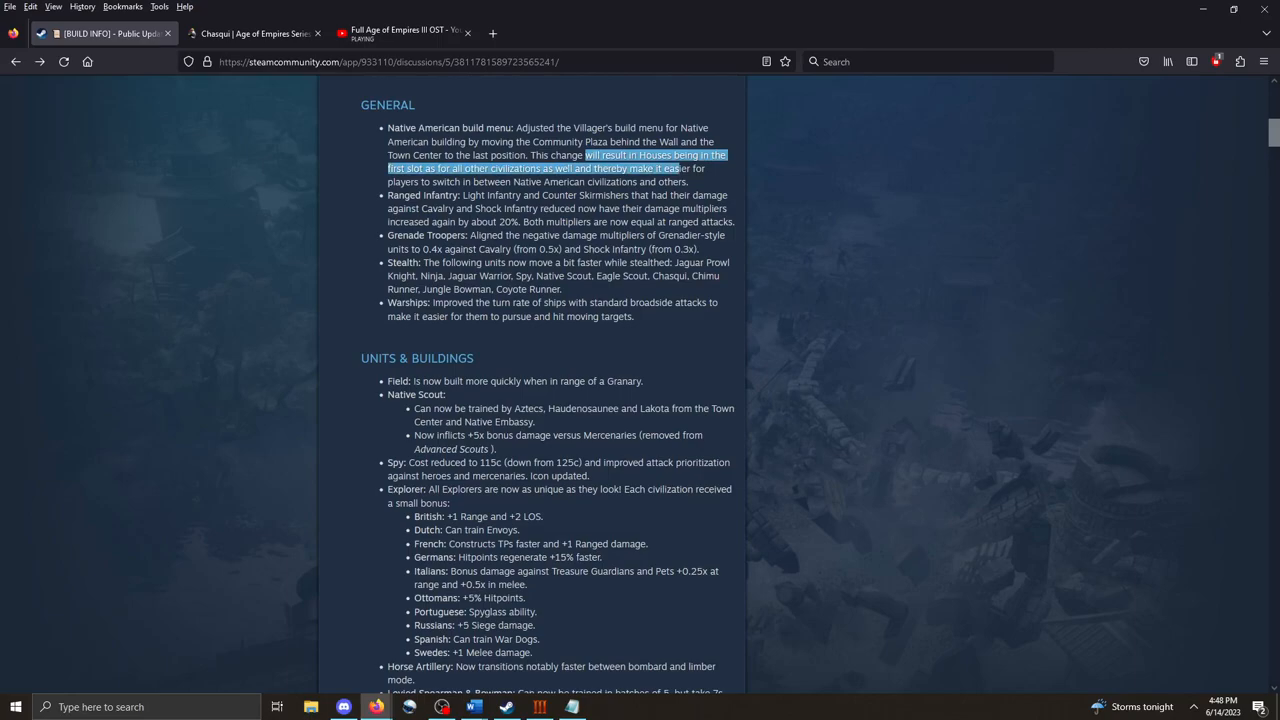
{"action": "left_click_drag", "start_coordinate": [680, 168], "coordinate": [690, 181]}
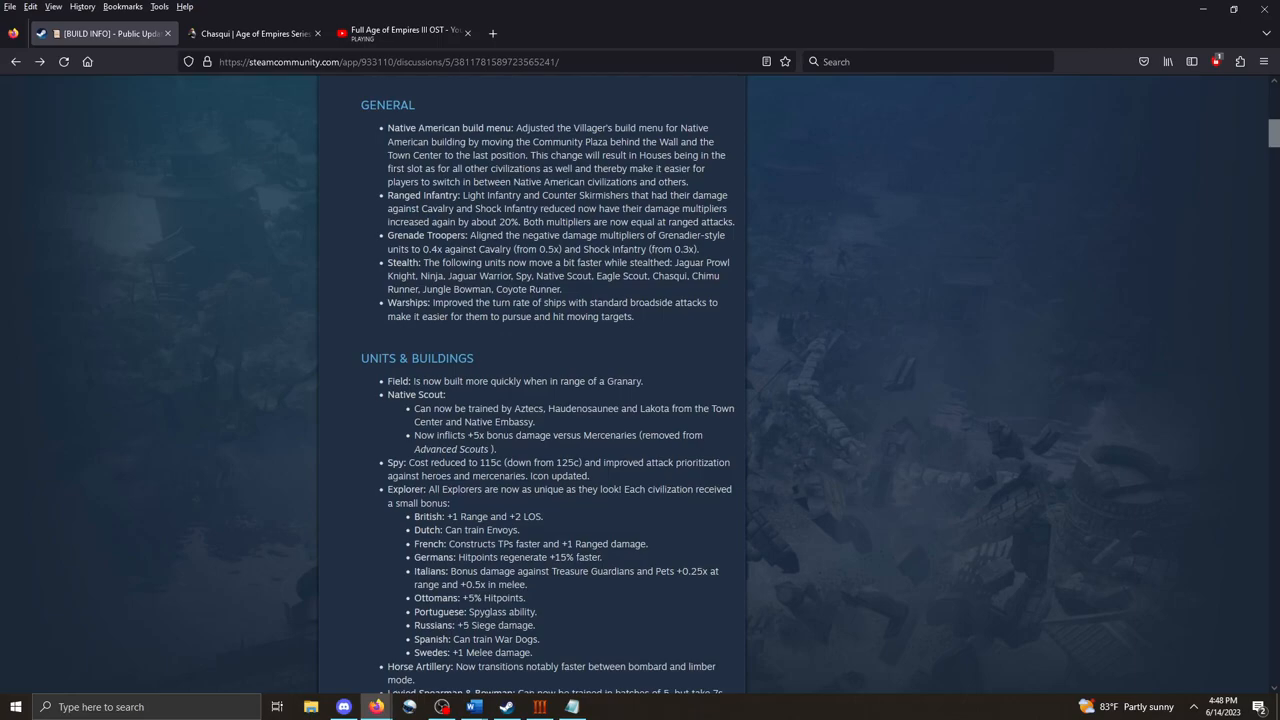
{"action": "left_click_drag", "start_coordinate": [463, 195], "coordinate": [678, 195]}
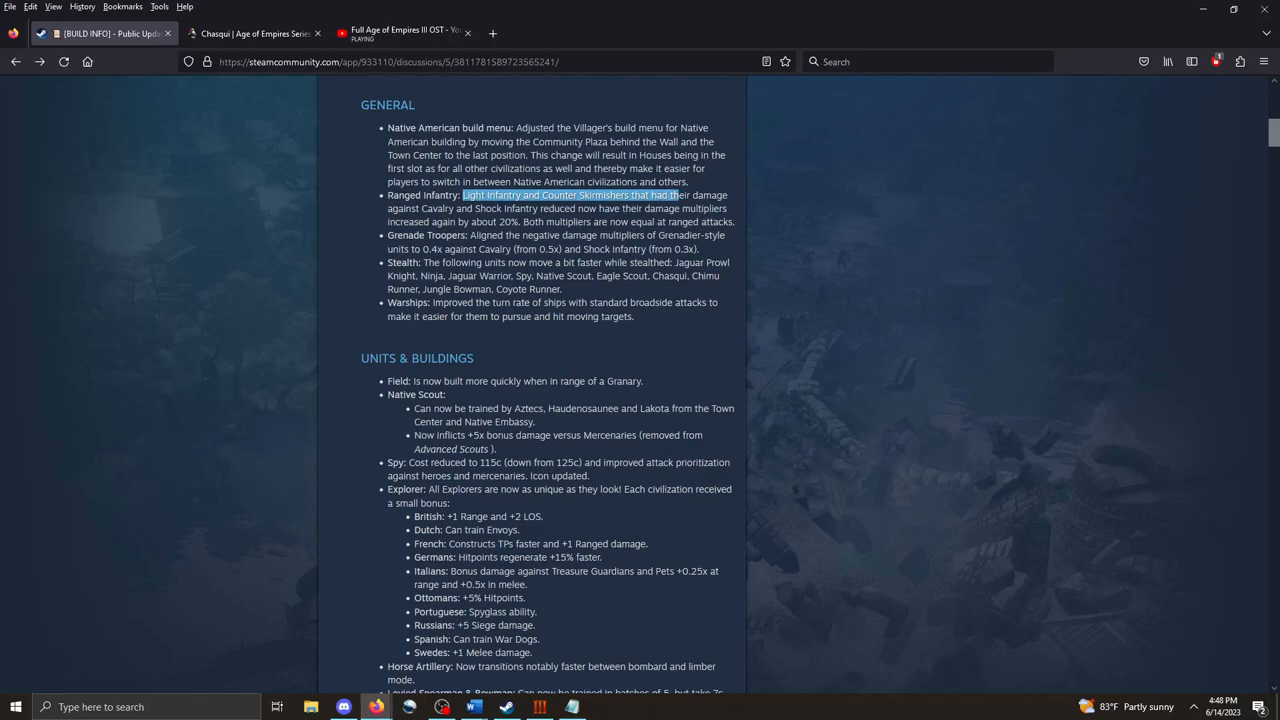
{"action": "left_click_drag", "start_coordinate": [677, 195], "coordinate": [455, 222]}
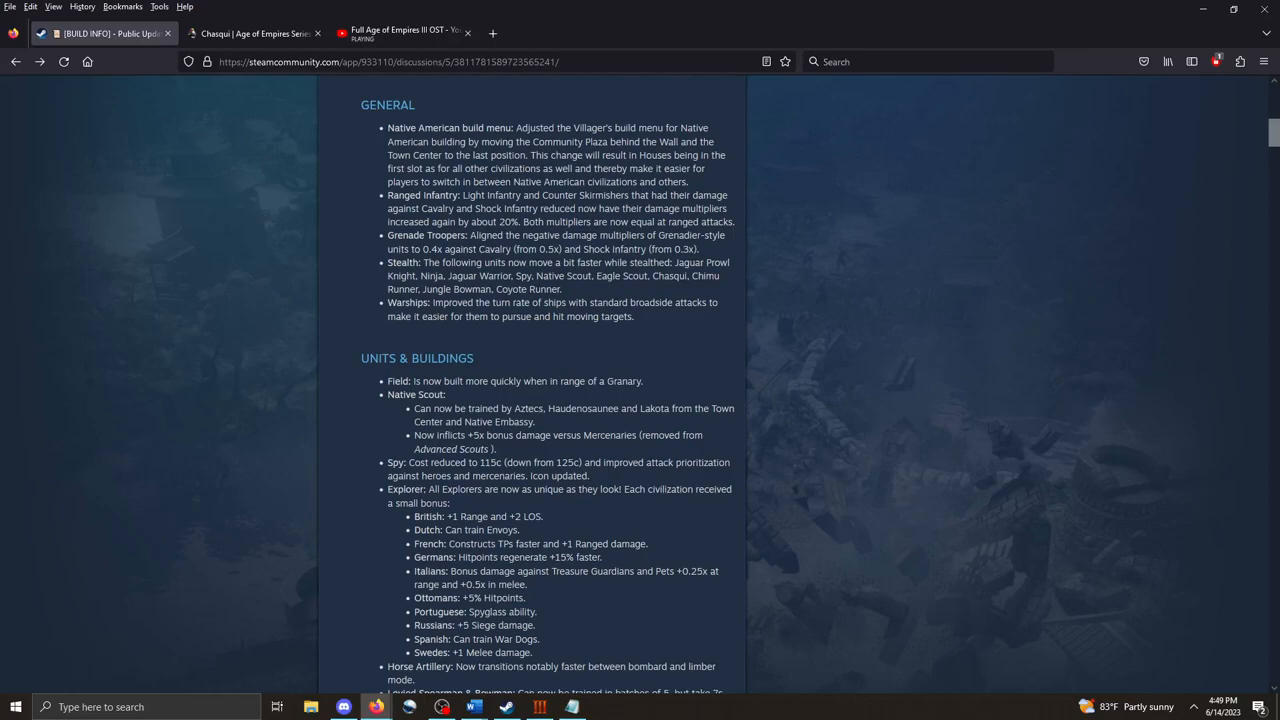
Highlight the Warships note in GENERAL and scroll on to the UNITS & BUILDINGS heading.
{"action": "scroll", "scroll_direction": "down", "scroll_amount": 3}
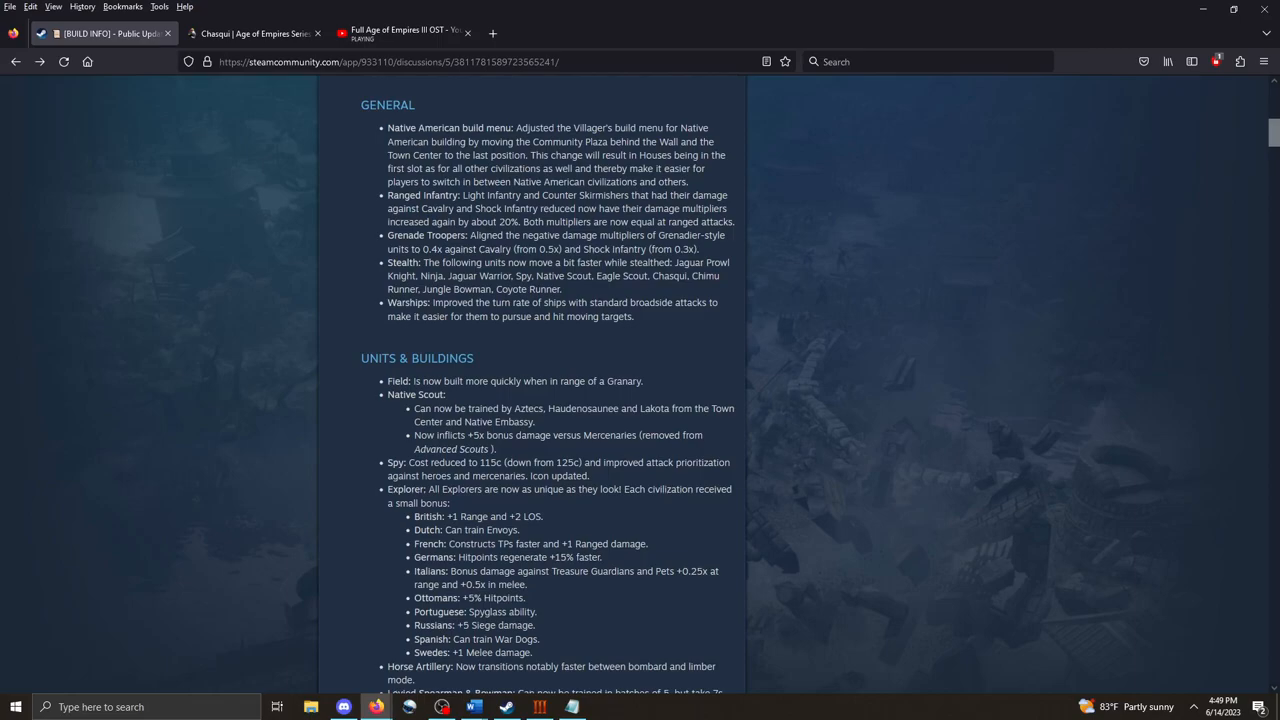
{"action": "left_click_drag", "start_coordinate": [387, 302], "coordinate": [633, 316]}
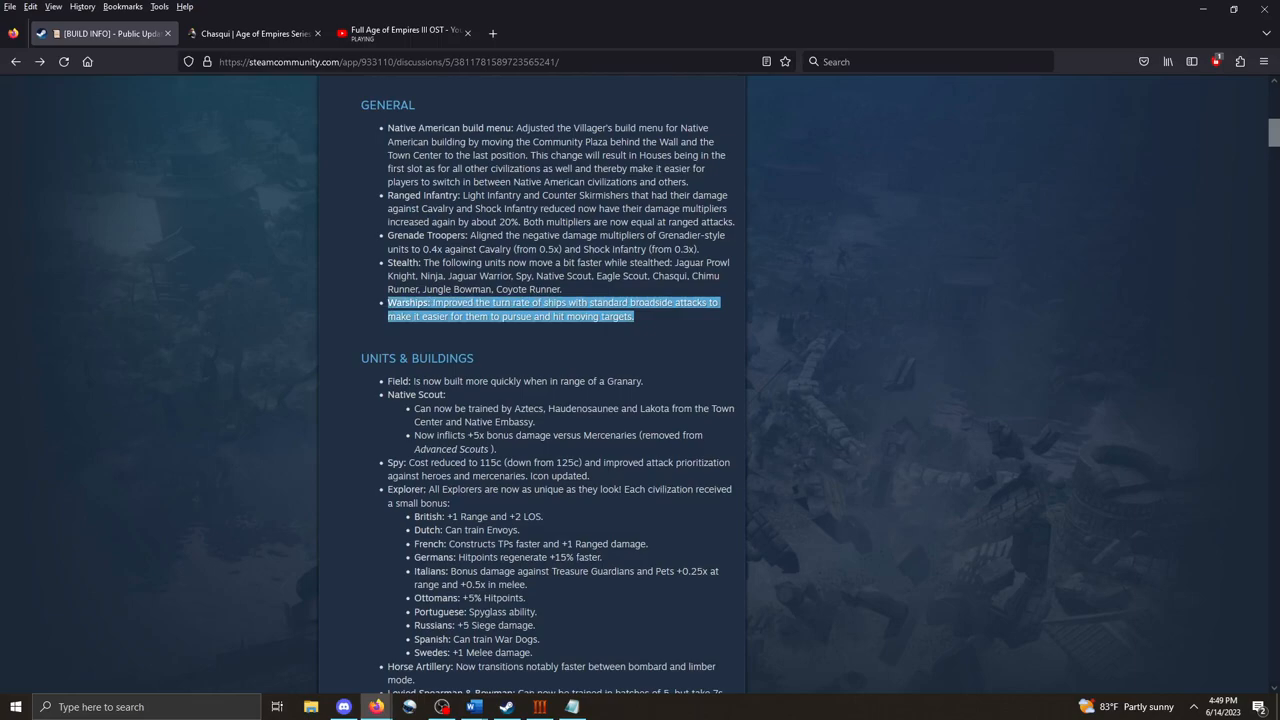
{"action": "scroll", "scroll_direction": "down", "scroll_amount": 3}
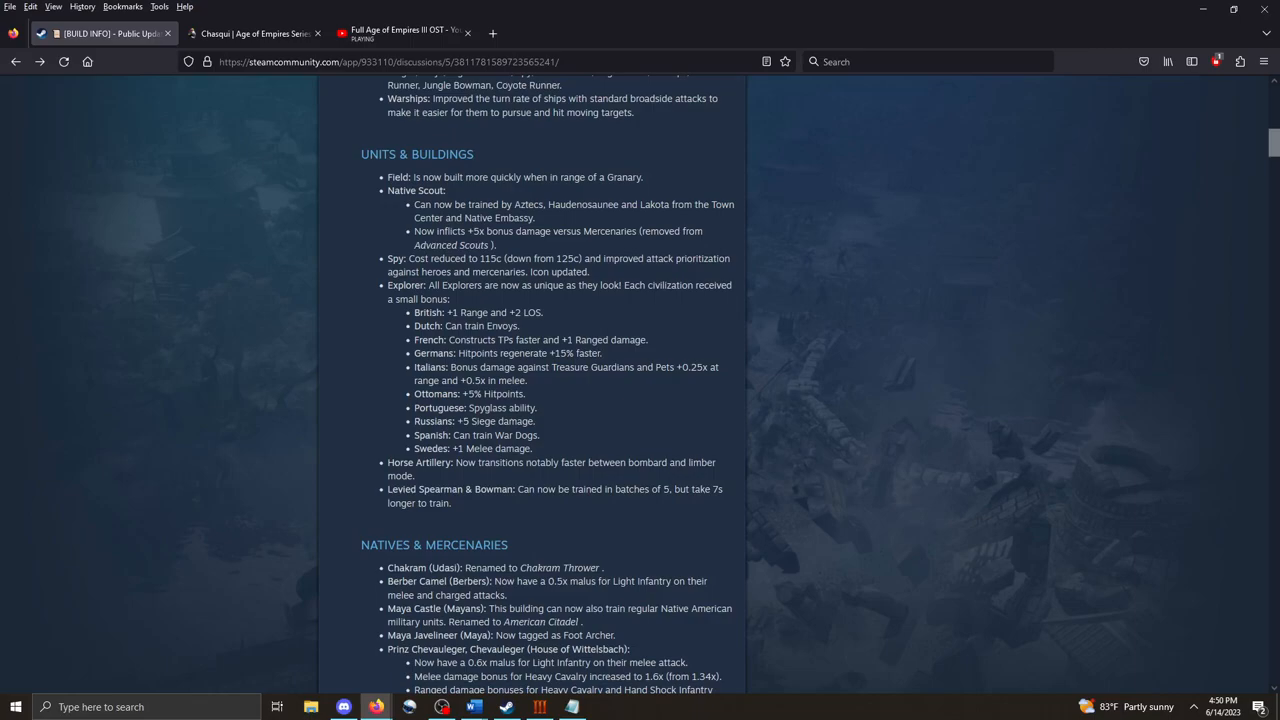
{"action": "scroll", "scroll_direction": "down", "scroll_amount": 3}
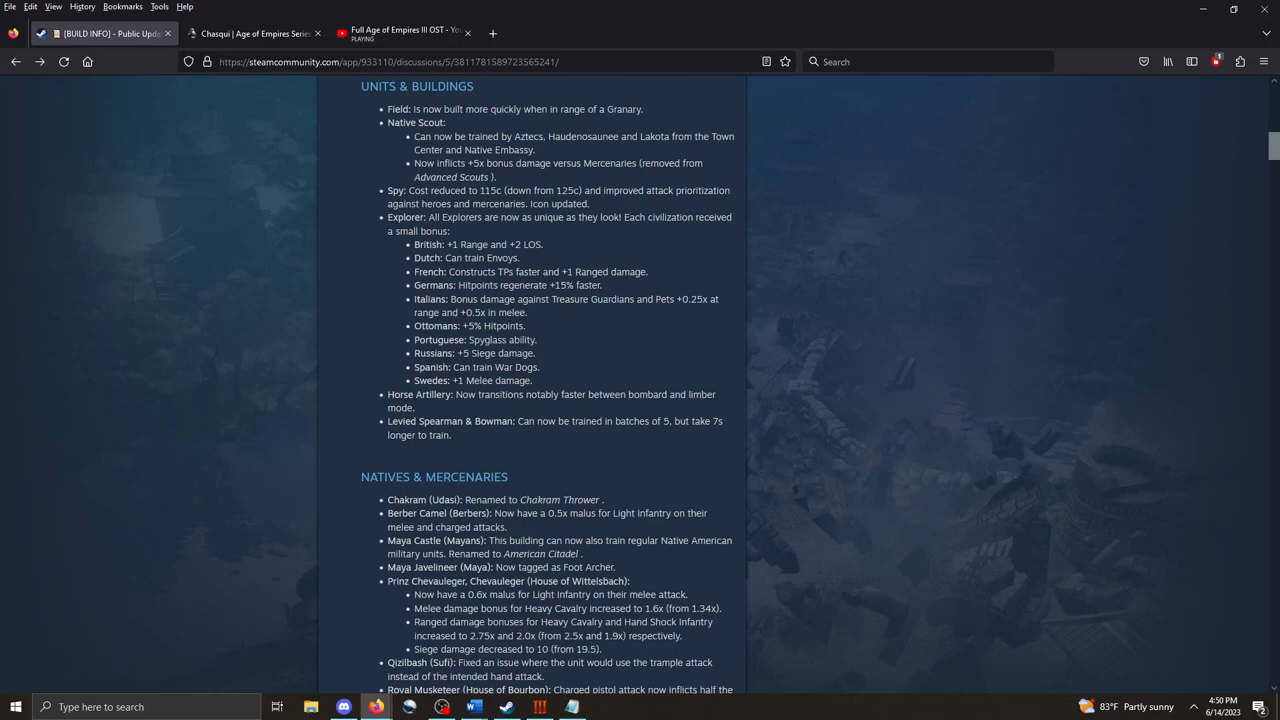
{"action": "left_click_drag", "start_coordinate": [414, 136], "coordinate": [537, 150]}
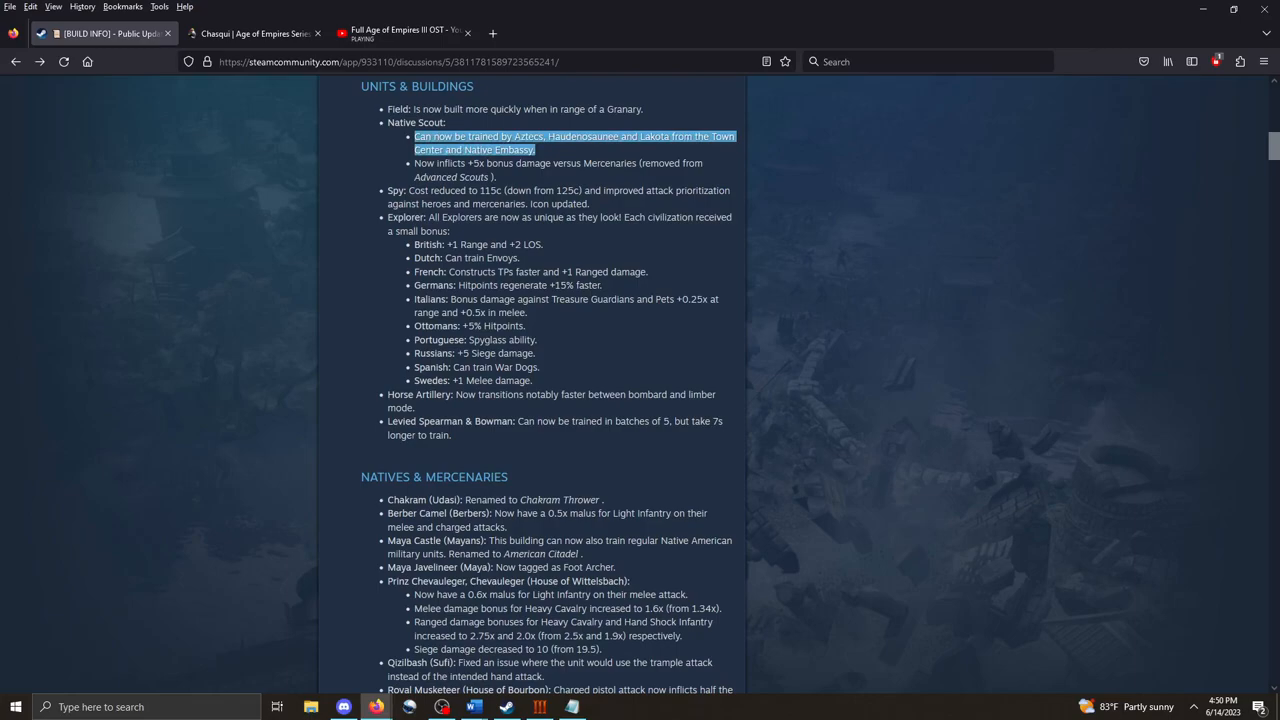
{"action": "left_click_drag", "start_coordinate": [414, 137], "coordinate": [497, 163]}
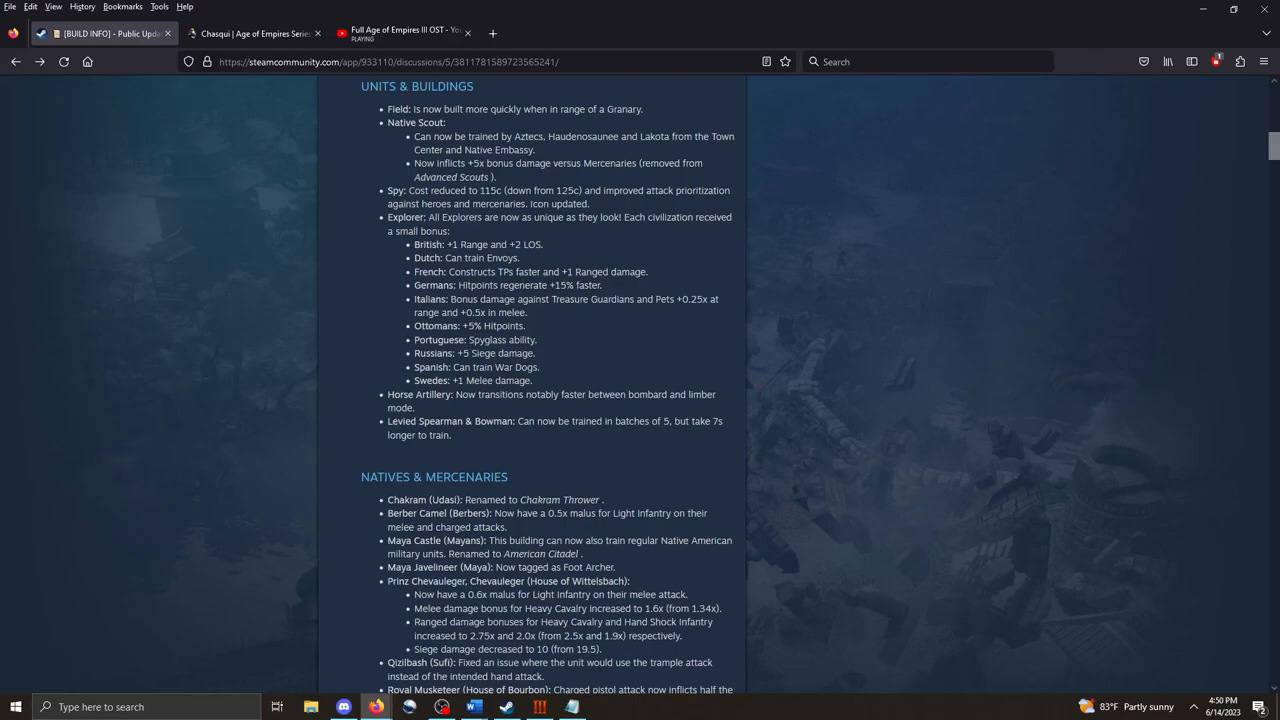
{"action": "left_click_drag", "start_coordinate": [414, 137], "coordinate": [497, 177]}
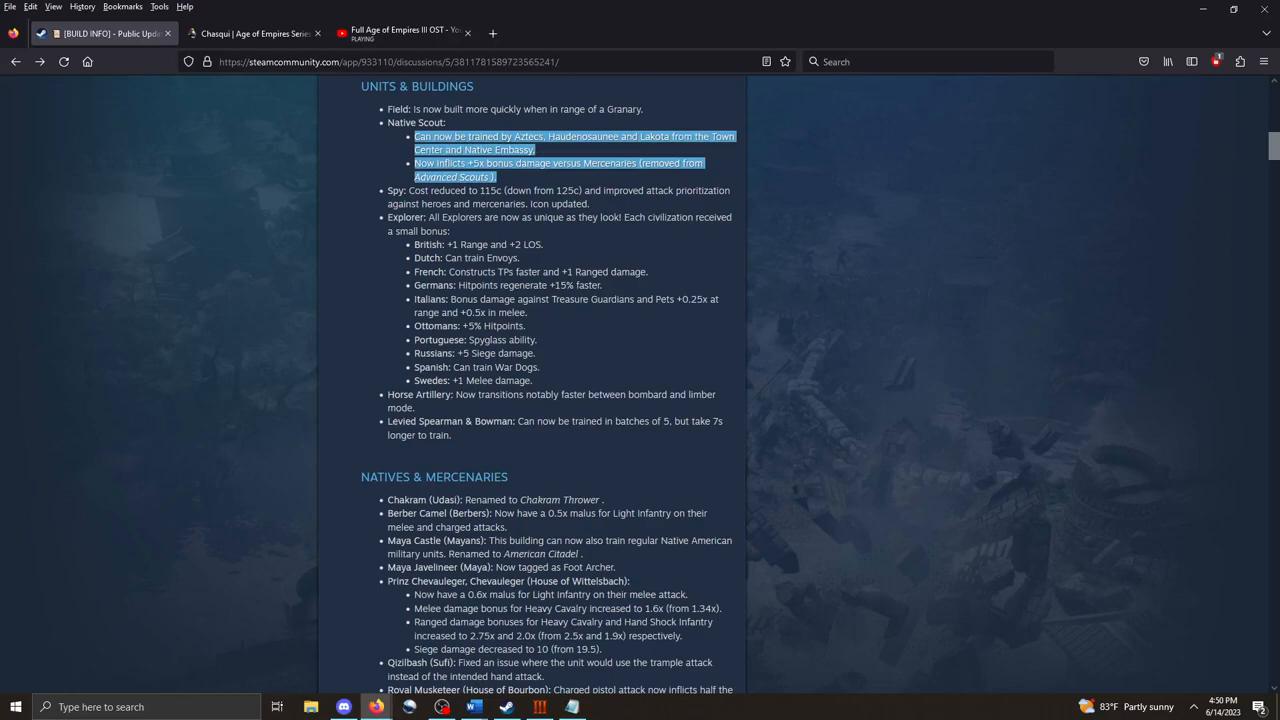
Clear the Native Scout highlight and scroll through Natives & Mercenaries to the Technologies heading.
{"action": "left_click", "coordinate": [560, 300]}
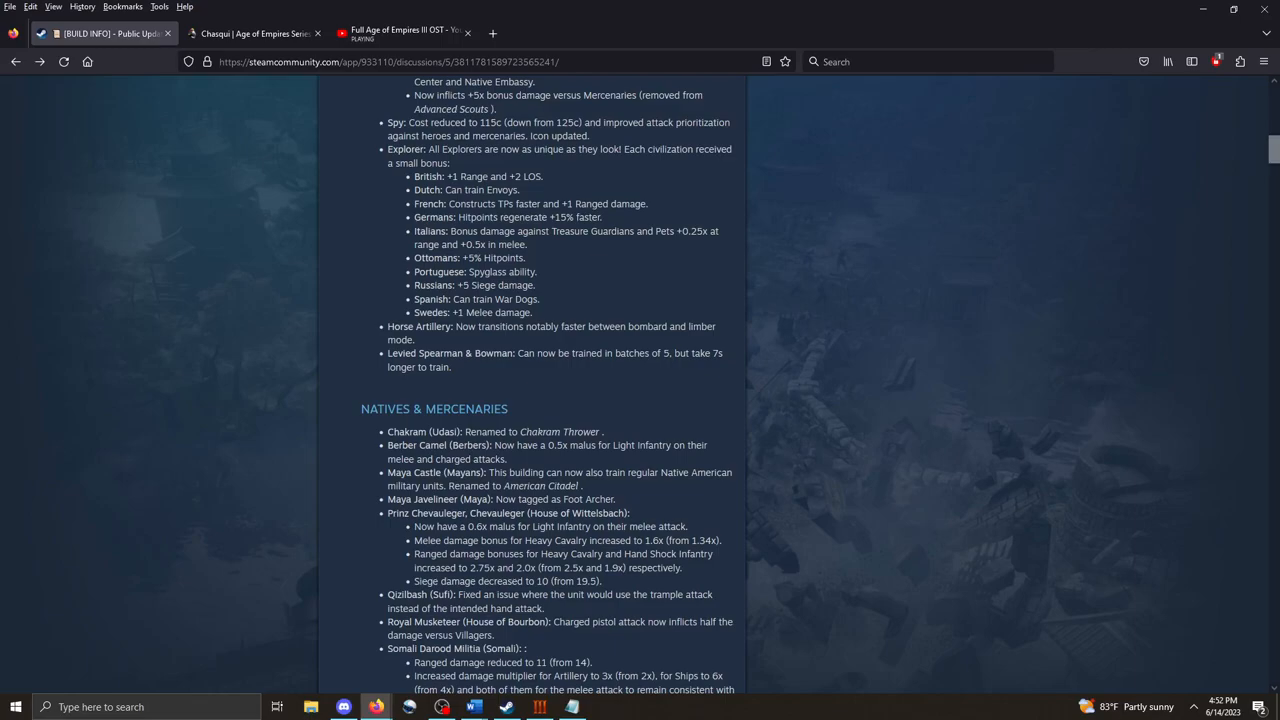
{"action": "scroll", "scroll_direction": "down", "scroll_amount": 3}
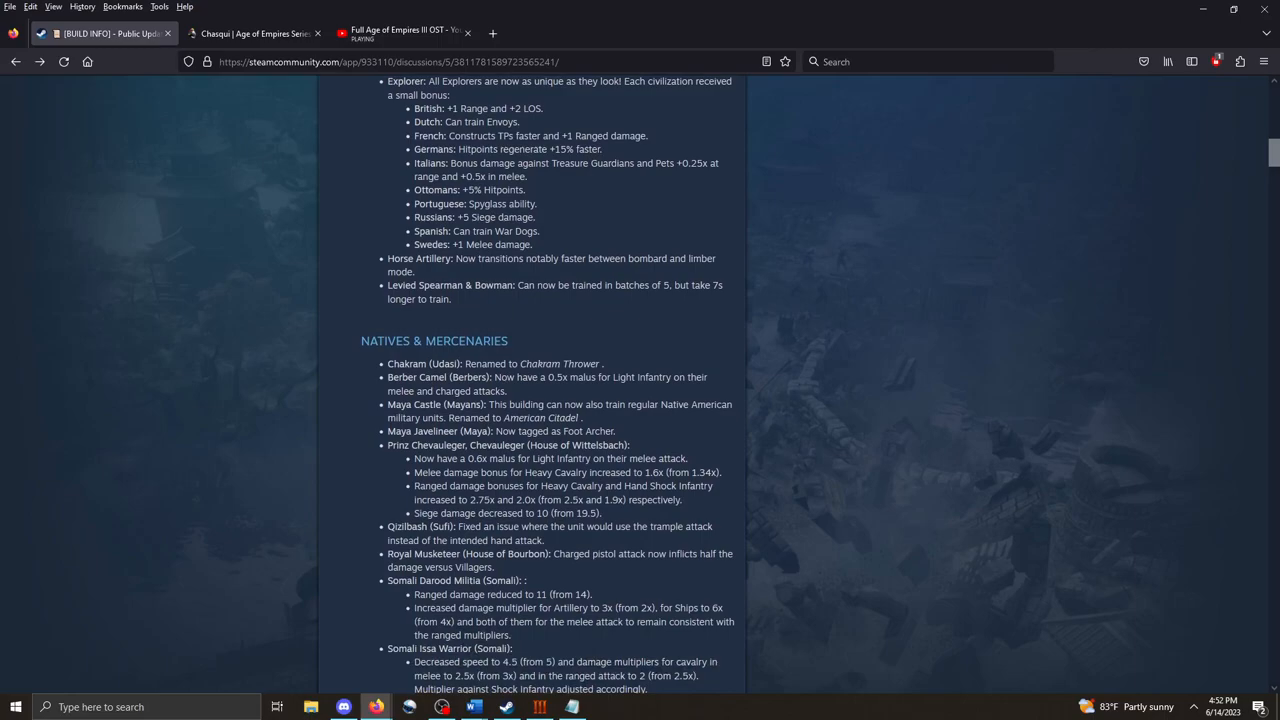
{"action": "scroll", "scroll_direction": "down", "scroll_amount": 3}
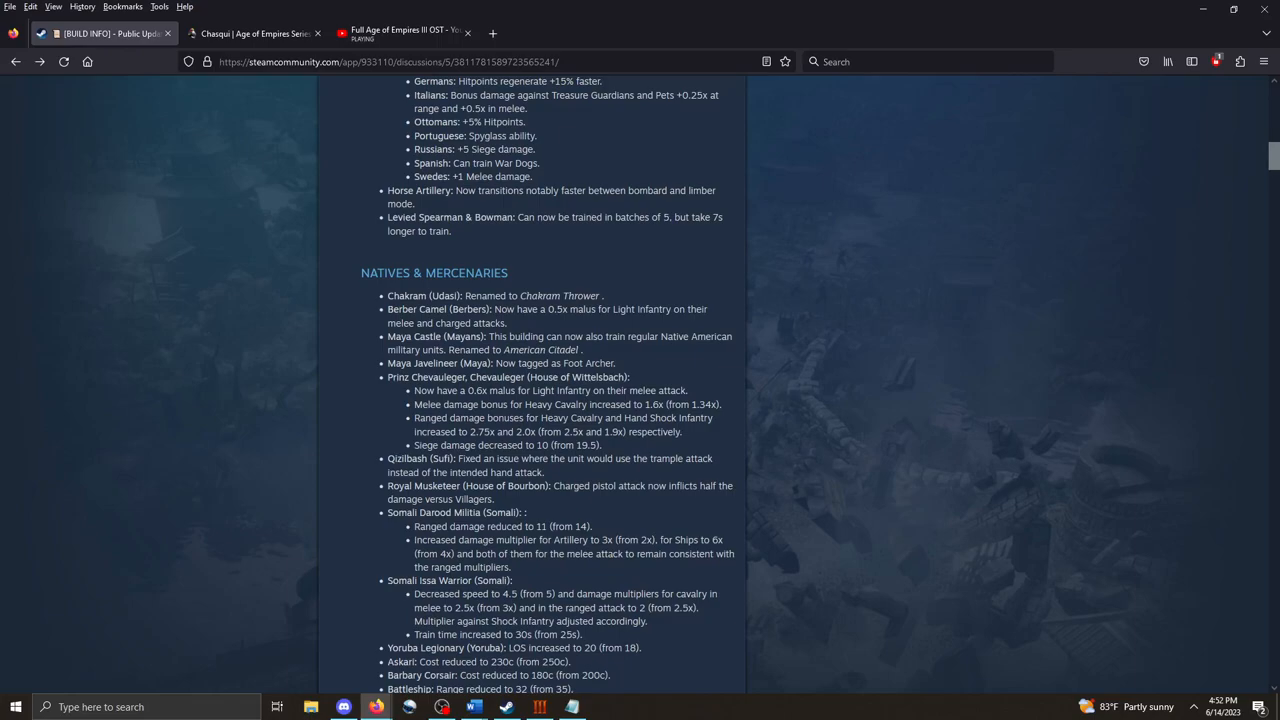
{"action": "scroll", "scroll_direction": "down", "scroll_amount": 3}
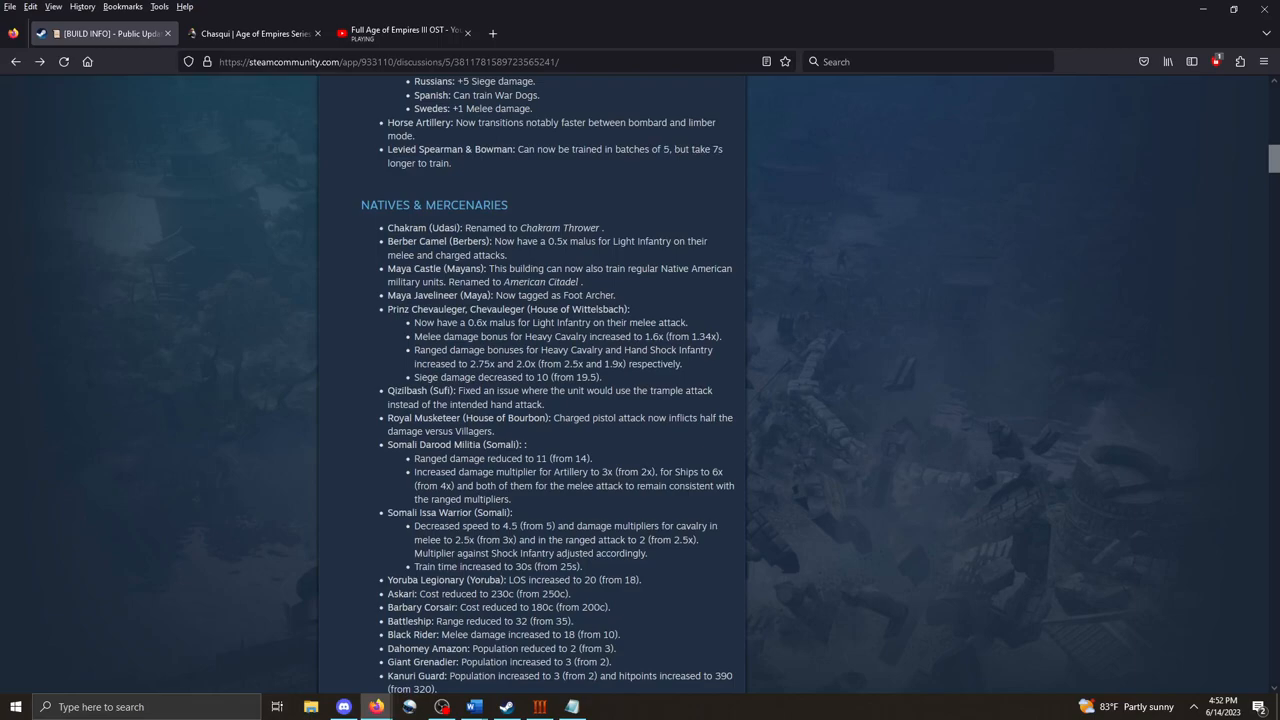
{"action": "scroll", "scroll_direction": "down", "scroll_amount": 3}
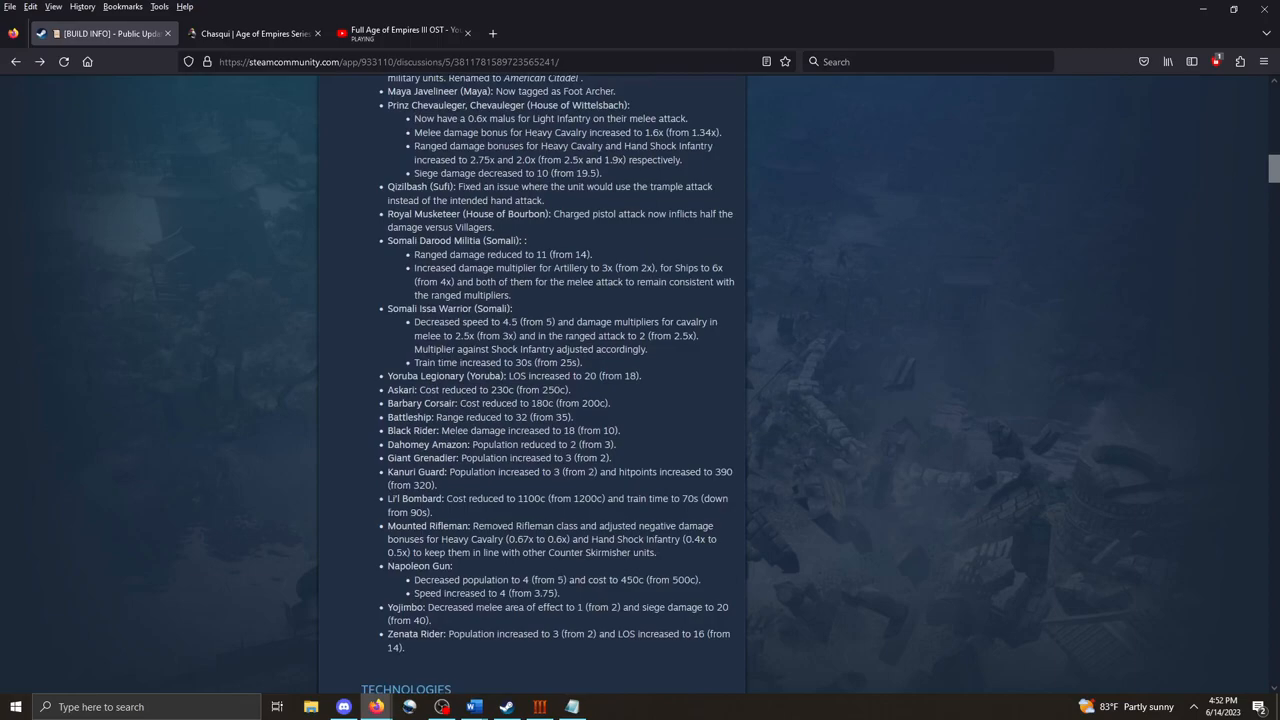
{"action": "scroll", "scroll_direction": "down", "scroll_amount": 3}
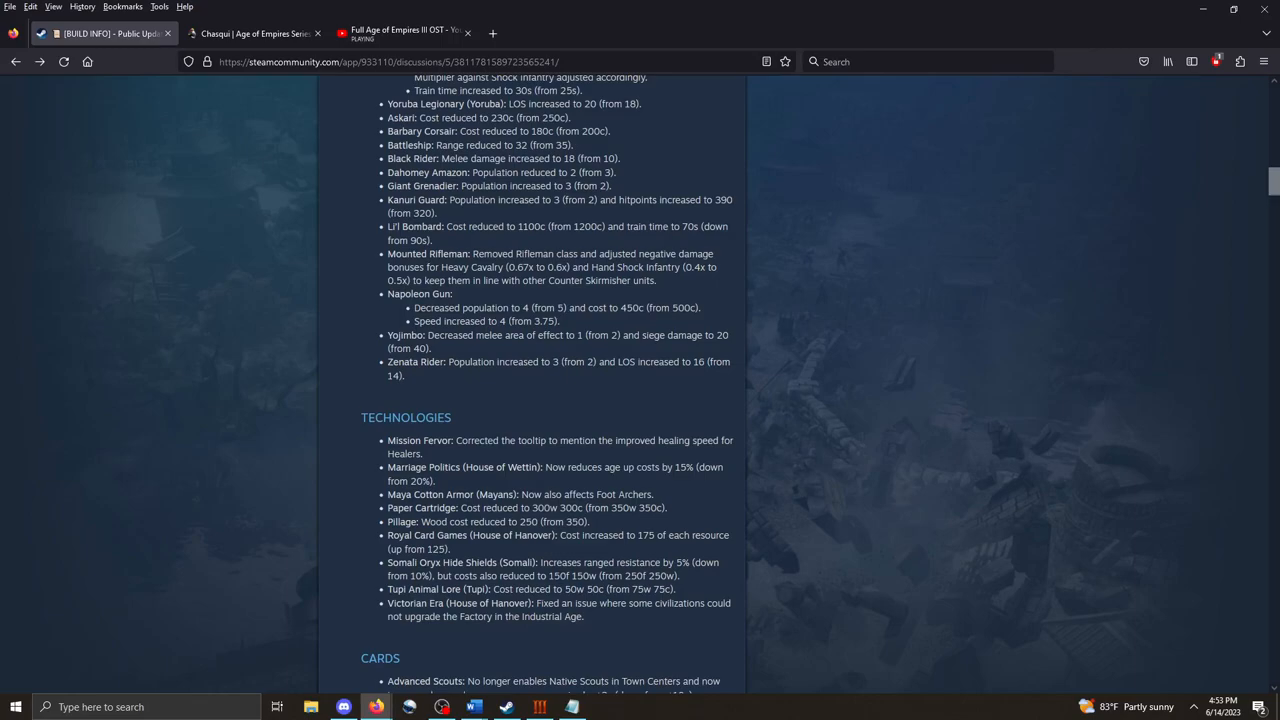
Scroll through Technologies to Cards and highlight the Victorian Era (House of Hanover) fix.
{"action": "scroll", "scroll_direction": "down", "scroll_amount": 3}
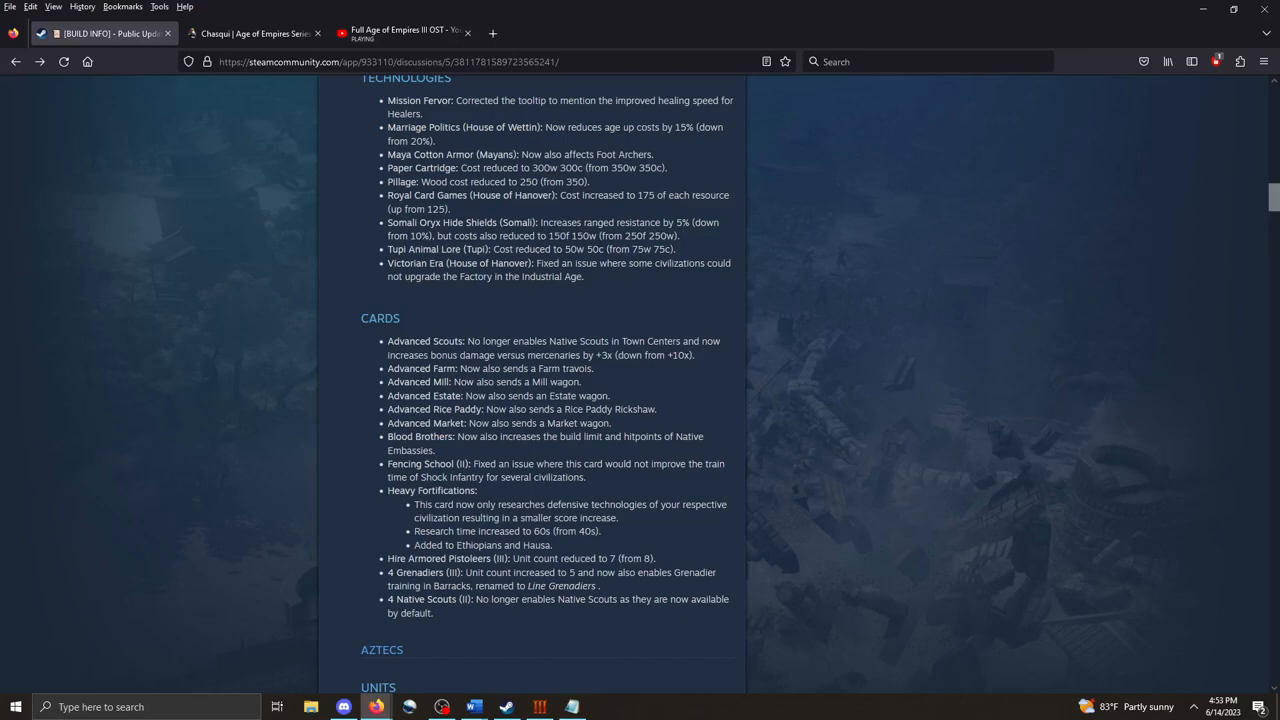
{"action": "scroll", "scroll_direction": "down", "scroll_amount": 3}
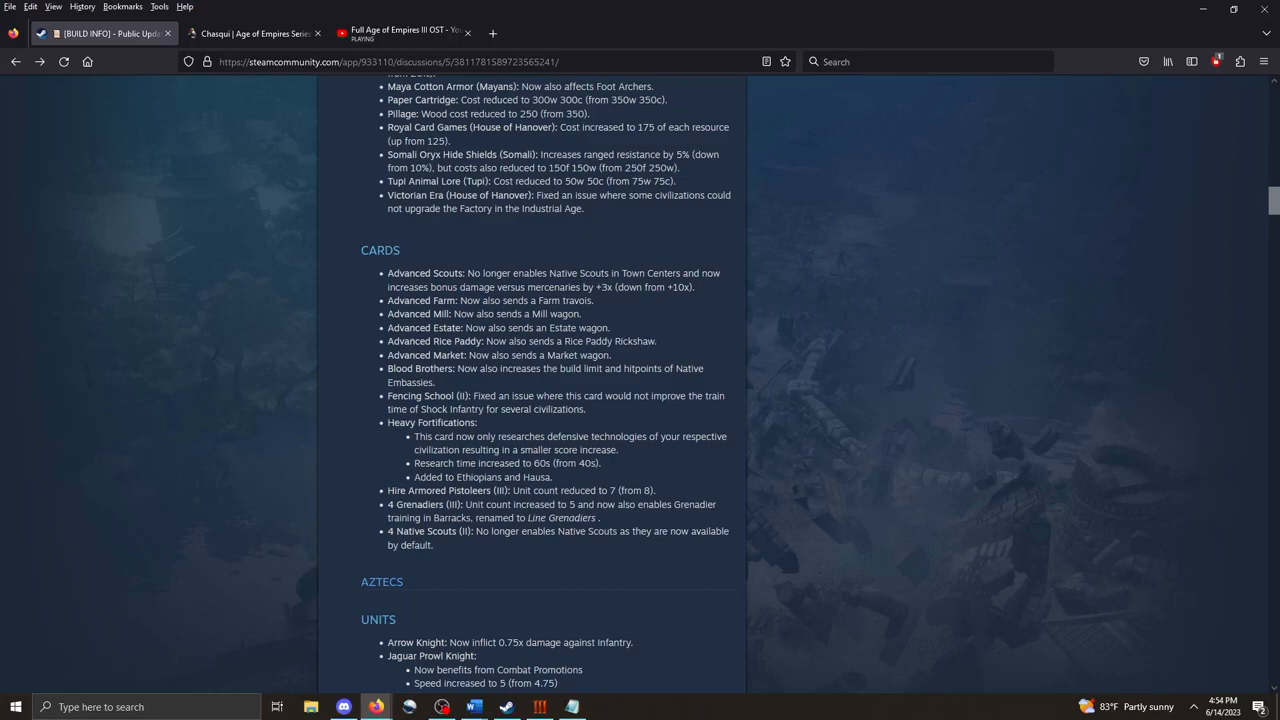
{"action": "left_click_drag", "start_coordinate": [536, 195], "coordinate": [583, 208]}
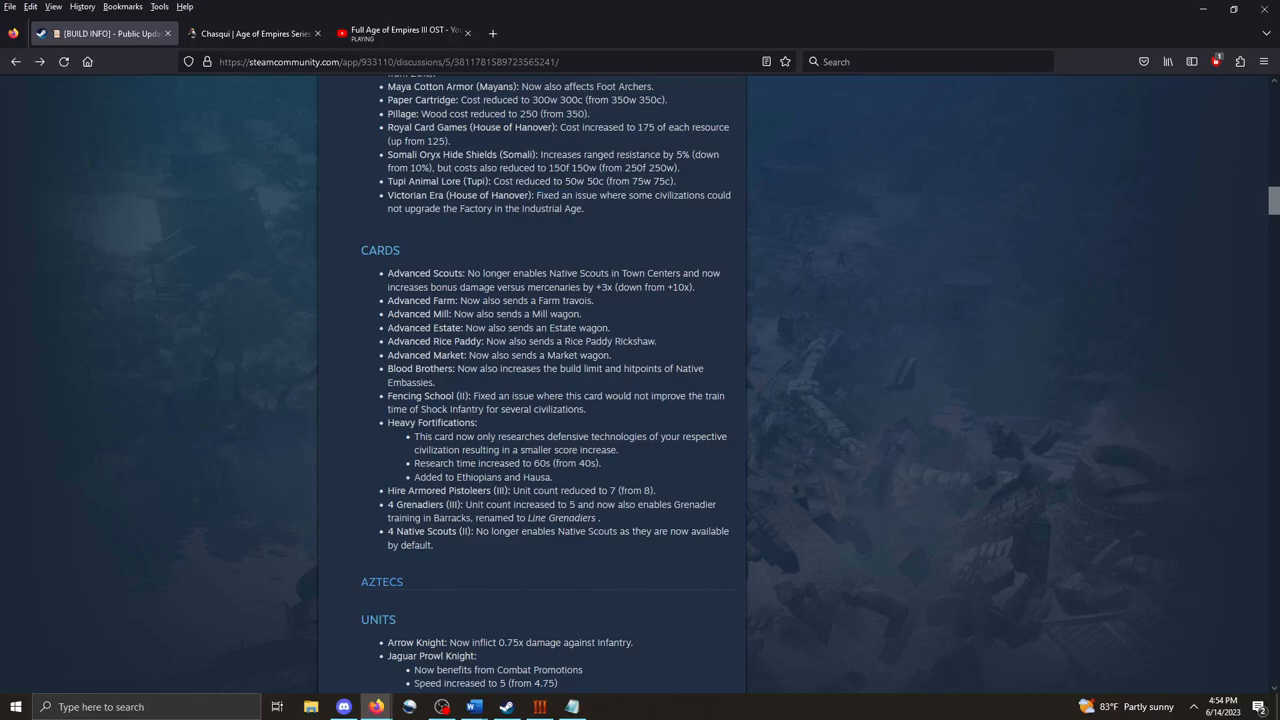
{"action": "left_click_drag", "start_coordinate": [388, 195], "coordinate": [584, 208]}
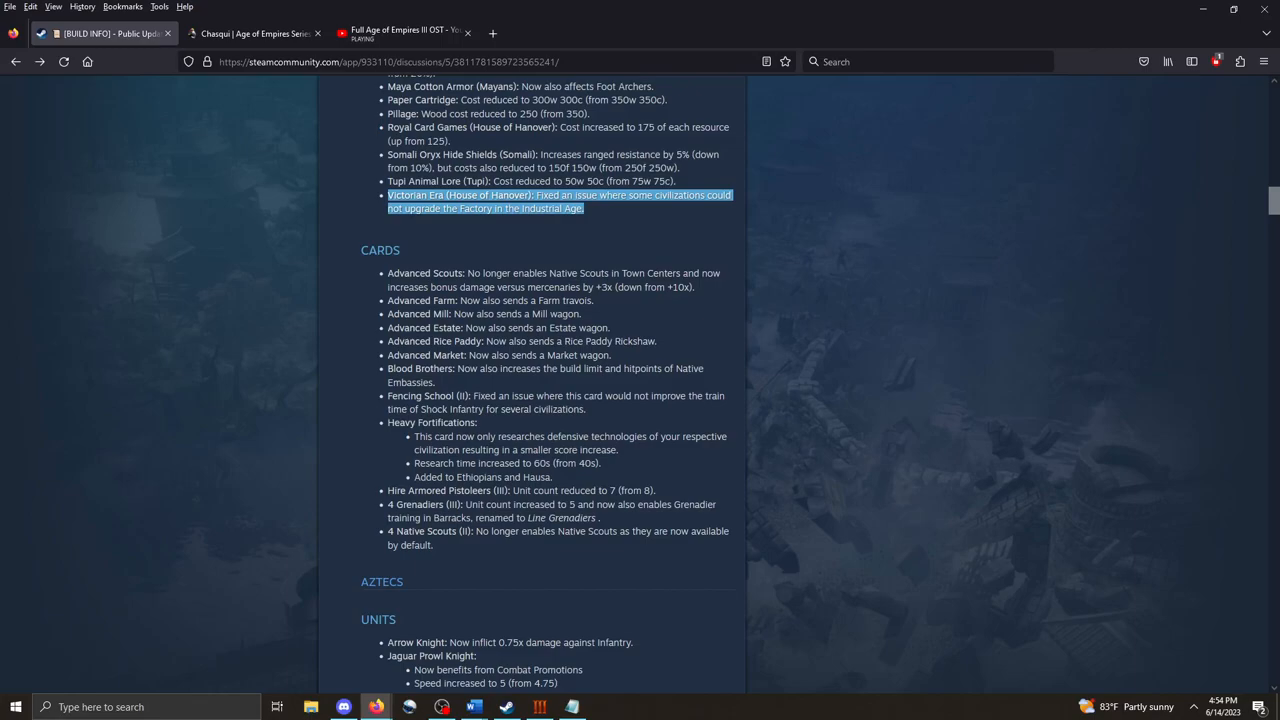
Scroll through the Cards changes and the Aztecs units, cards and technologies to the British heading.
{"action": "scroll", "scroll_direction": "down", "scroll_amount": 3}
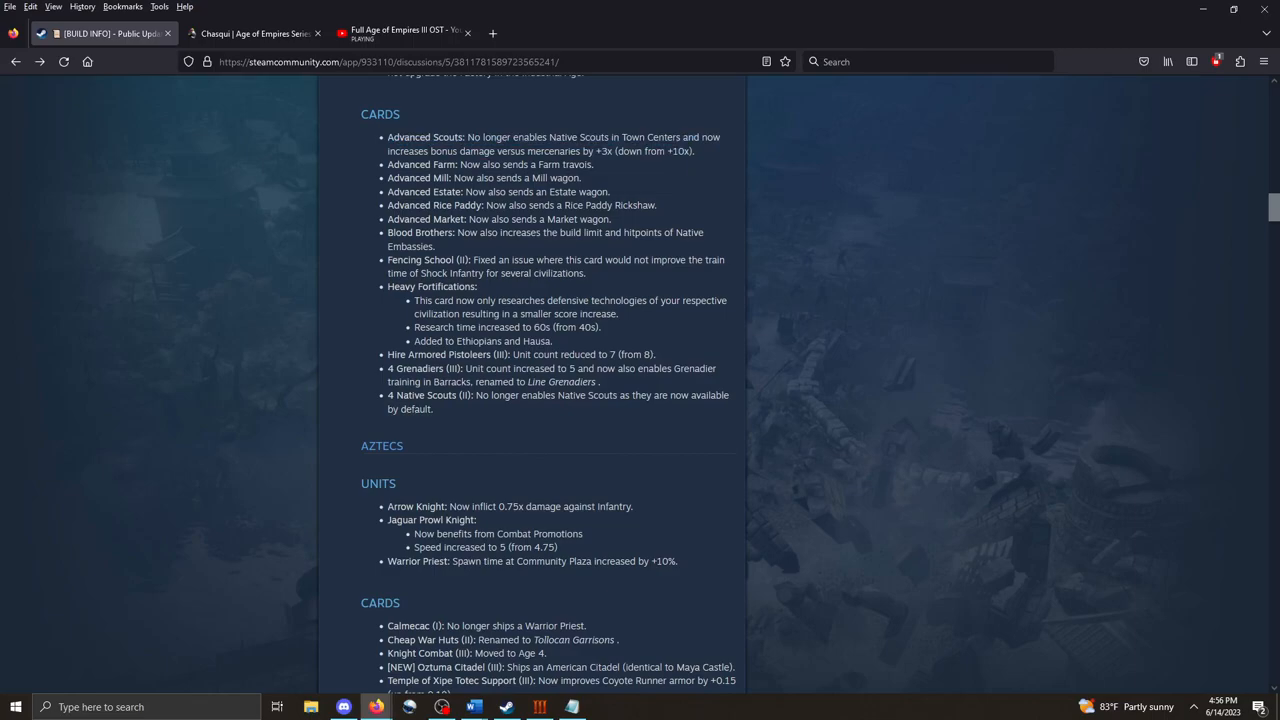
{"action": "scroll", "scroll_direction": "down", "scroll_amount": 3}
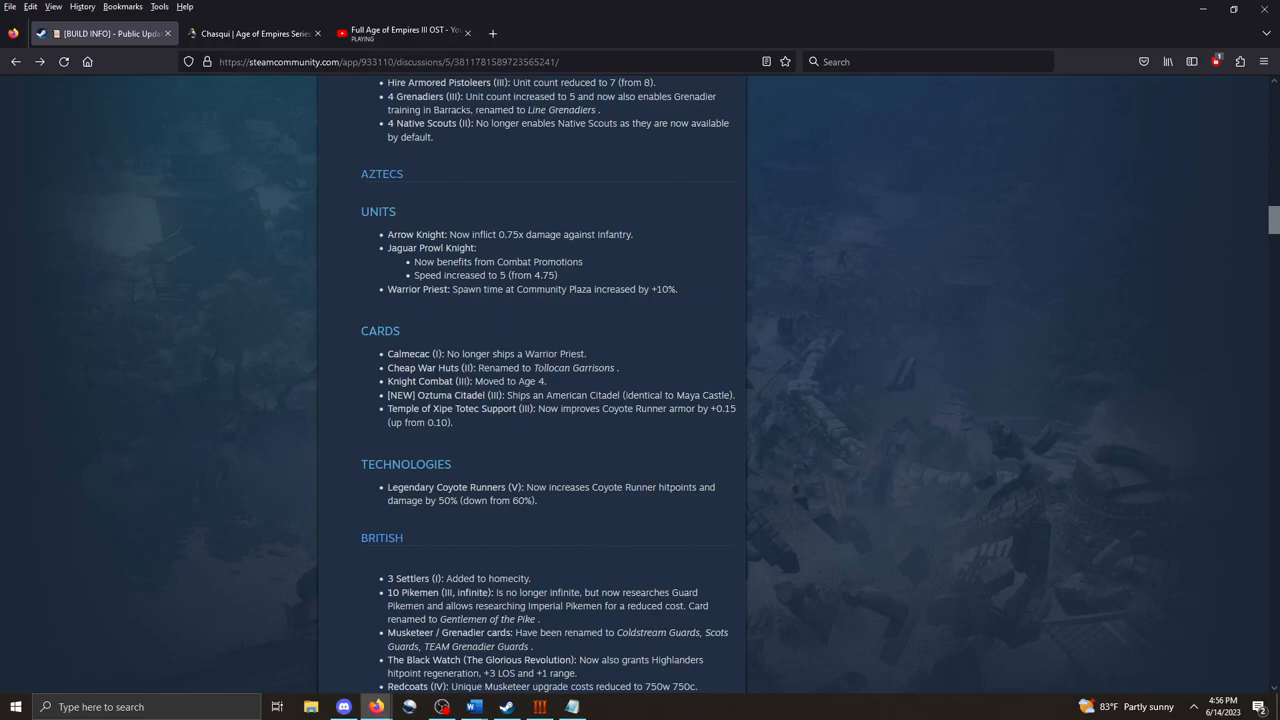
Scroll past the British list into the Chinese section's Cards and Units & Buildings notes.
{"action": "scroll", "scroll_direction": "down", "scroll_amount": 3}
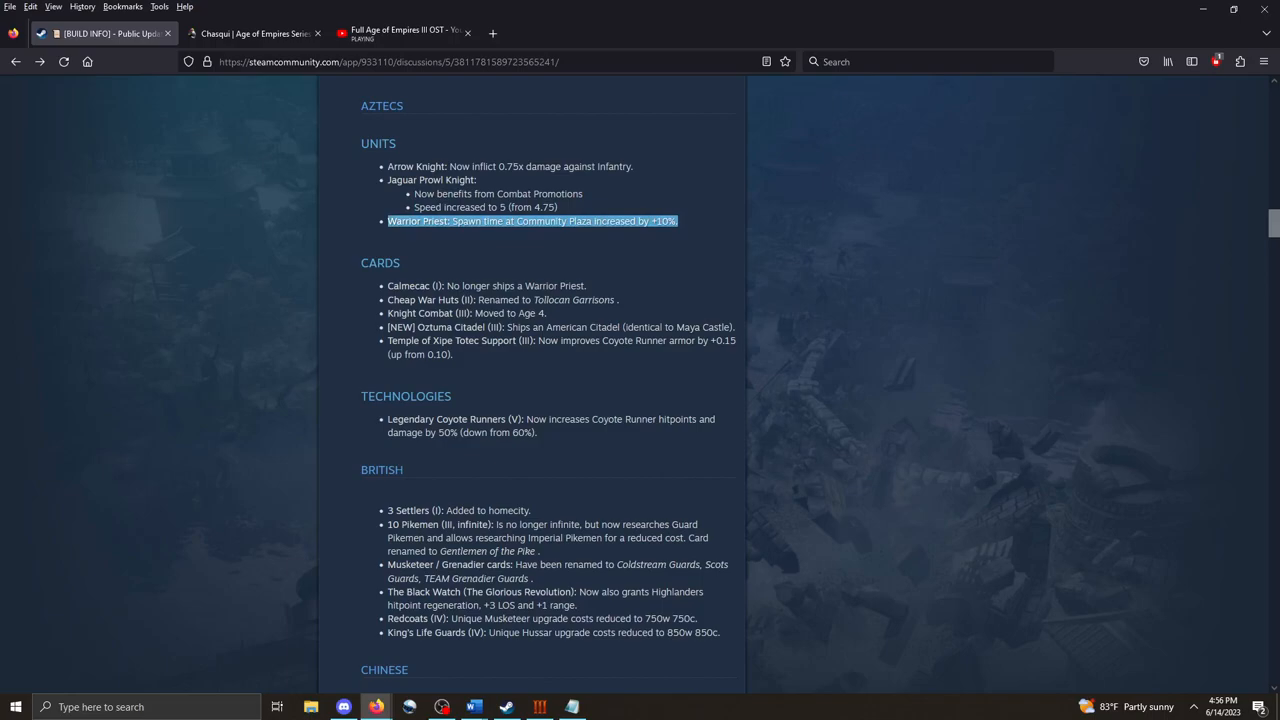
{"action": "scroll", "scroll_direction": "down", "scroll_amount": 3}
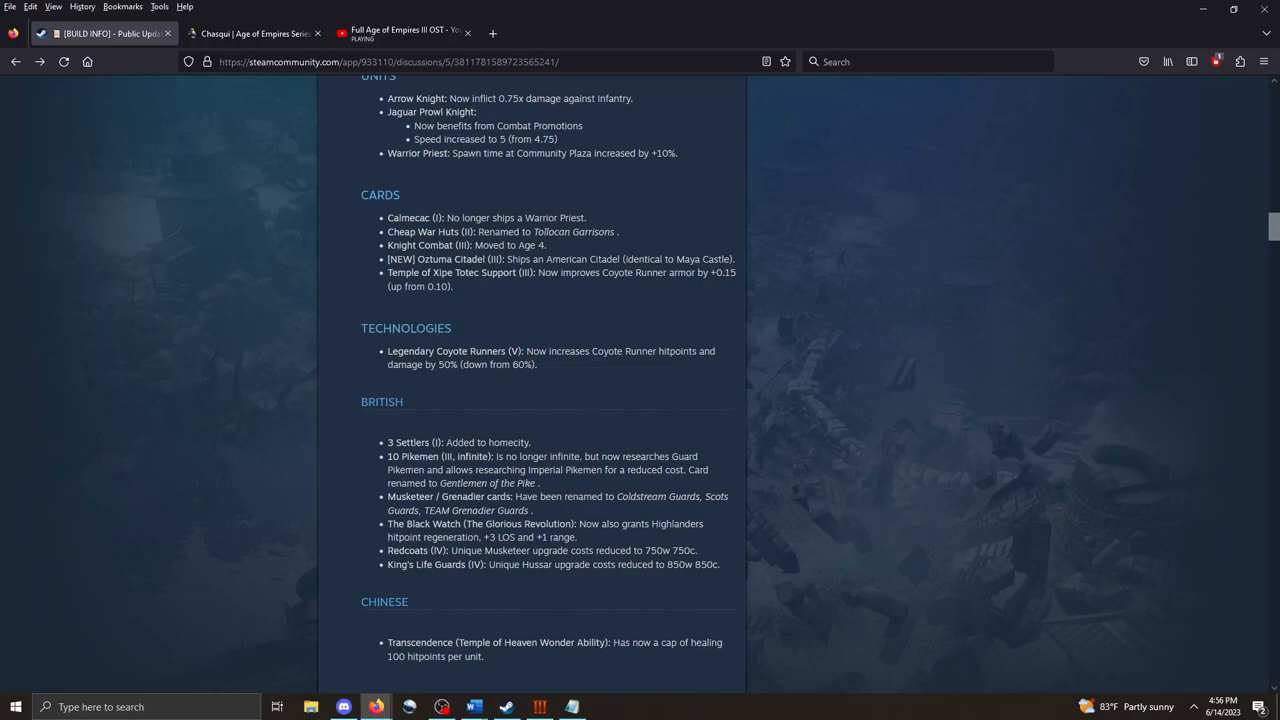
{"action": "scroll", "scroll_direction": "down", "scroll_amount": 3}
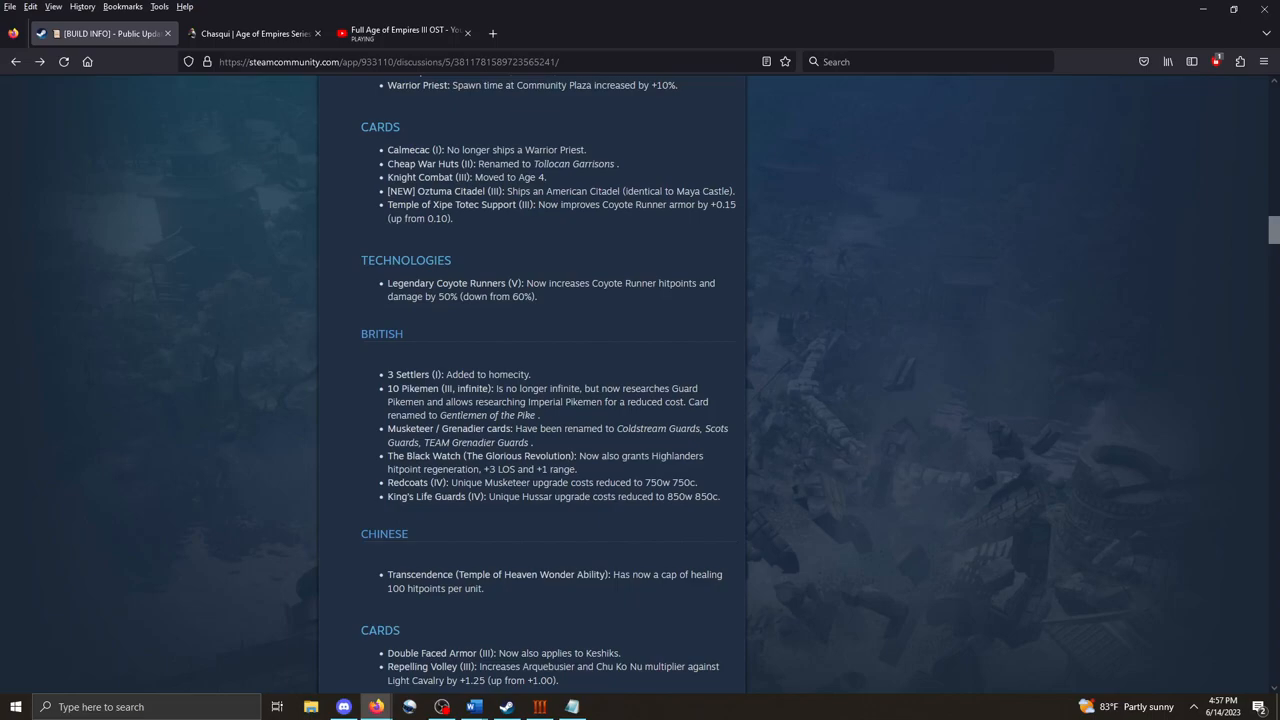
{"action": "scroll", "scroll_direction": "down", "scroll_amount": 3}
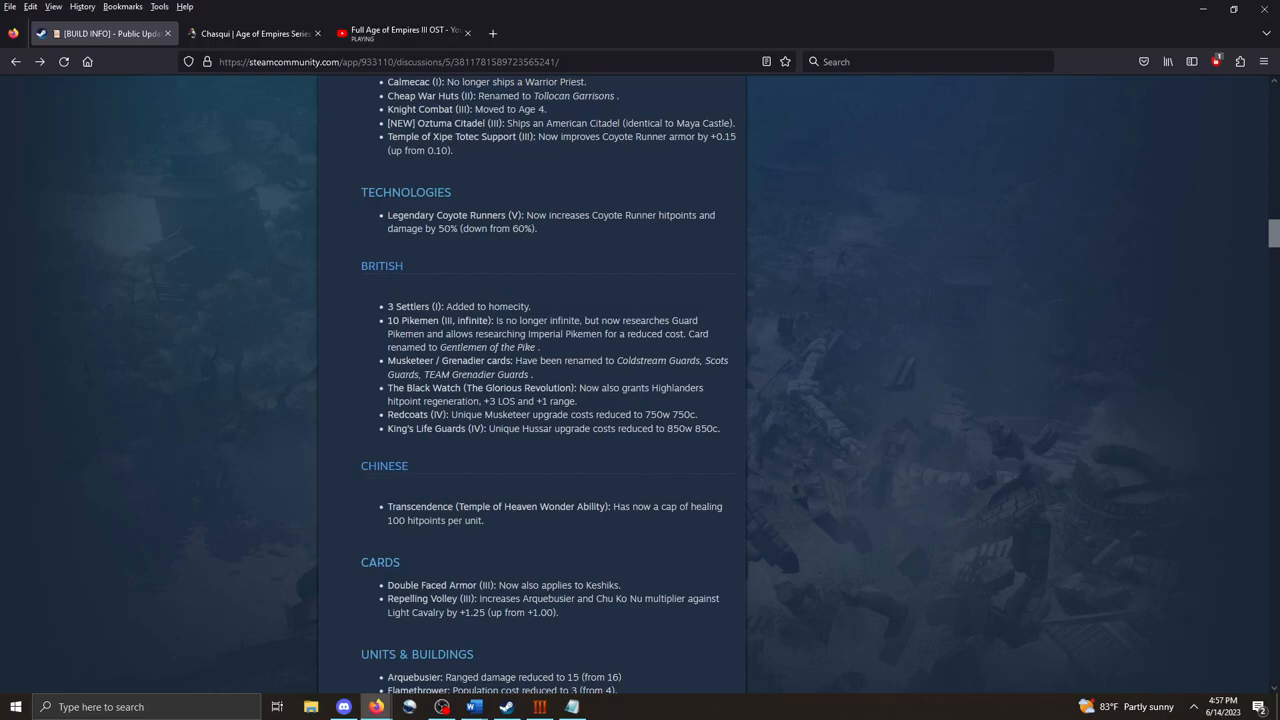
Scroll through the Chinese Units & Buildings notes, highlighting one line while reading.
{"action": "scroll", "scroll_direction": "down", "scroll_amount": 3}
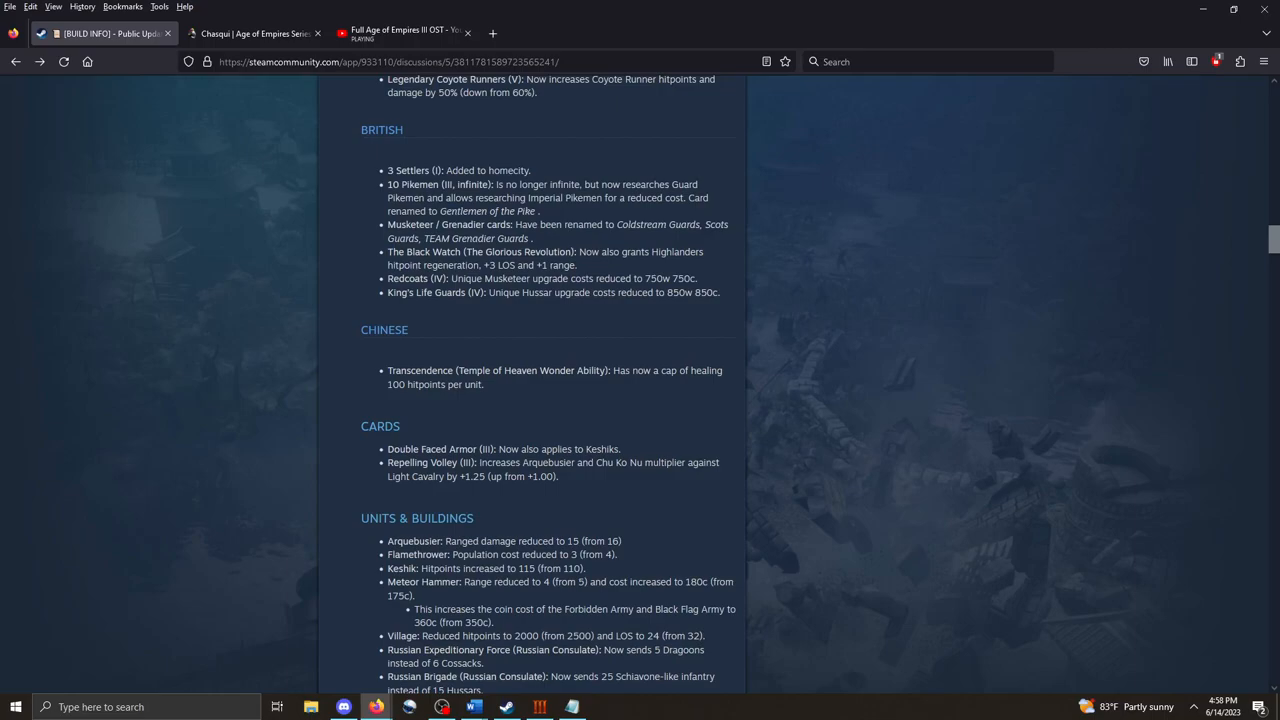
{"action": "scroll", "scroll_direction": "down", "scroll_amount": 3}
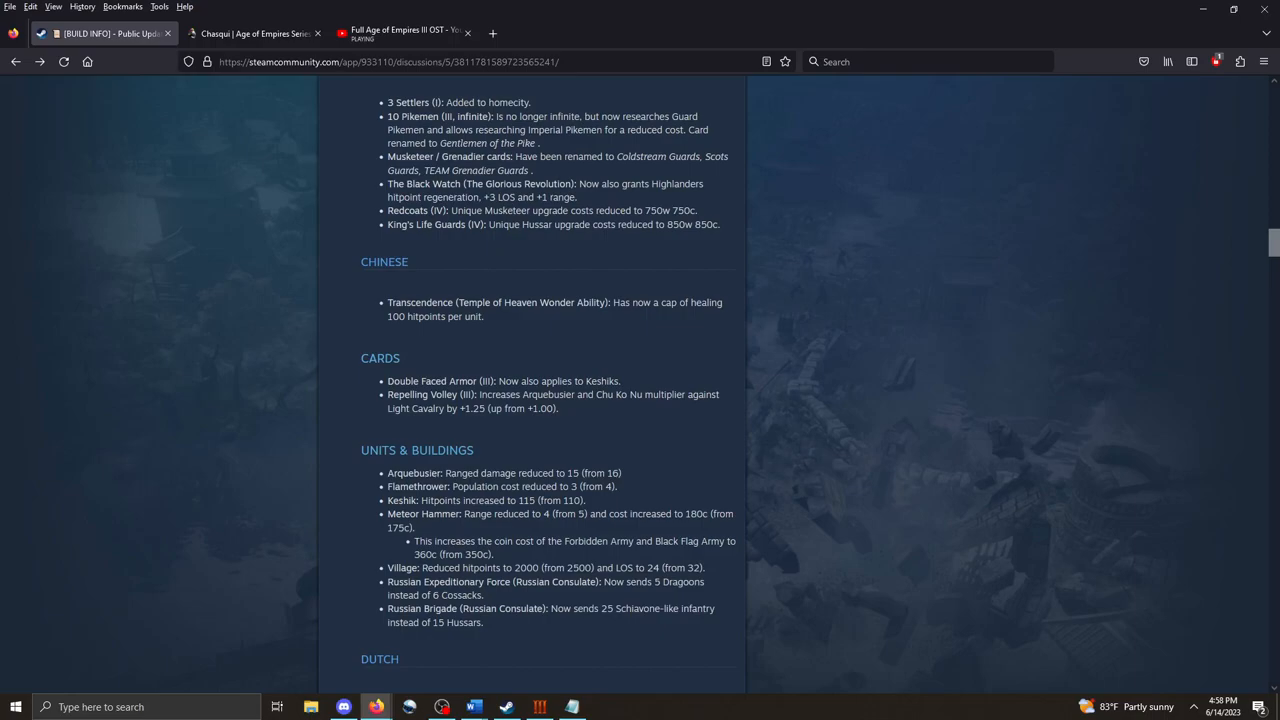
{"action": "left_click_drag", "start_coordinate": [387, 183], "coordinate": [577, 197]}
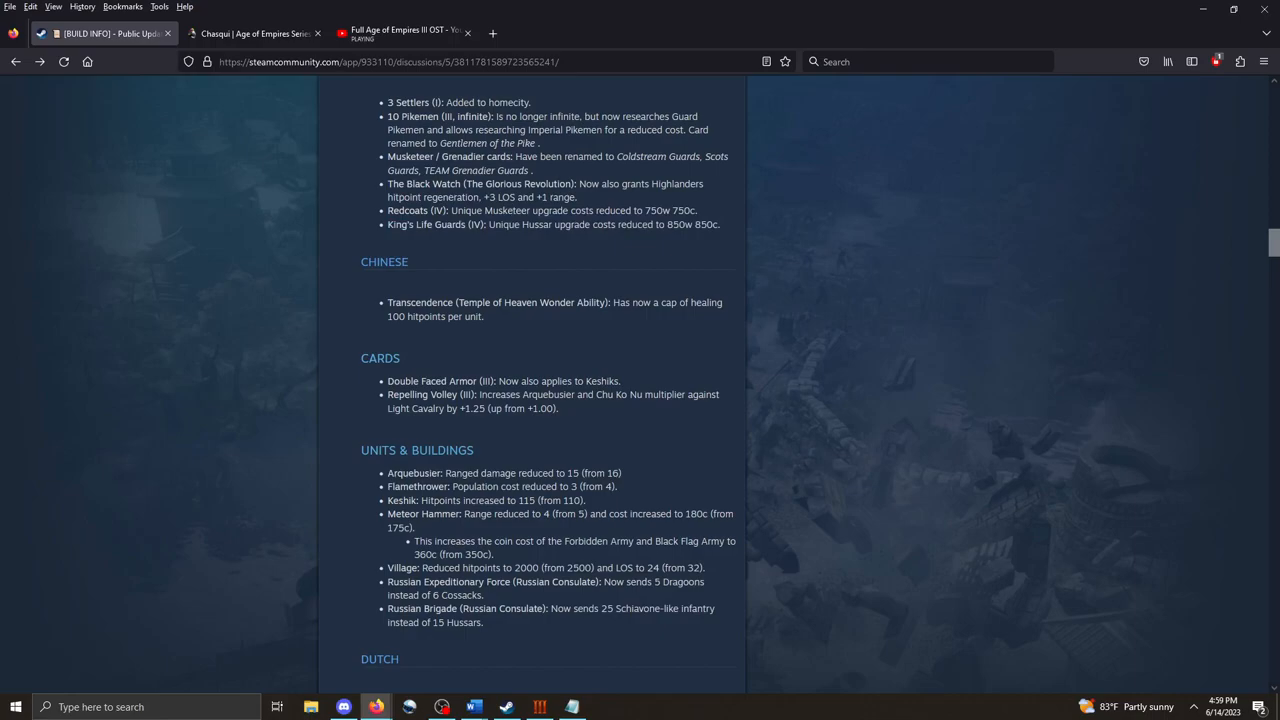
Scroll through the Dutch changes until the Ethiopians Cards come into view.
{"action": "scroll", "scroll_direction": "down", "scroll_amount": 3}
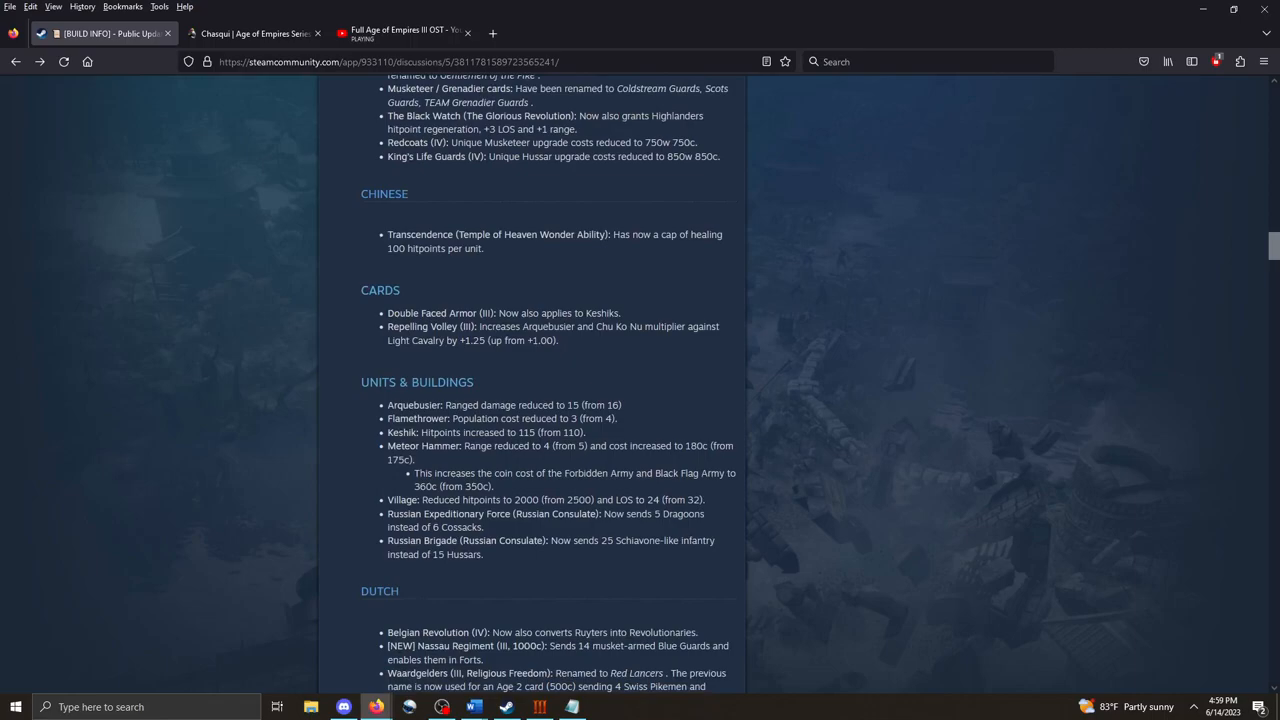
{"action": "scroll", "scroll_direction": "down", "scroll_amount": 3}
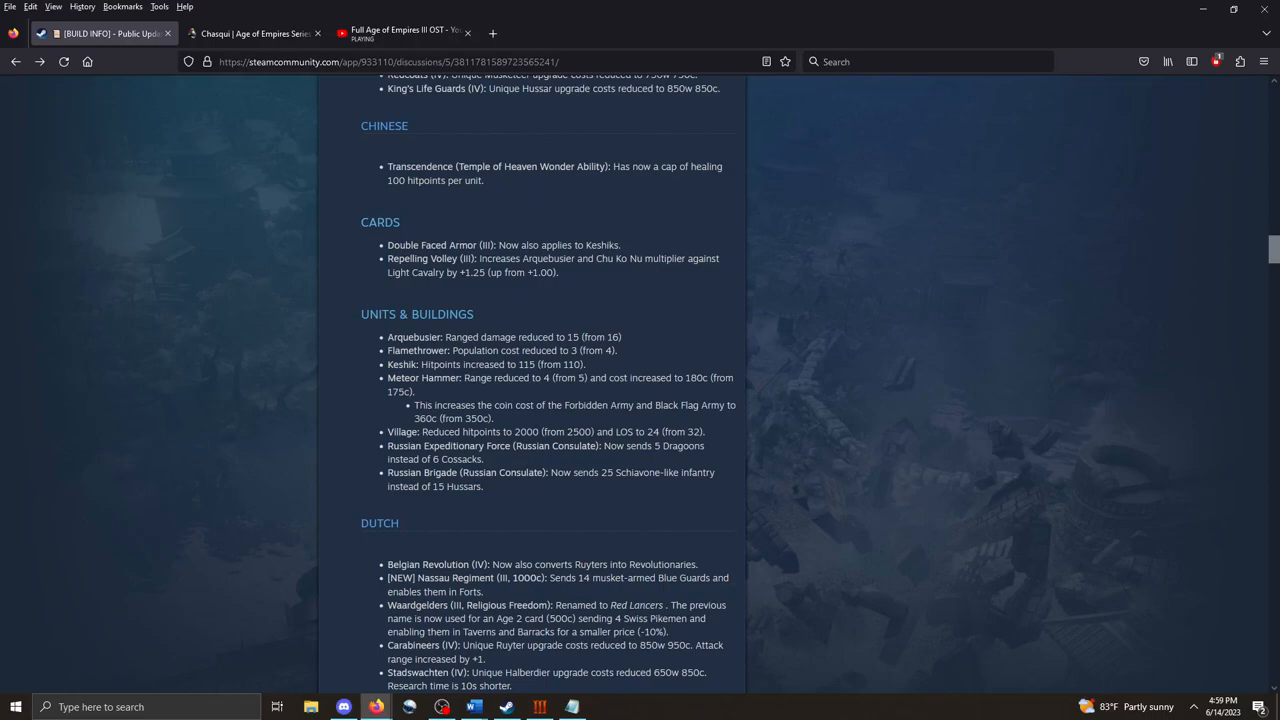
{"action": "scroll", "scroll_direction": "down", "scroll_amount": 3}
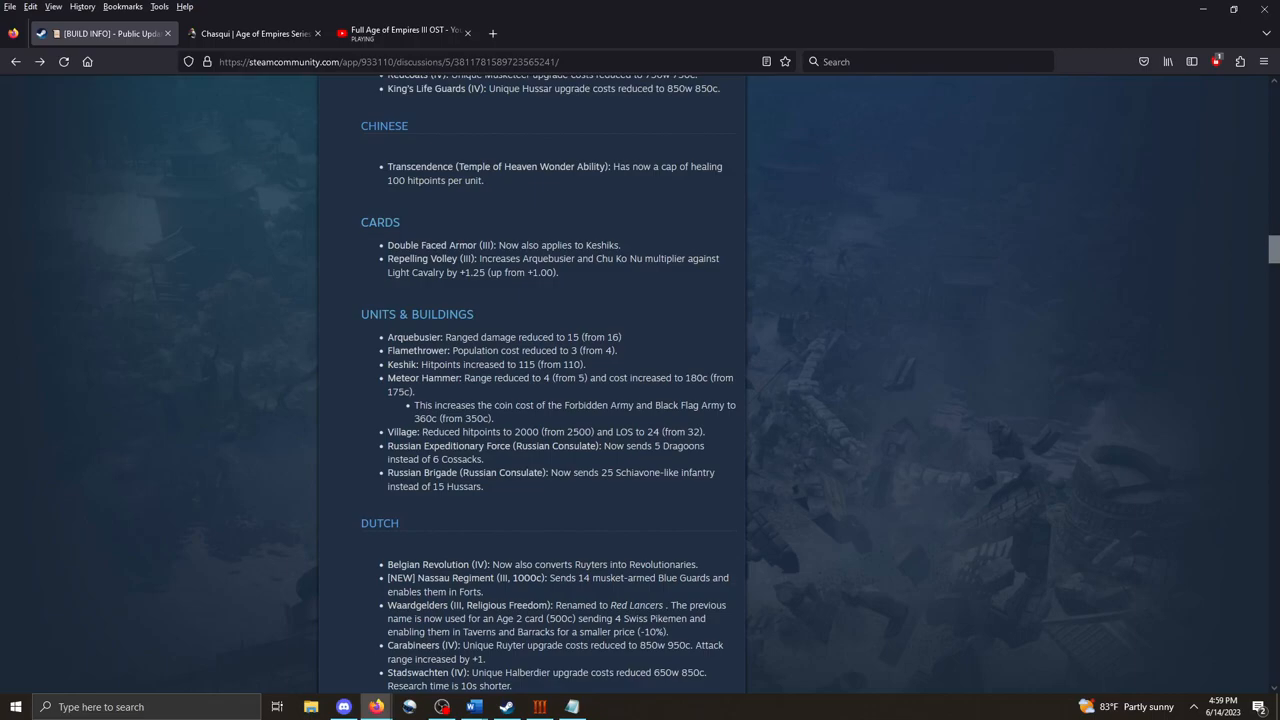
{"action": "scroll", "scroll_direction": "down", "scroll_amount": 3}
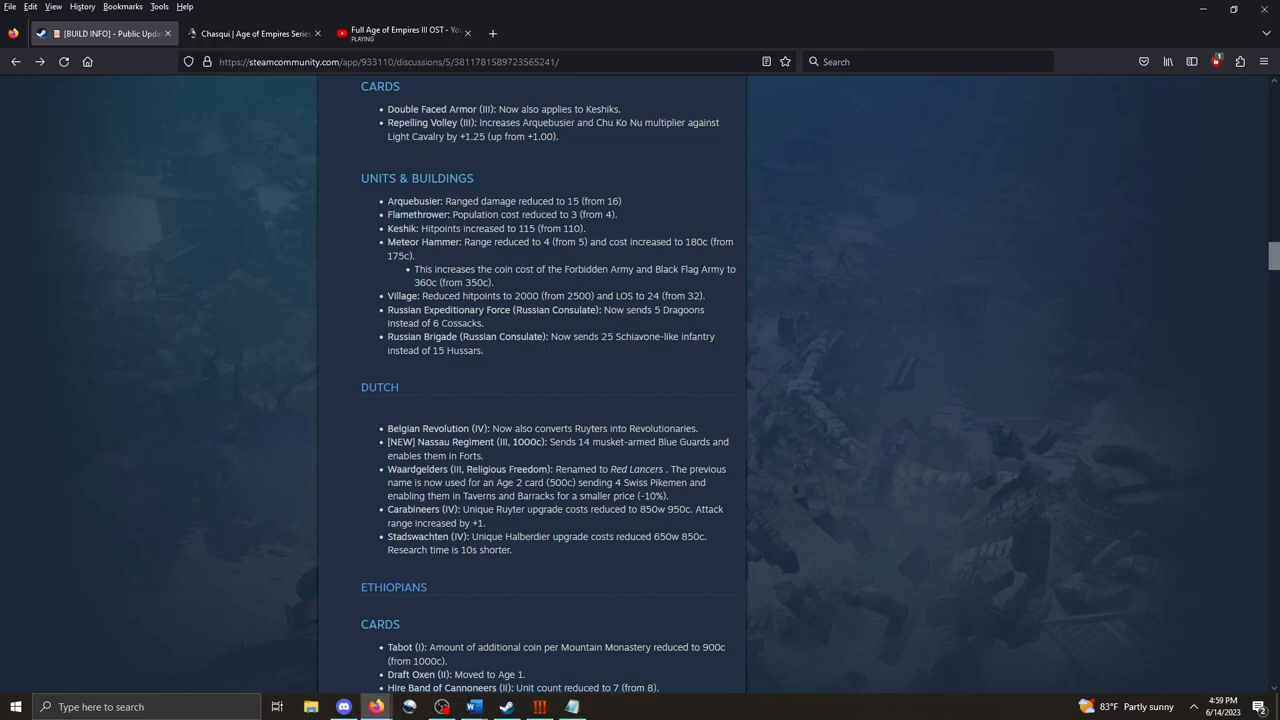
Scroll through the Ethiopians cards, technologies and units lists to the start of the French notes.
{"action": "scroll", "scroll_direction": "down", "scroll_amount": 3}
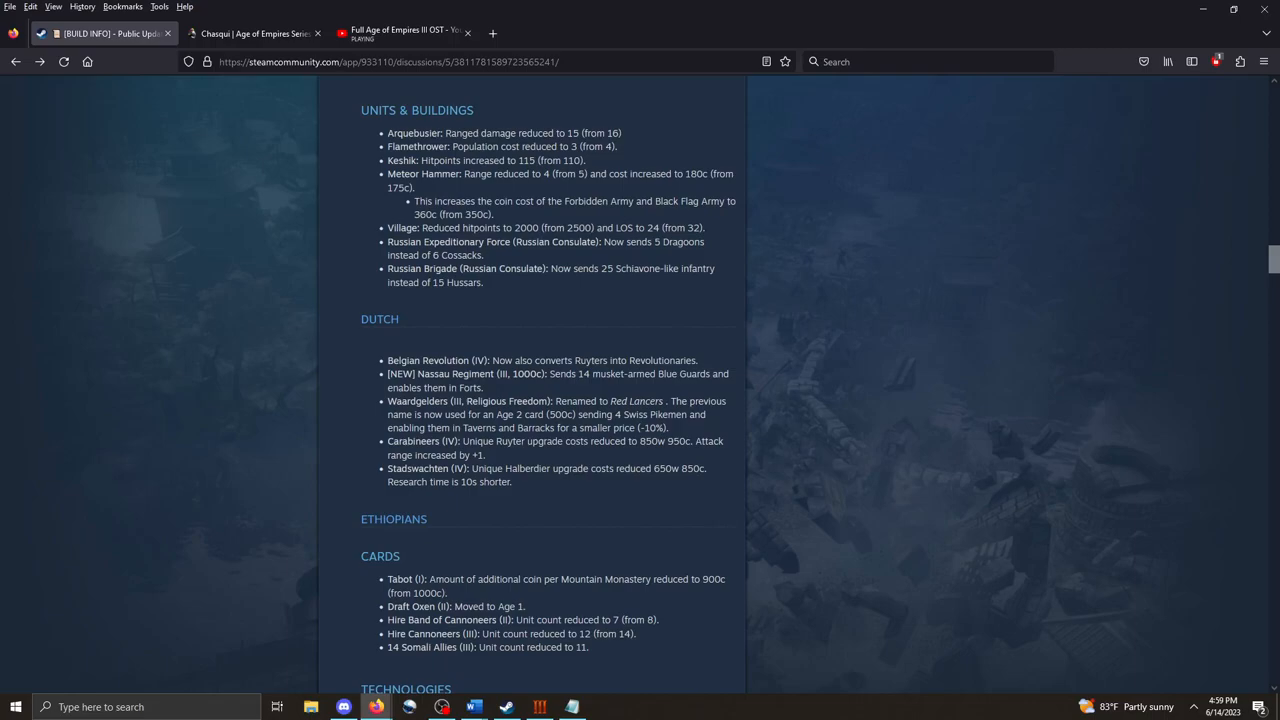
{"action": "scroll", "scroll_direction": "down", "scroll_amount": 3}
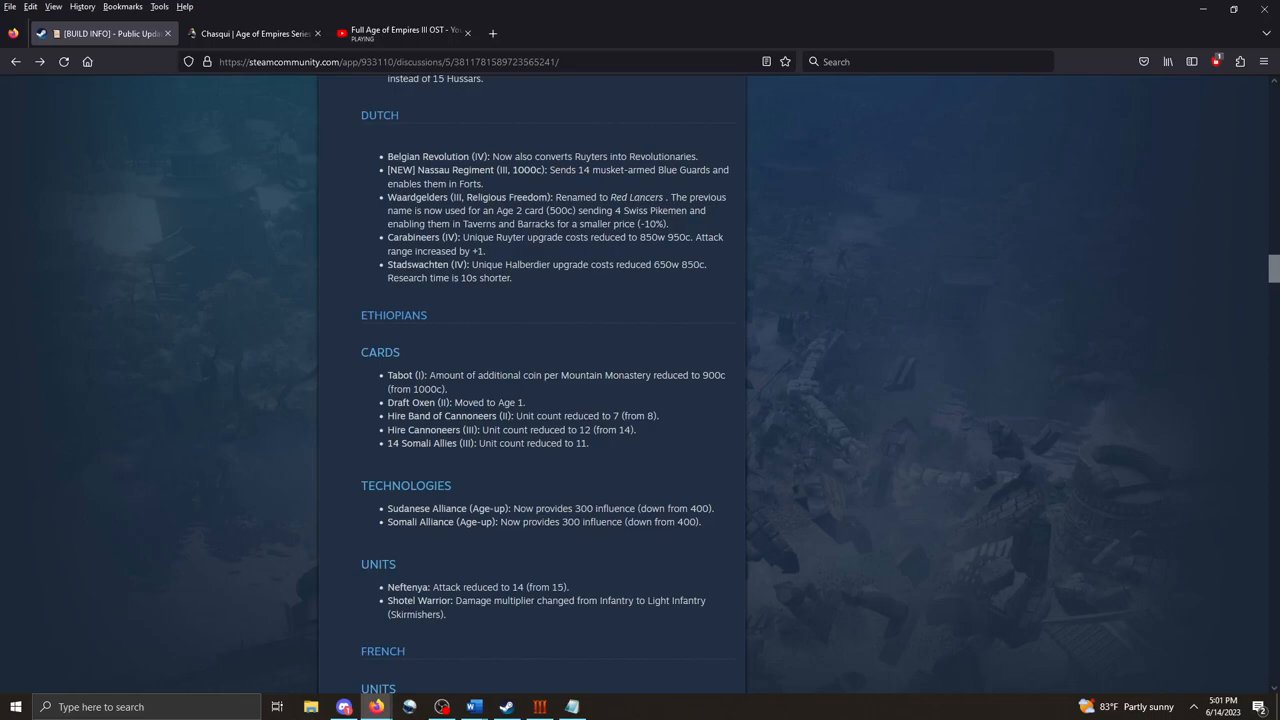
Scroll through the French units, cards and technologies notes to the start of the Germans section.
{"action": "scroll", "scroll_direction": "down", "scroll_amount": 3}
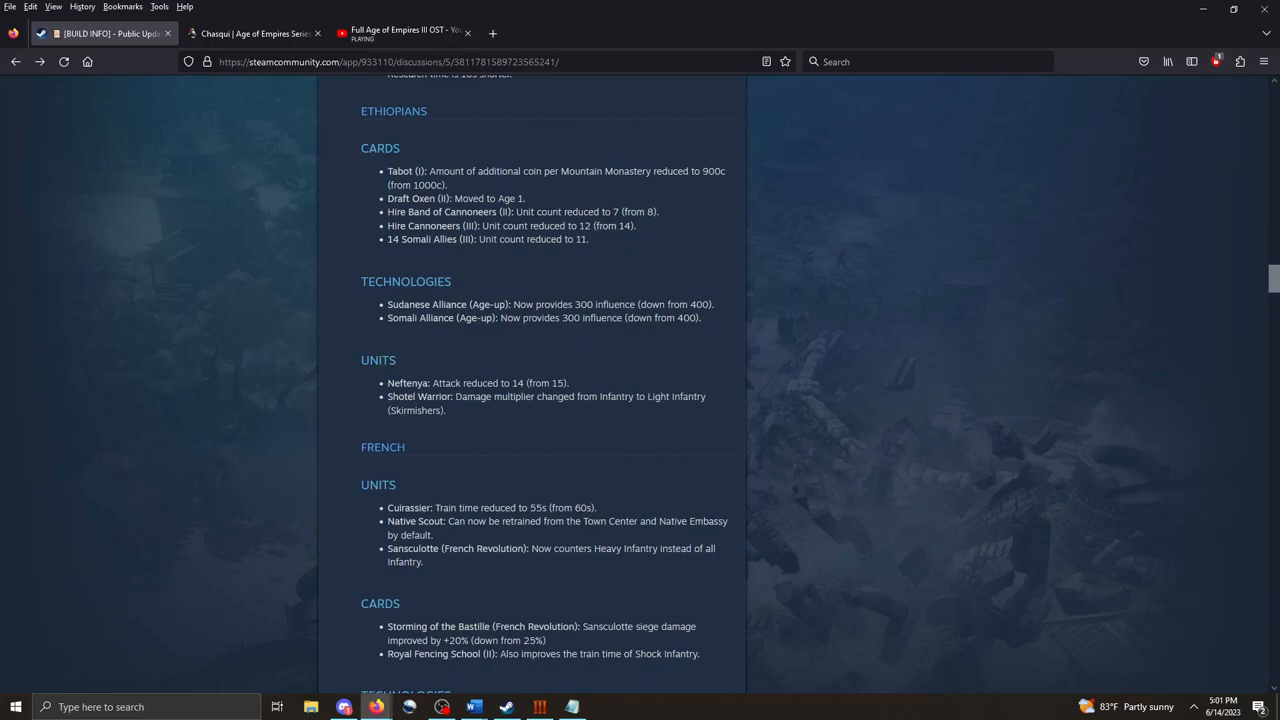
{"action": "scroll", "scroll_direction": "down", "scroll_amount": 3}
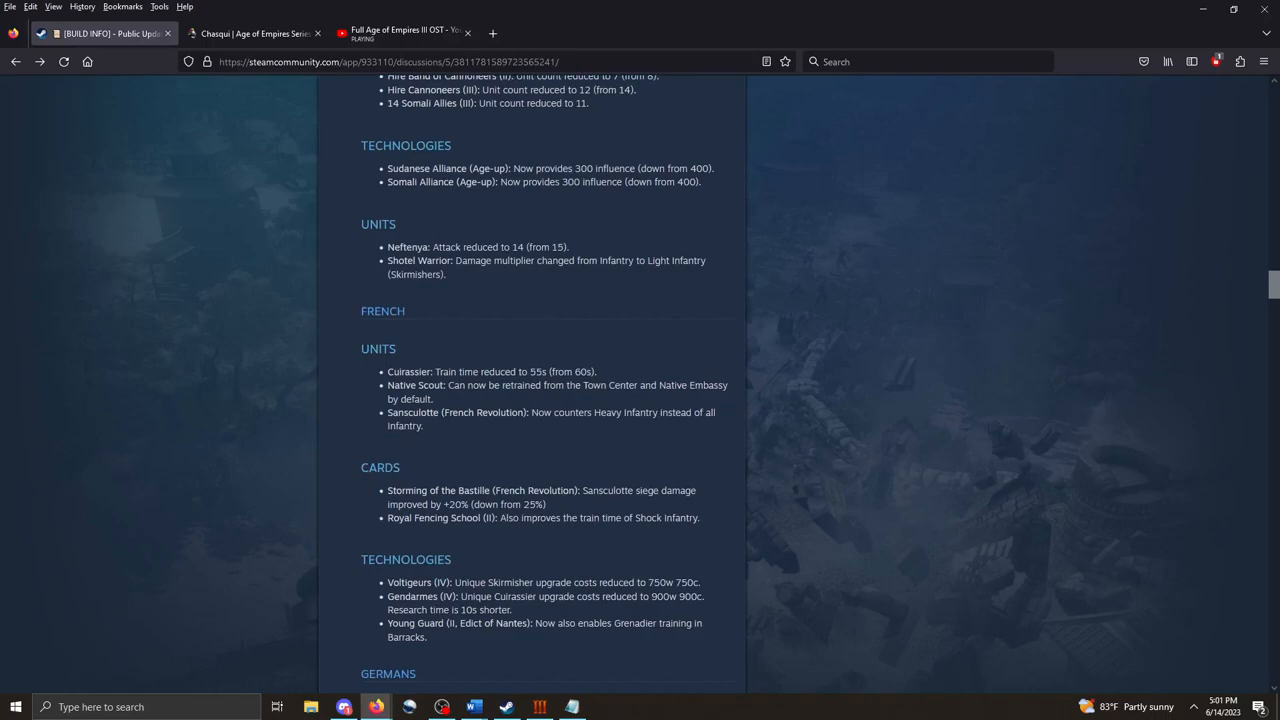
{"action": "scroll", "scroll_direction": "down", "scroll_amount": 3}
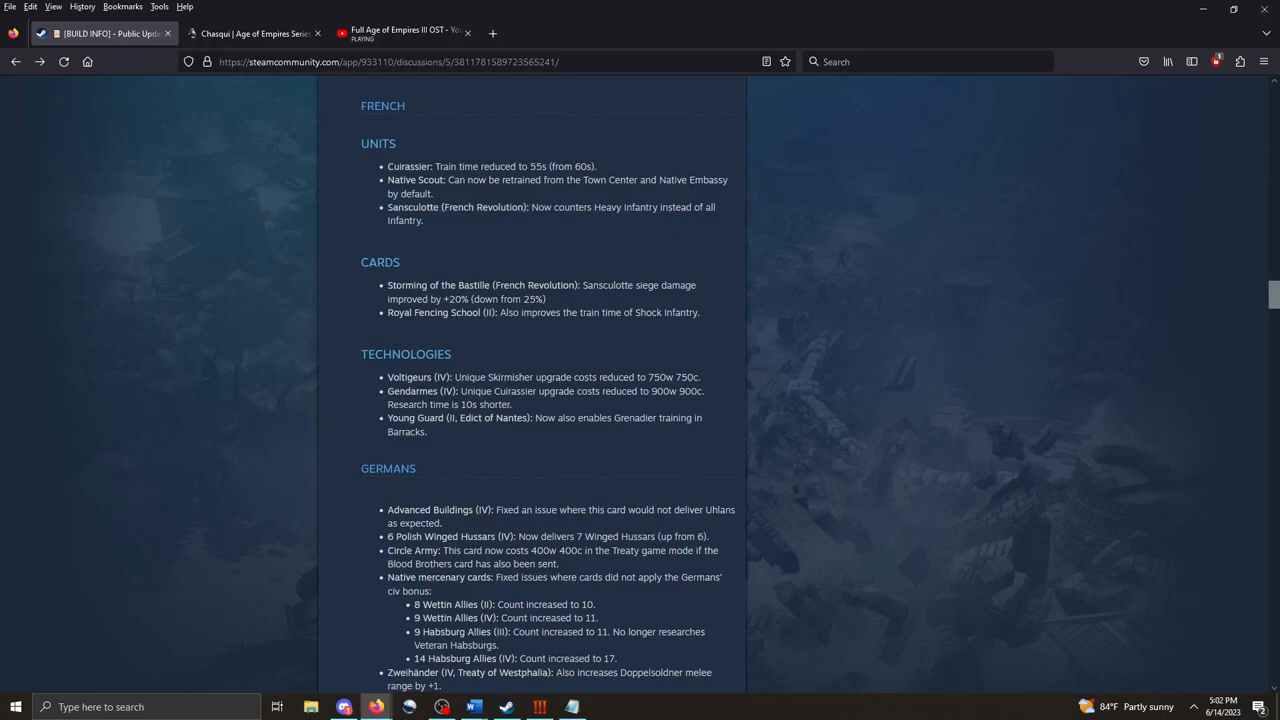
Scroll through the Germans notes, highlighting the Prussian Uhlans rename, until the Haudenosaunee cards show.
{"action": "scroll", "scroll_direction": "down", "scroll_amount": 3}
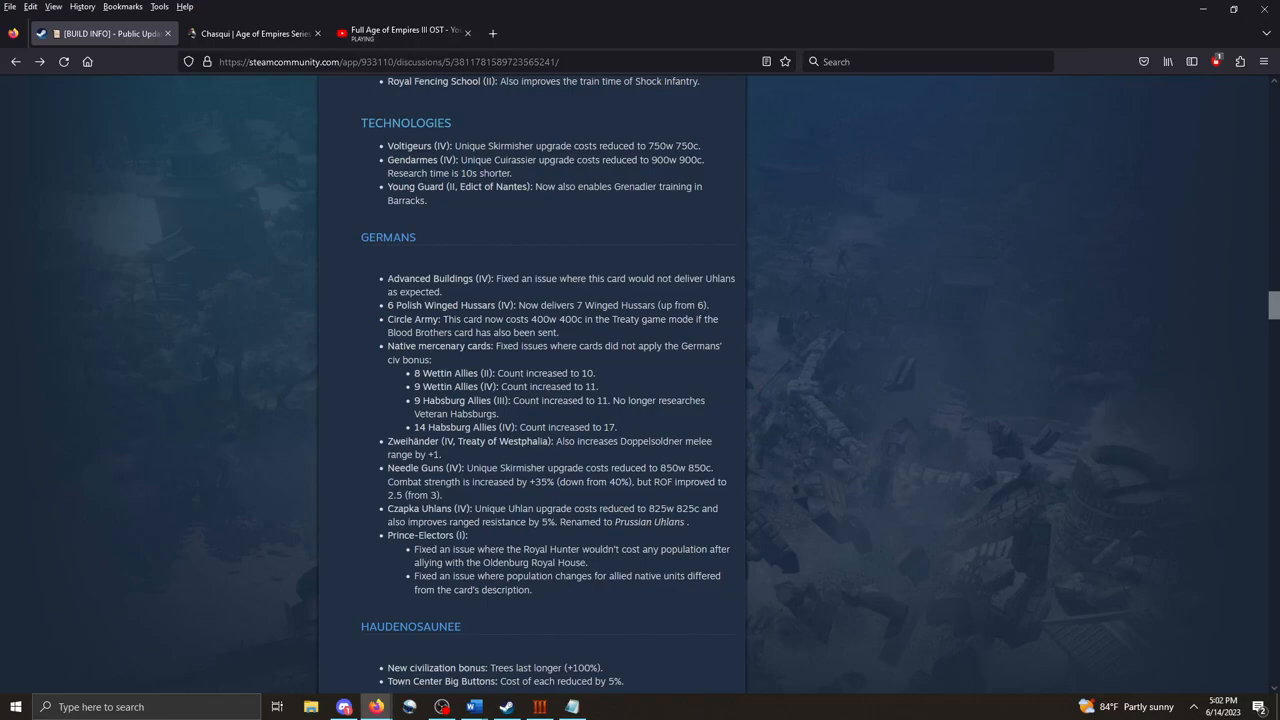
{"action": "scroll", "scroll_direction": "down", "scroll_amount": 3}
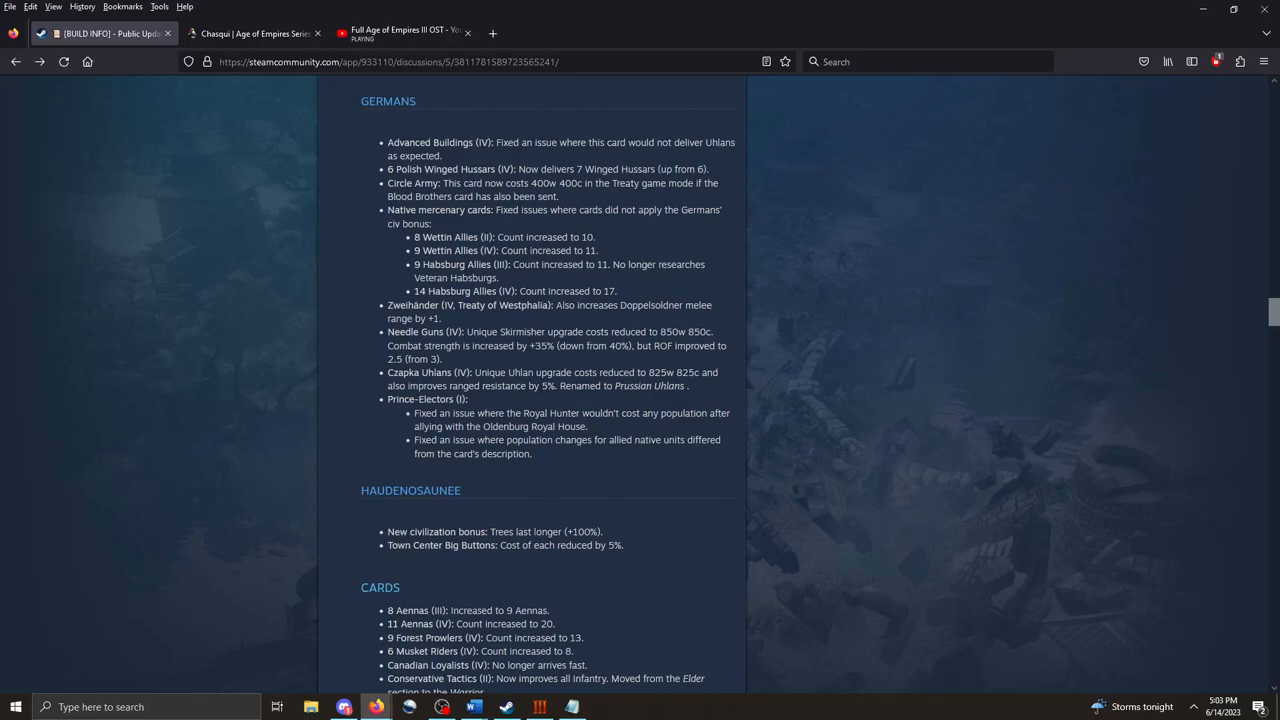
{"action": "left_click_drag", "start_coordinate": [474, 372], "coordinate": [635, 372]}
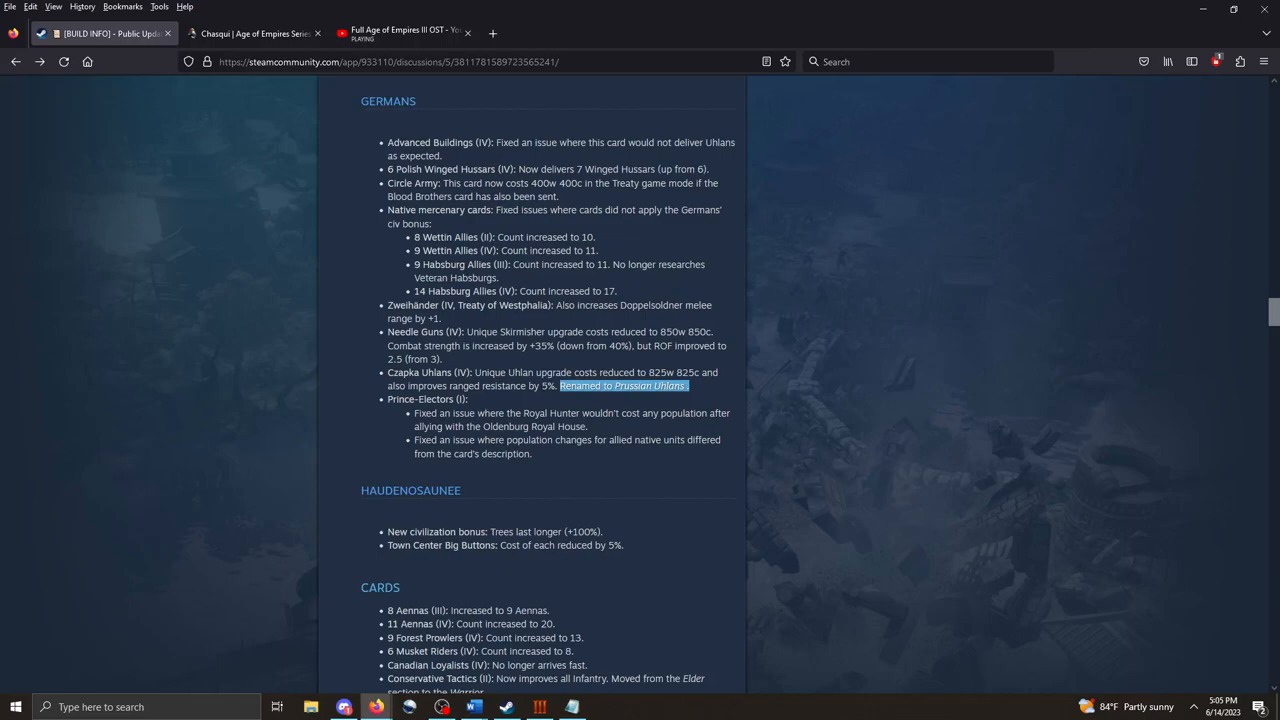
{"action": "scroll", "scroll_direction": "down", "scroll_amount": 3}
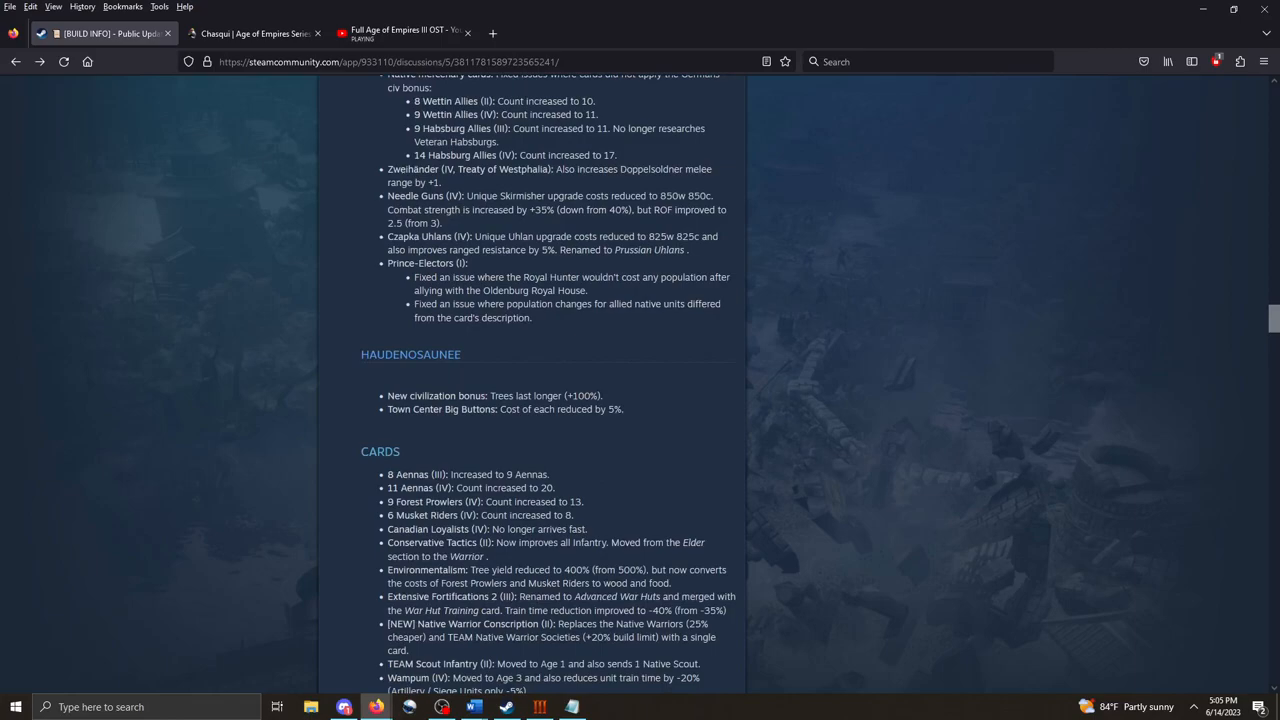
Scroll past the Haudenosaunee cards and units and the Hausa notes until the Inca section appears.
{"action": "scroll", "scroll_direction": "down", "scroll_amount": 3}
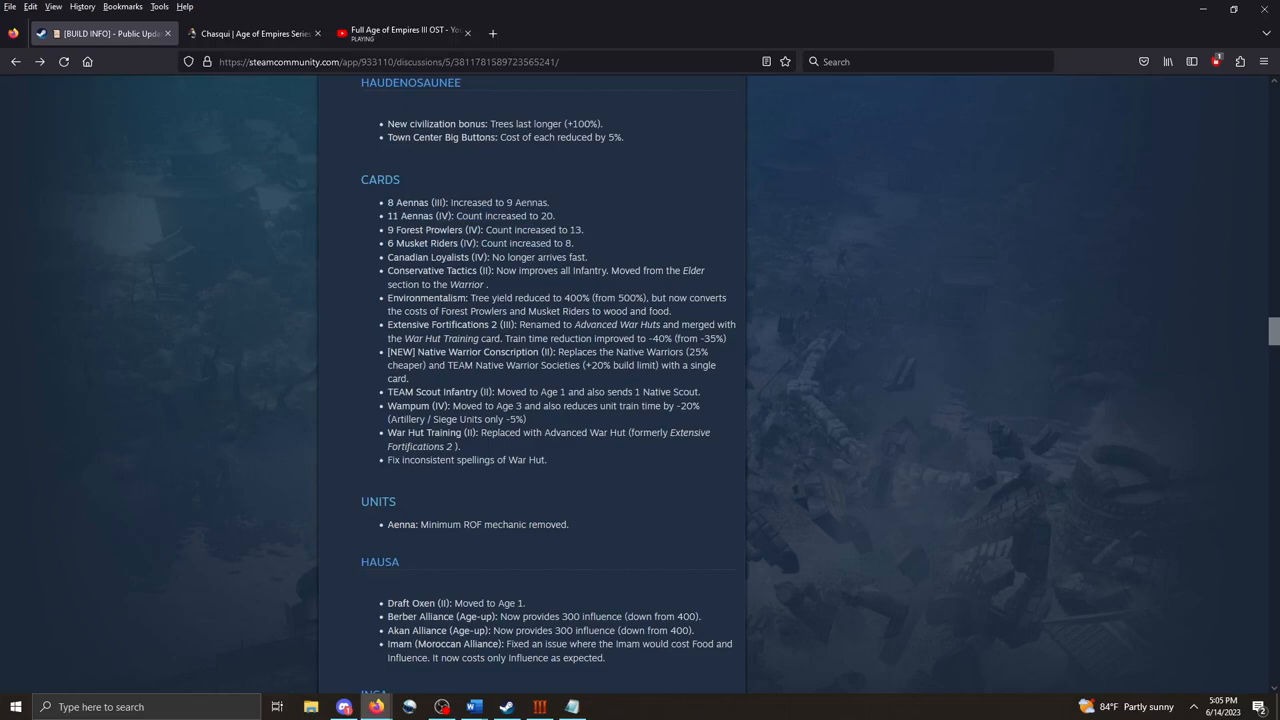
{"action": "left_click_drag", "start_coordinate": [388, 270], "coordinate": [640, 270]}
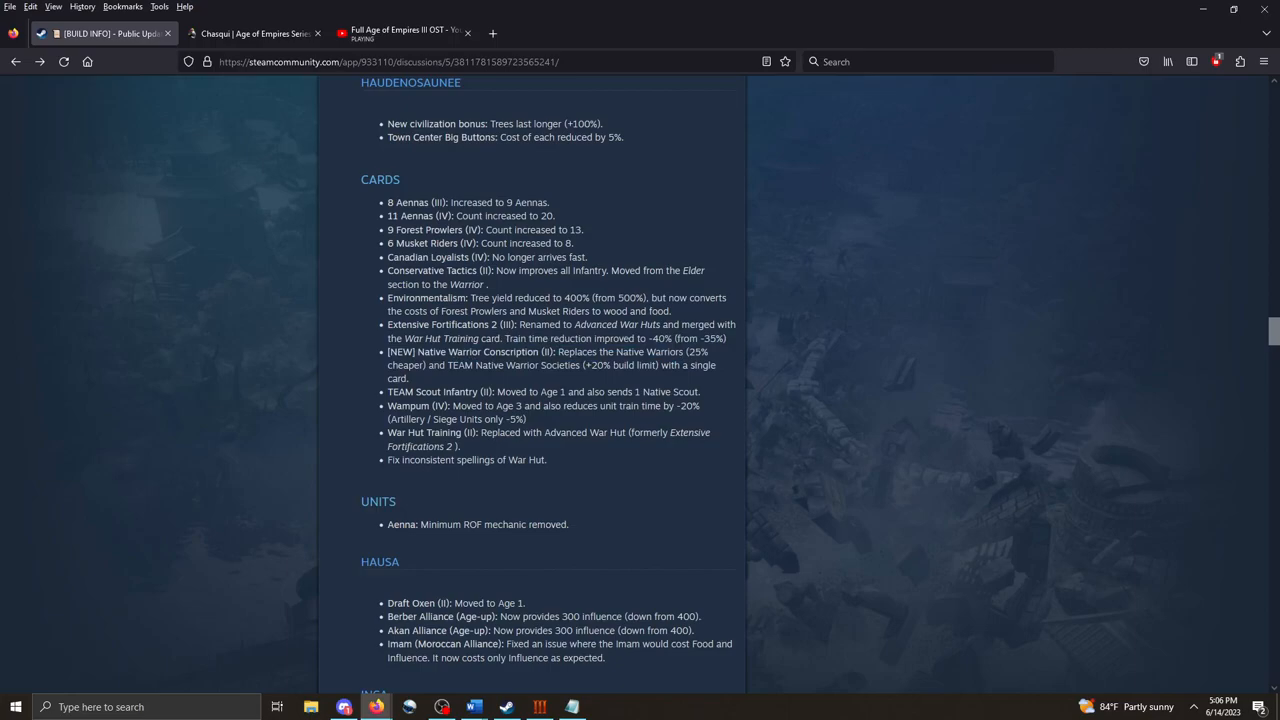
{"action": "scroll", "scroll_direction": "down", "scroll_amount": 3}
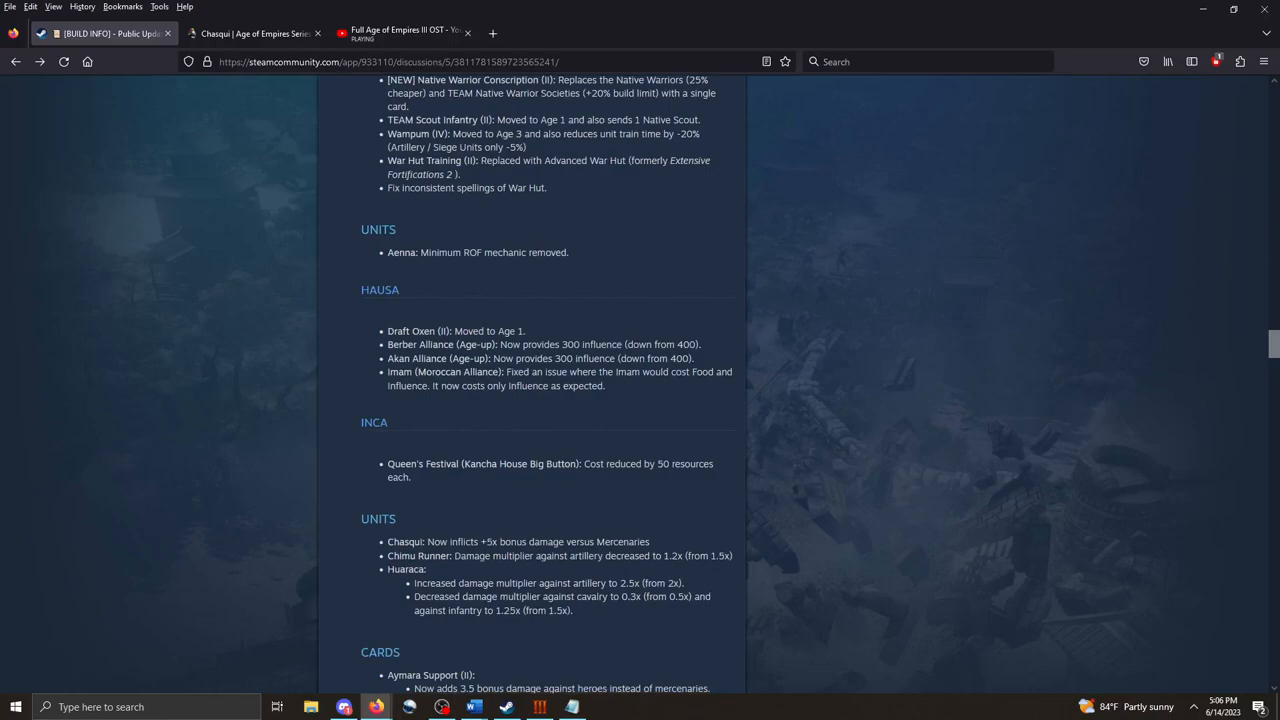
Scroll through the Inca units and cards toward the Indians notes.
{"action": "scroll", "scroll_direction": "down", "scroll_amount": 3}
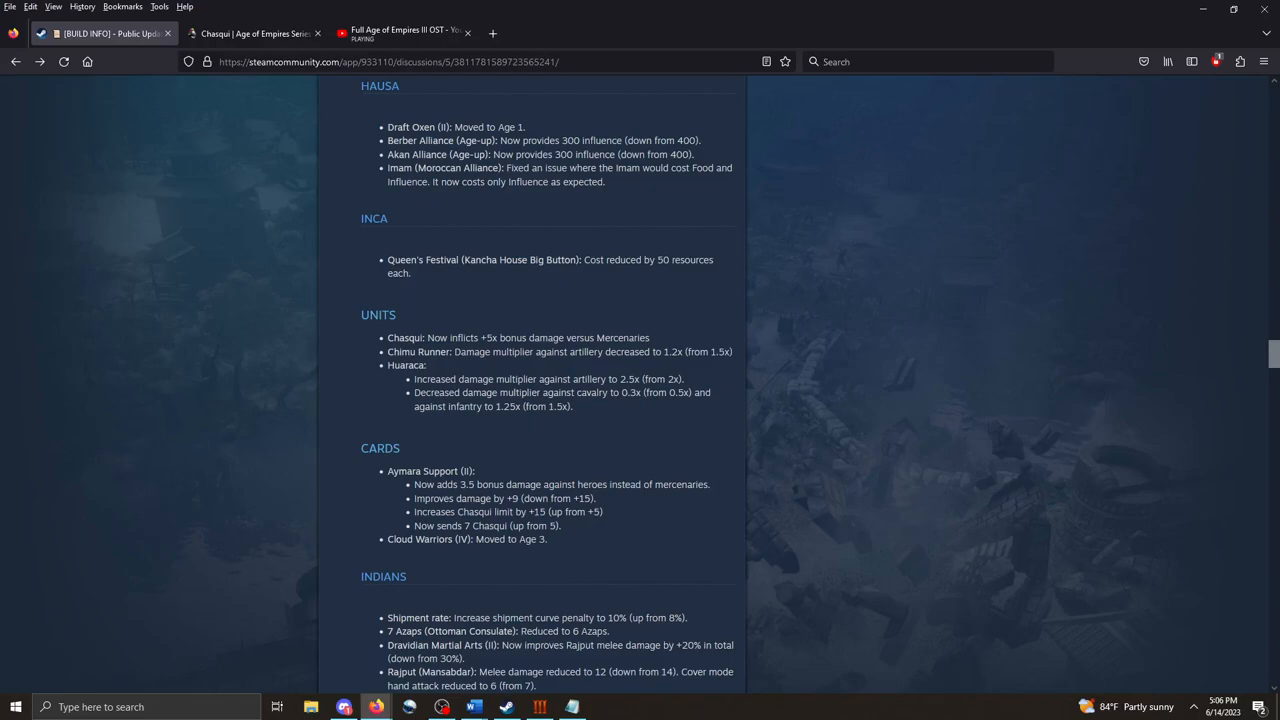
{"action": "scroll", "scroll_direction": "down", "scroll_amount": 3}
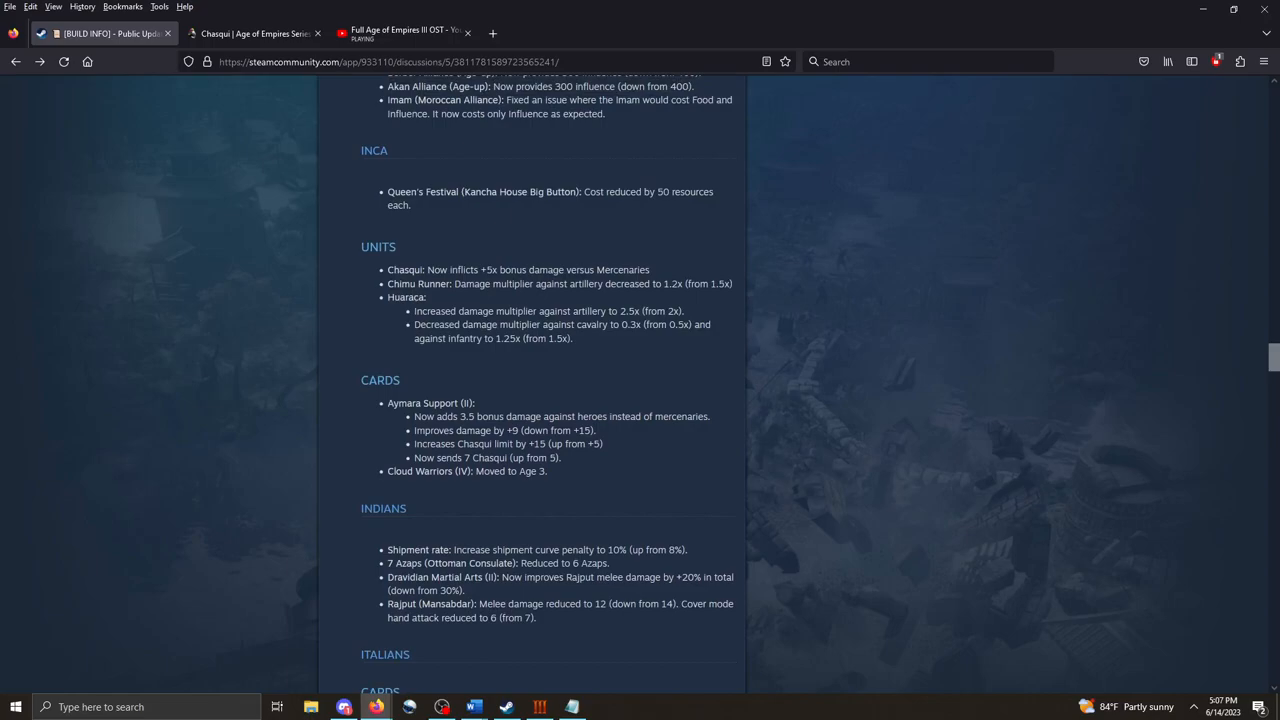
{"action": "scroll", "scroll_direction": "down", "scroll_amount": 3}
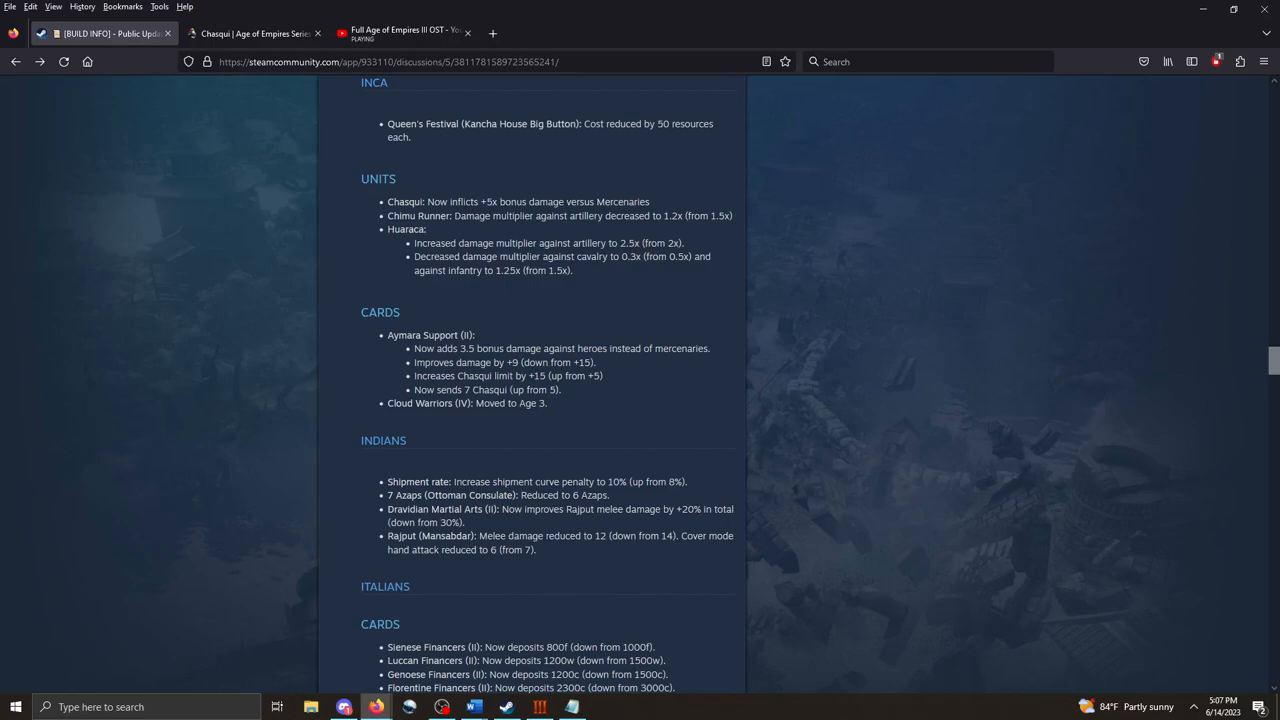
{"action": "scroll", "scroll_direction": "down", "scroll_amount": 3}
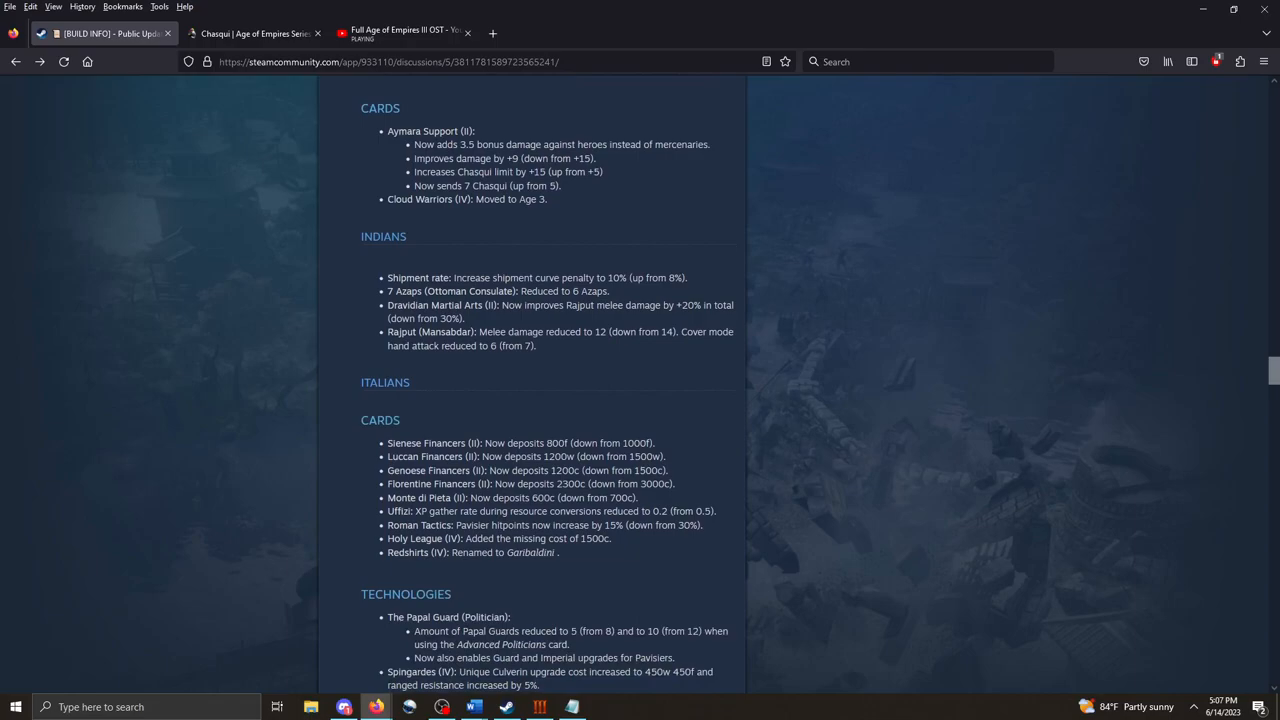
Briefly highlight the Aymara Support card name, then continue down to the Italians section.
{"action": "double_click", "coordinate": [437, 144]}
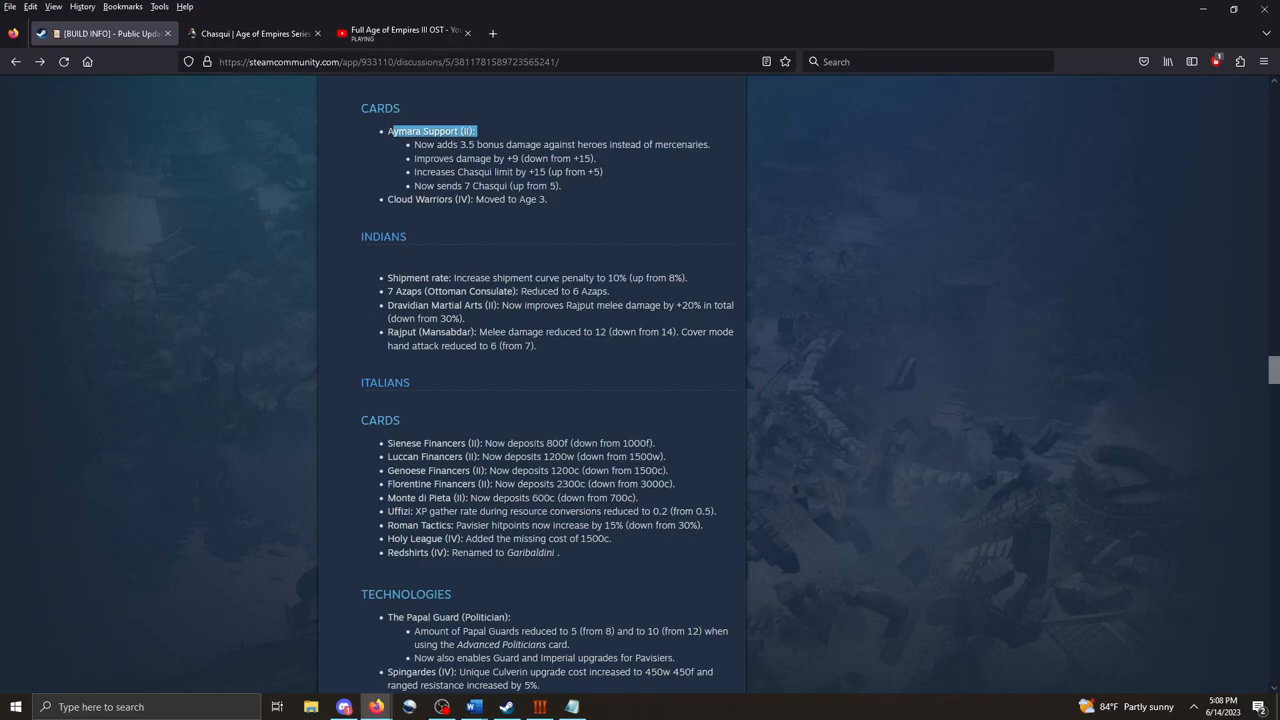
{"action": "left_click", "coordinate": [432, 131]}
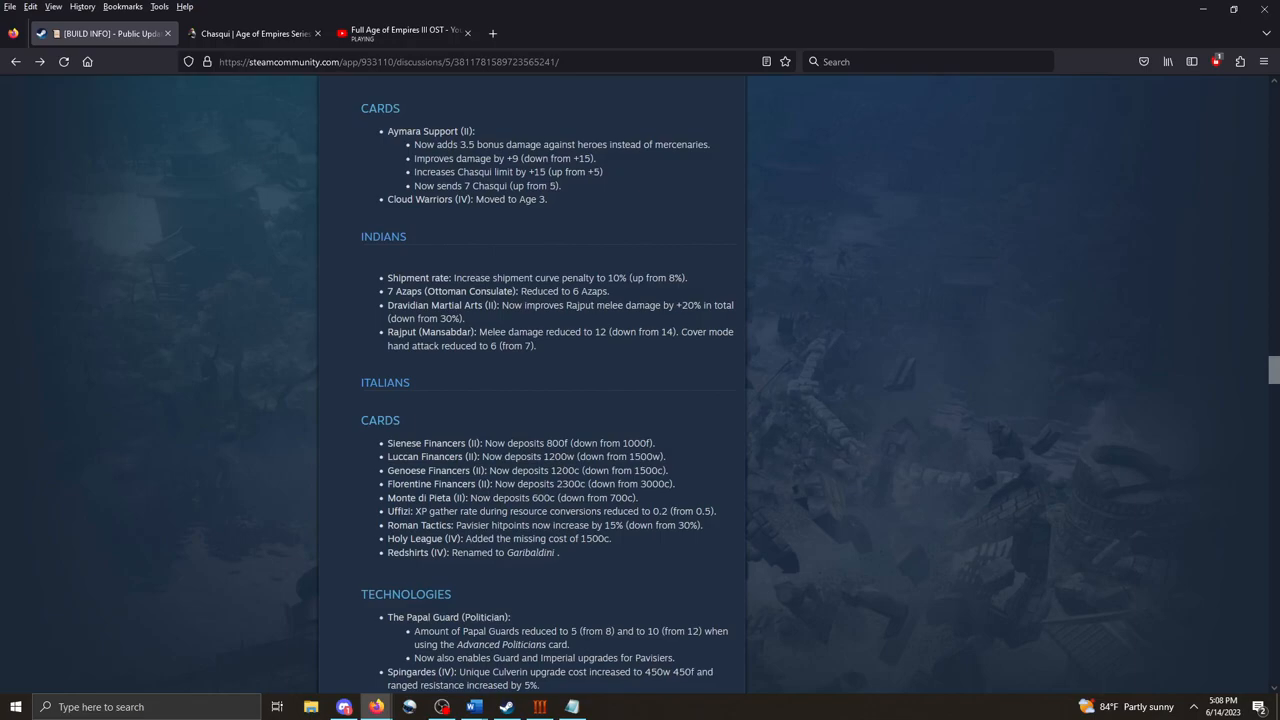
{"action": "scroll", "scroll_direction": "down", "scroll_amount": 3}
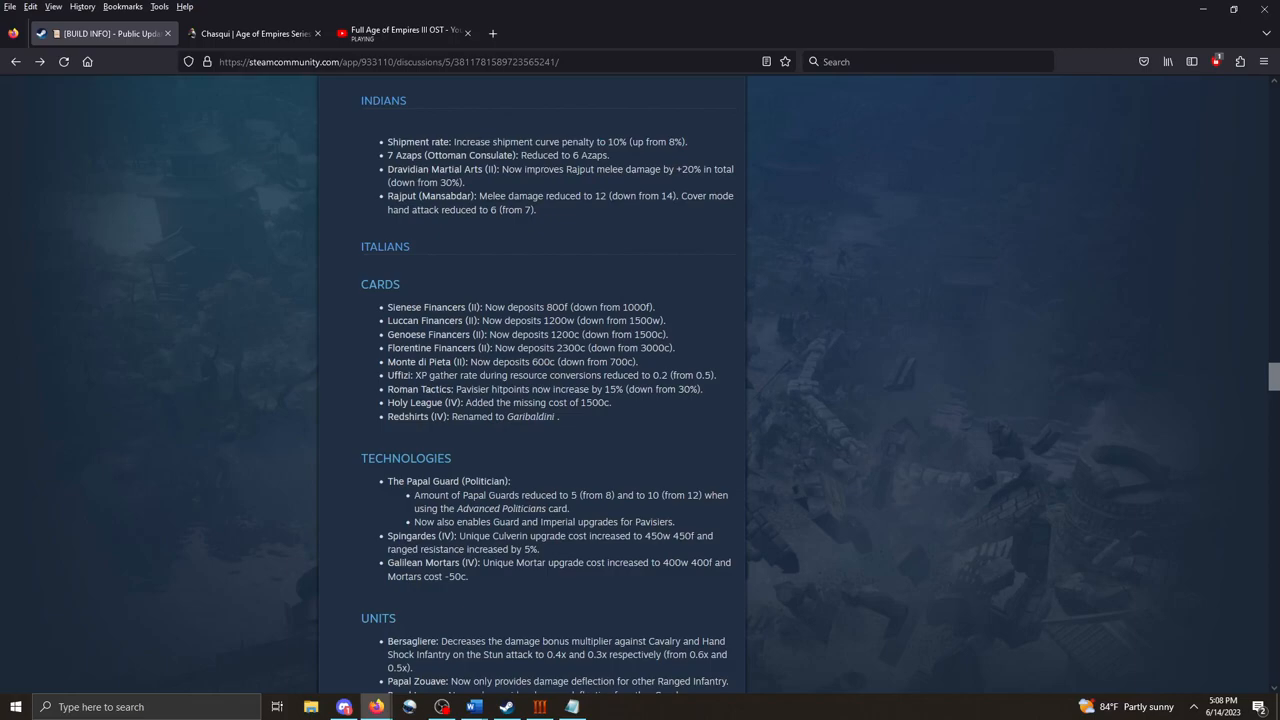
Read through the Italians technologies and units until the Japanese and Lakota headings appear.
{"action": "triple_click", "coordinate": [497, 155]}
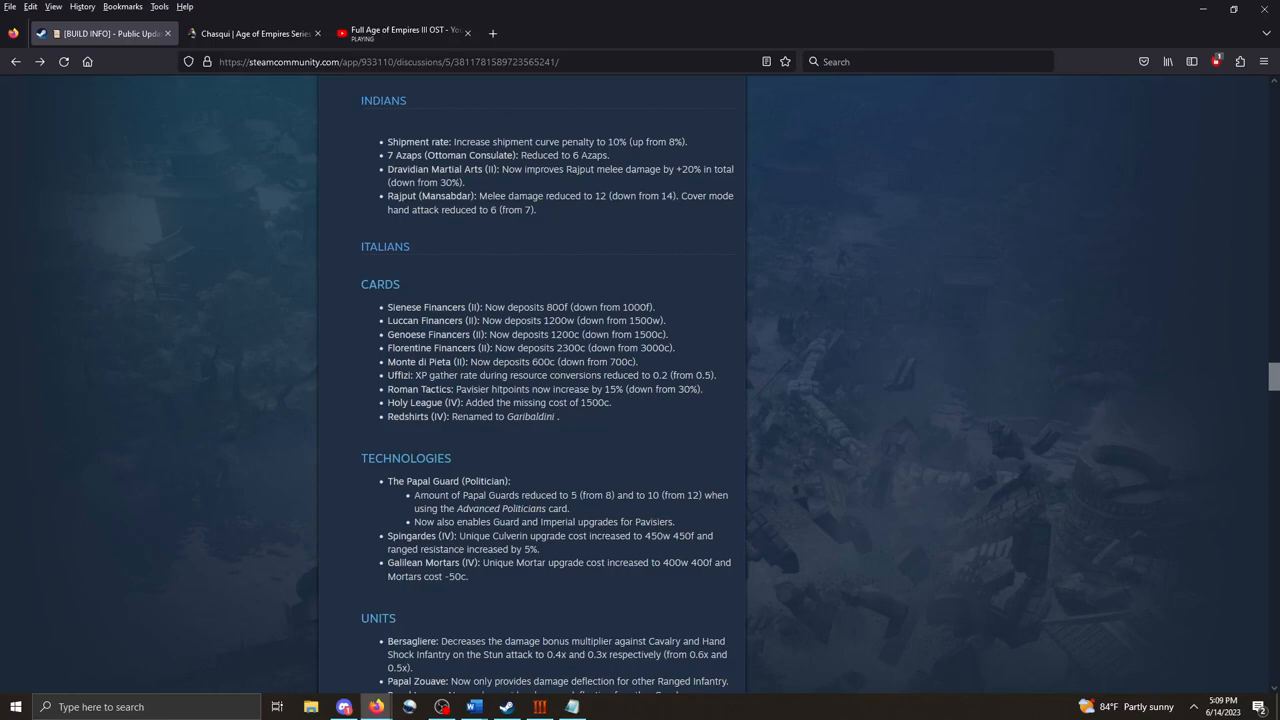
{"action": "scroll", "scroll_direction": "down", "scroll_amount": 3}
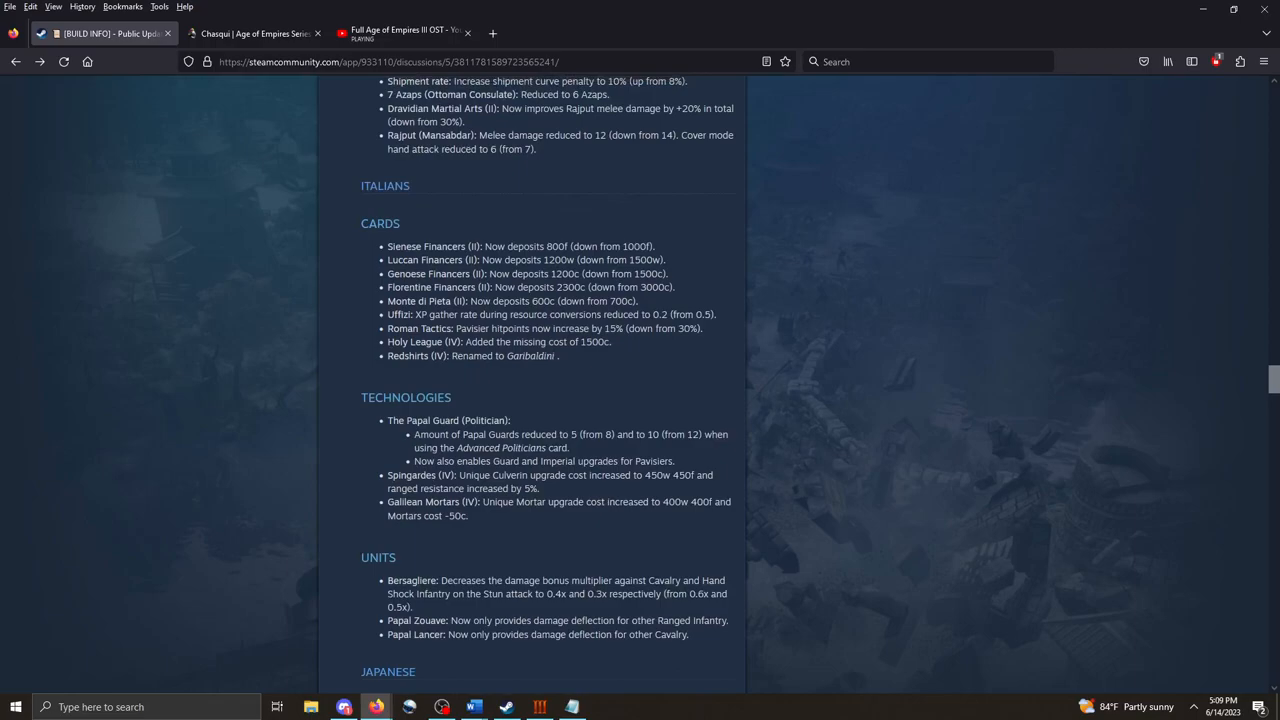
{"action": "scroll", "scroll_direction": "up", "scroll_amount": 3}
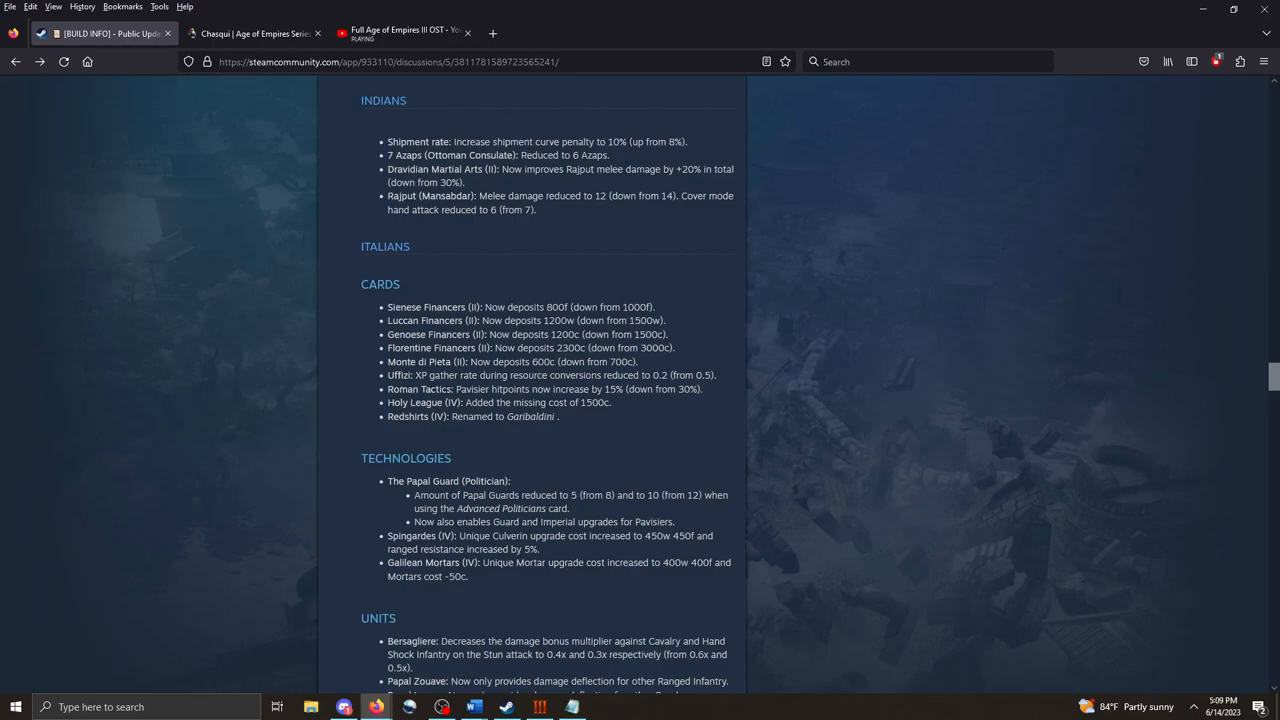
{"action": "scroll", "scroll_direction": "down", "scroll_amount": 3}
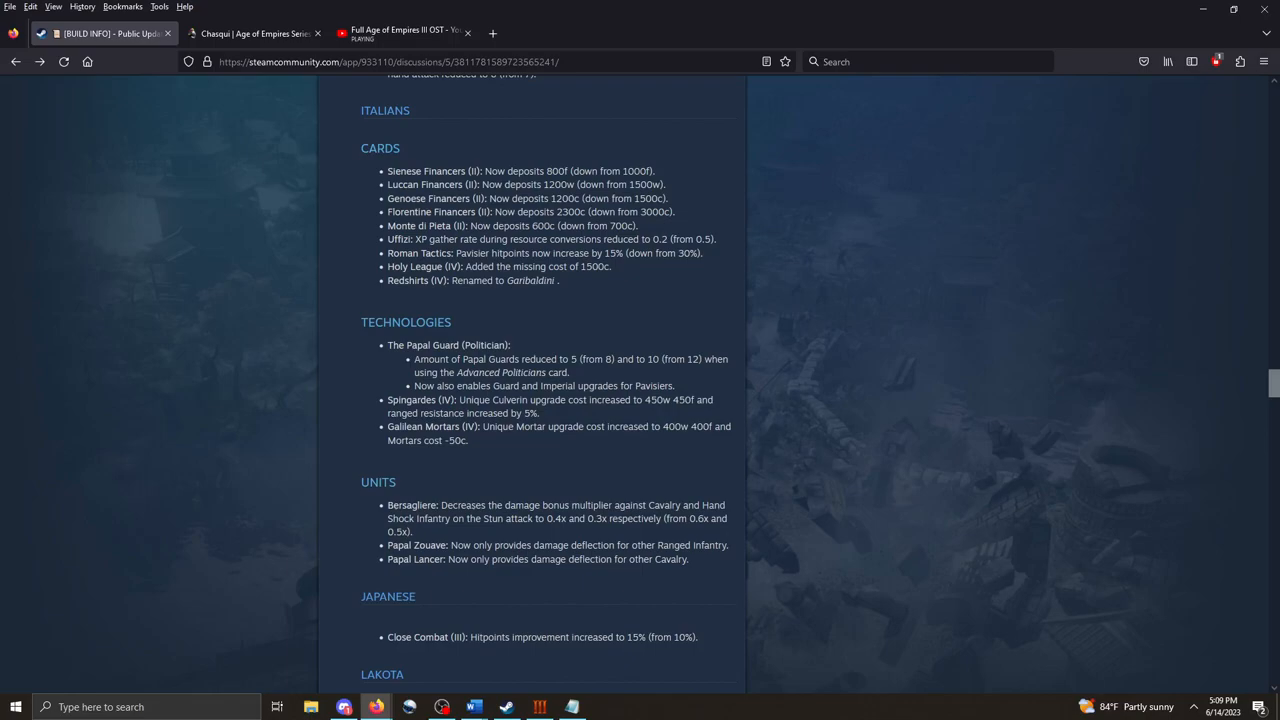
{"action": "double_click", "coordinate": [637, 171]}
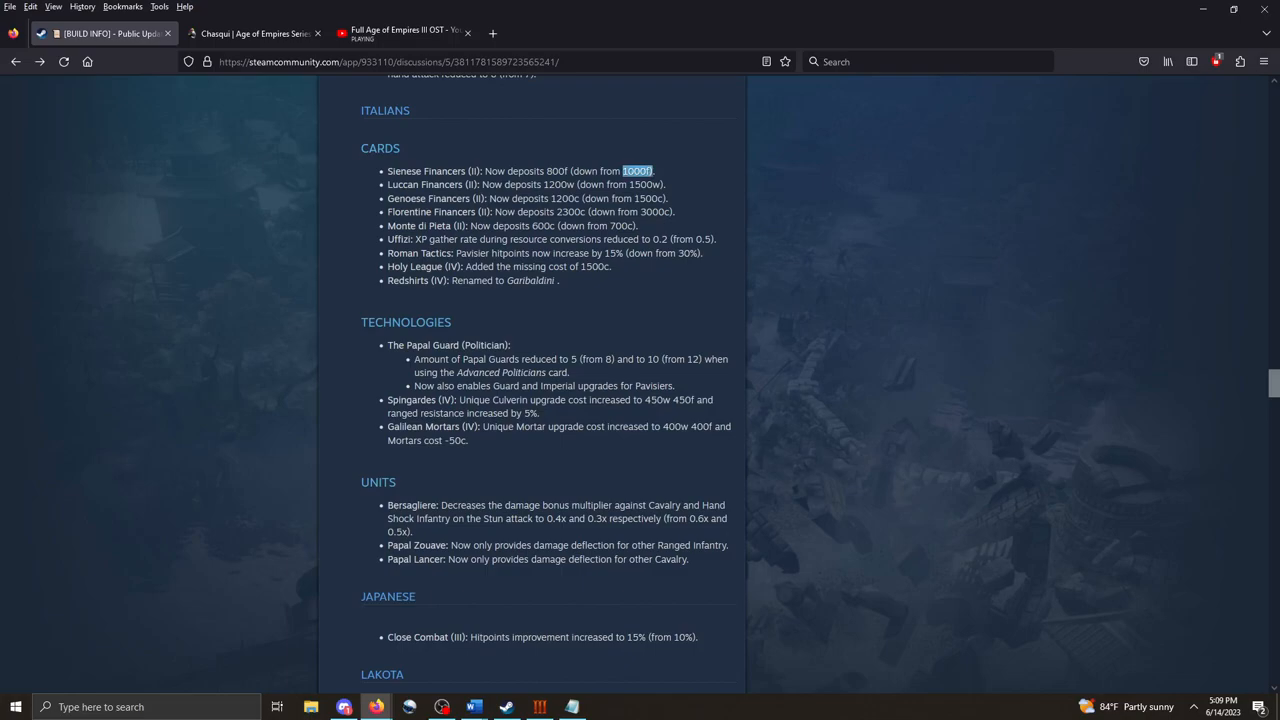
{"action": "left_click_drag", "start_coordinate": [637, 170], "coordinate": [430, 184]}
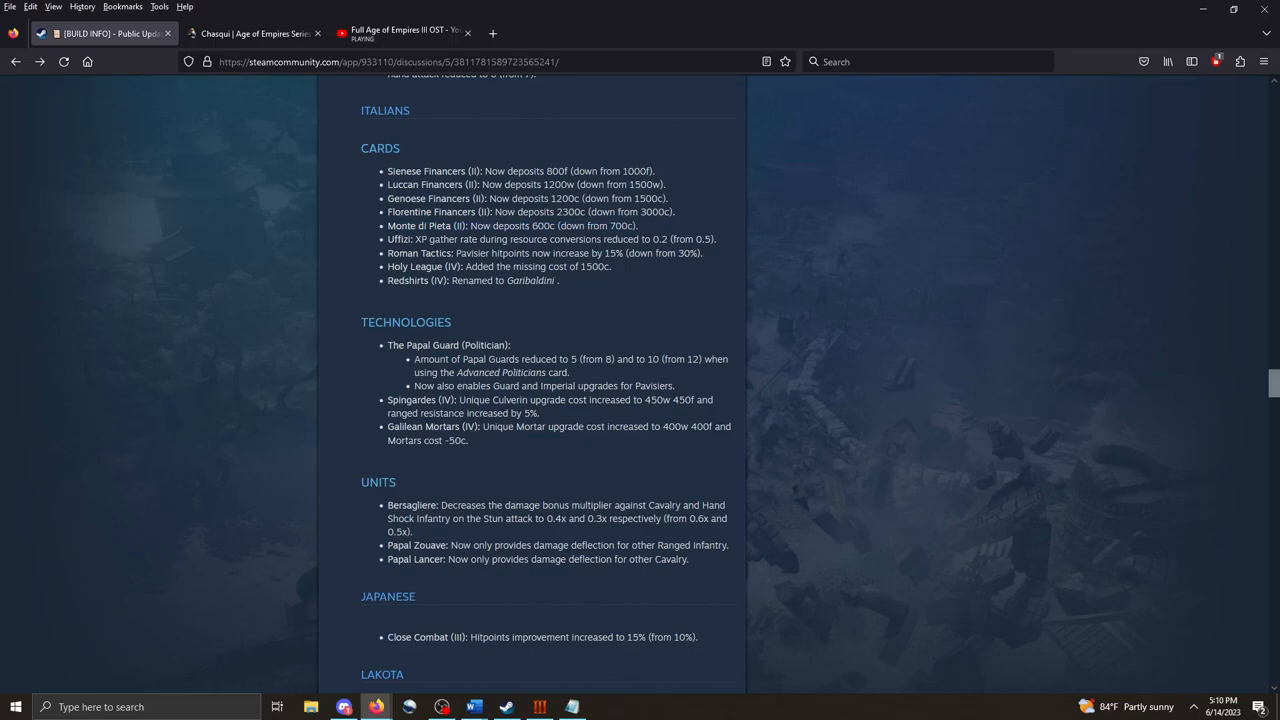
{"action": "left_click_drag", "start_coordinate": [387, 170], "coordinate": [715, 240]}
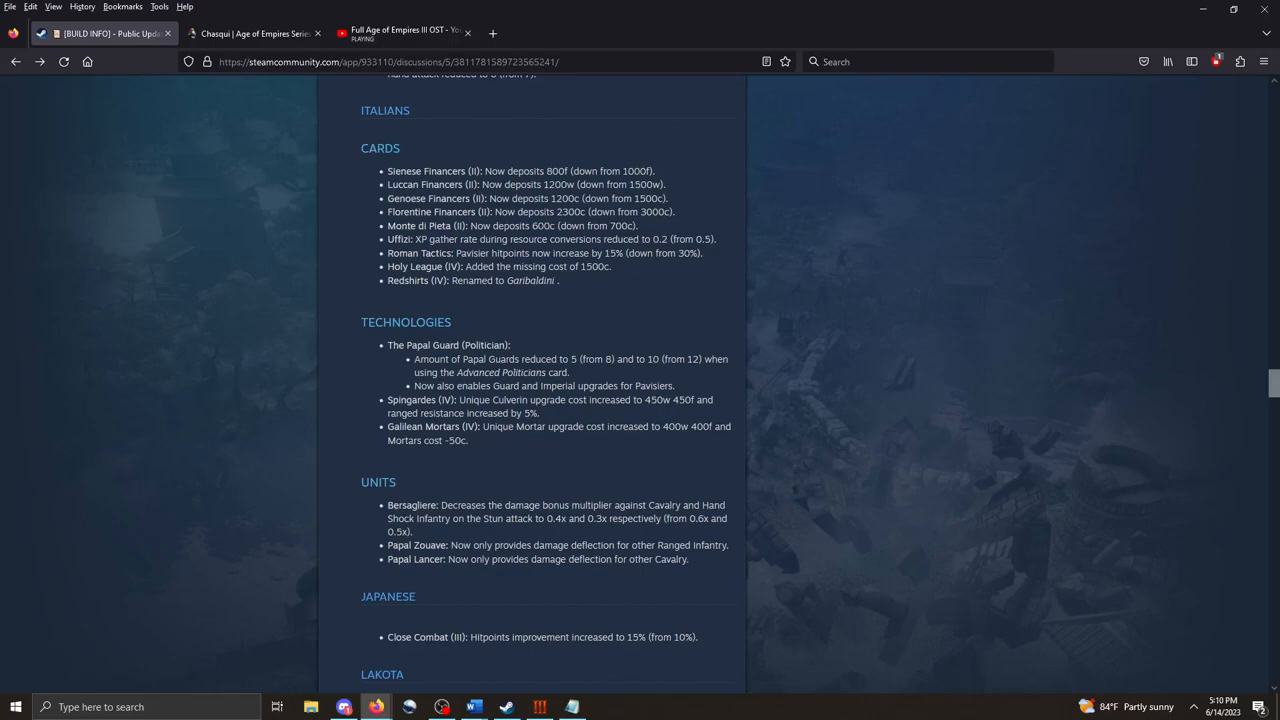
{"action": "left_click_drag", "start_coordinate": [388, 253], "coordinate": [622, 253]}
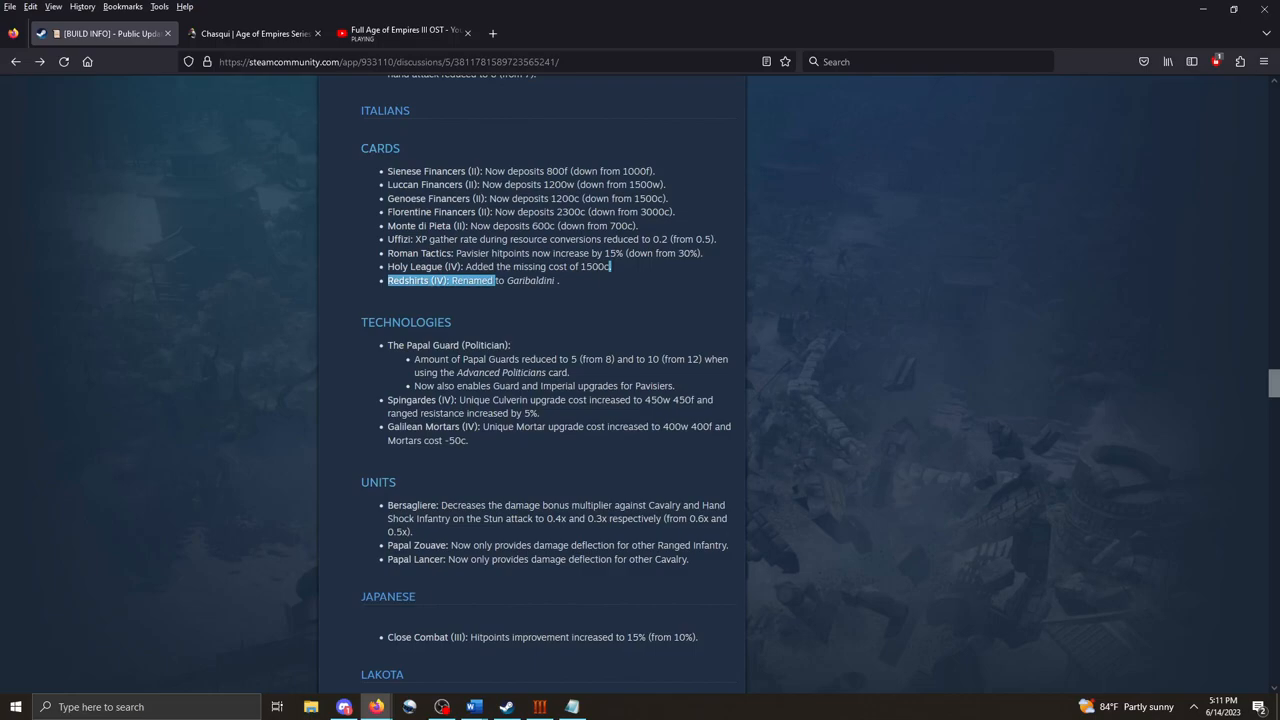
Highlight the Papal Guards reduction note, then scroll on through the Japanese and Lakota changes.
{"action": "scroll", "scroll_direction": "down", "scroll_amount": 3}
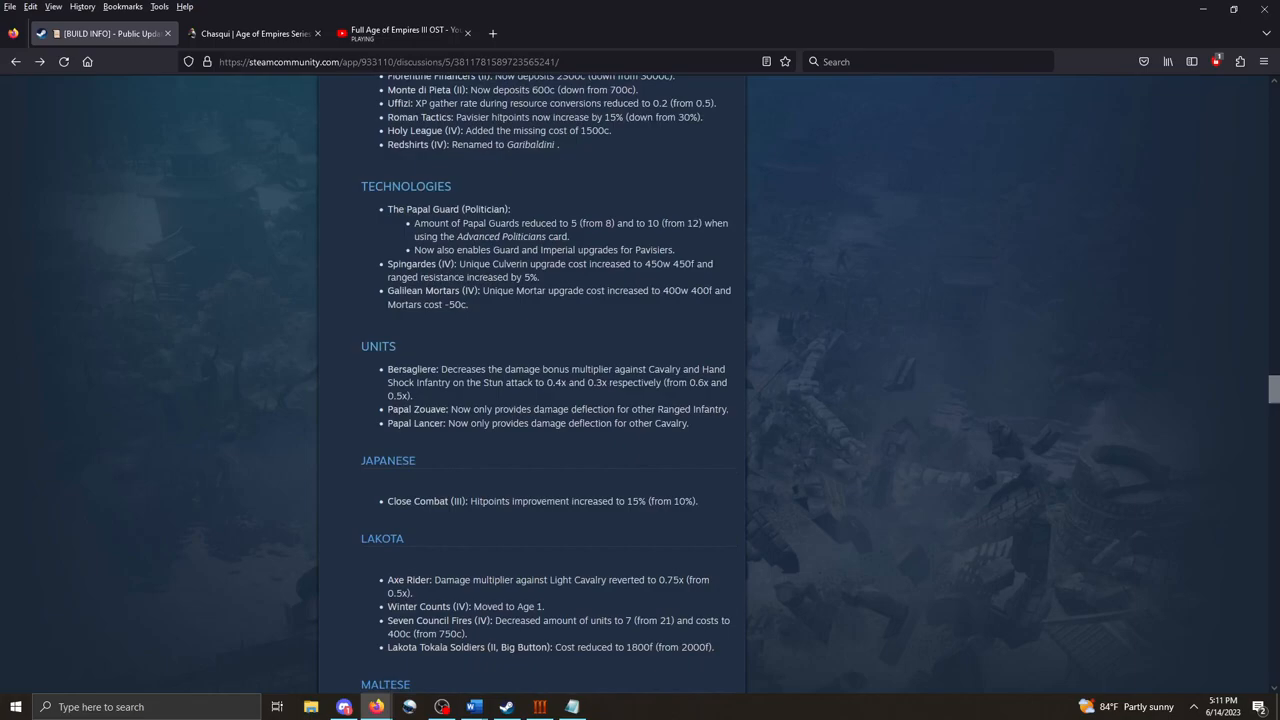
{"action": "left_click_drag", "start_coordinate": [414, 223], "coordinate": [571, 223]}
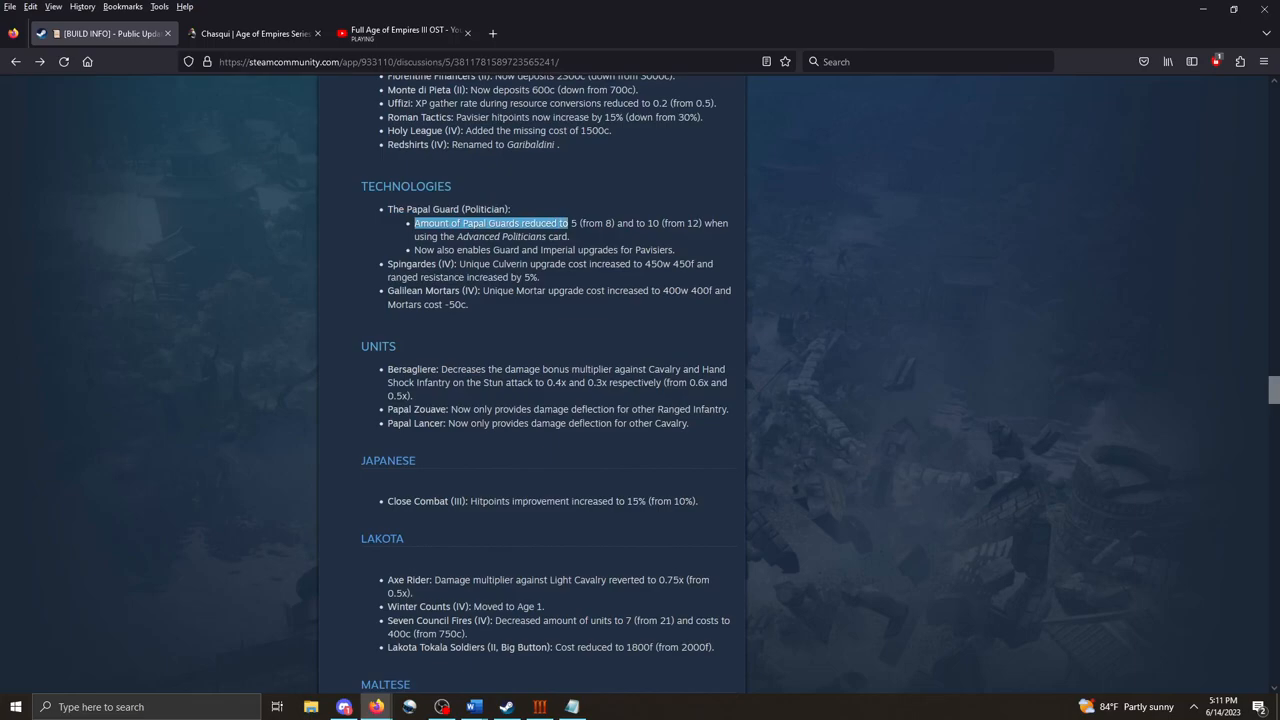
{"action": "left_click", "coordinate": [490, 222]}
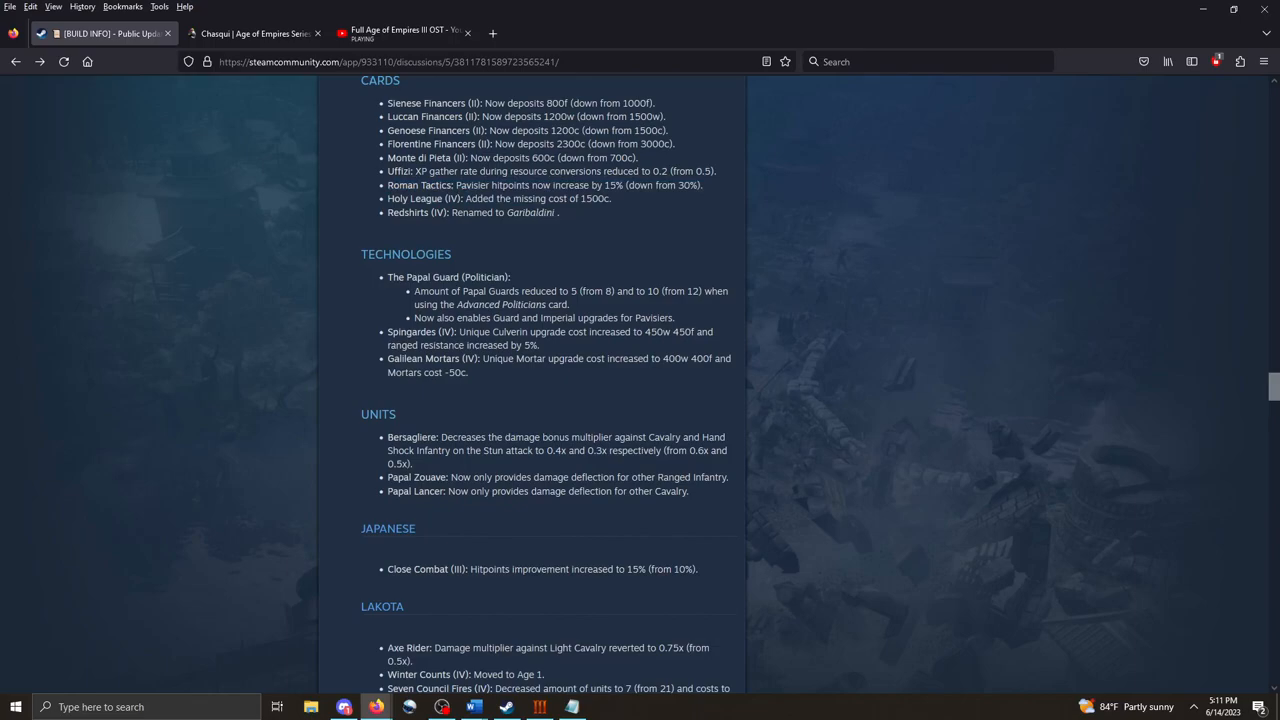
{"action": "scroll", "scroll_direction": "down", "scroll_amount": 3}
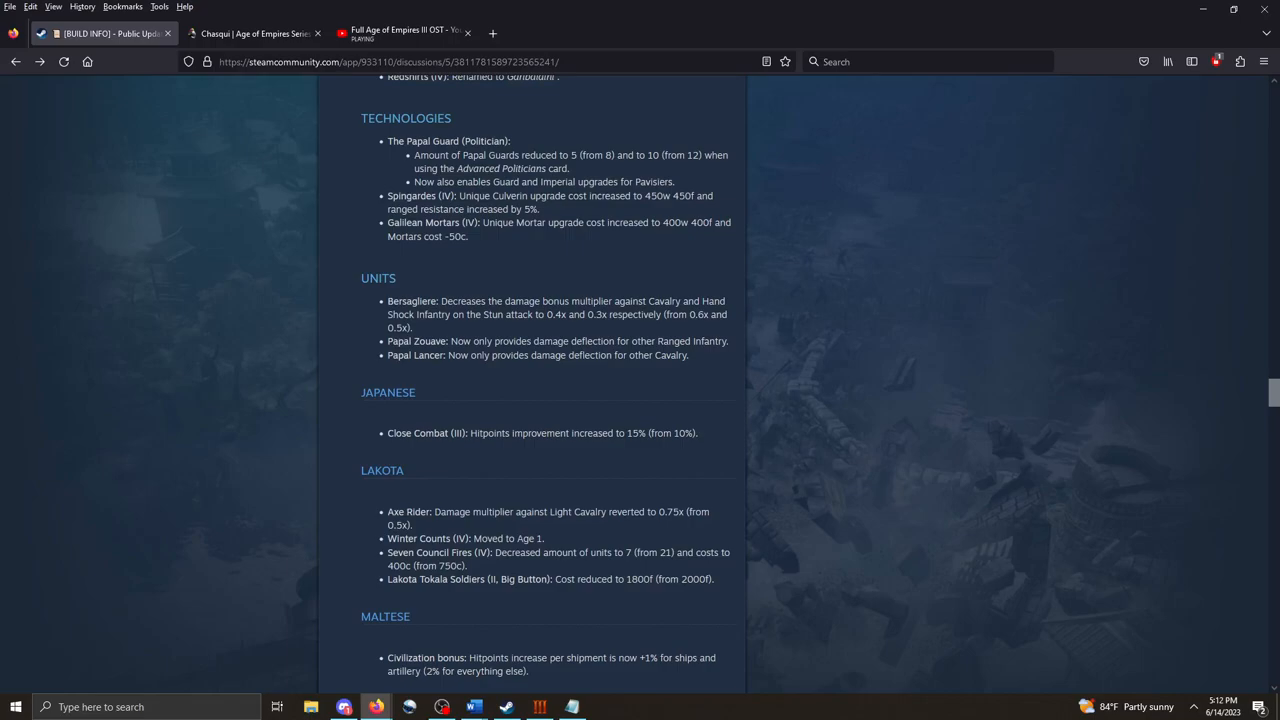
Continue down the Maltese notes until Cards and Units & Buildings are on screen.
{"action": "scroll", "scroll_direction": "down", "scroll_amount": 3}
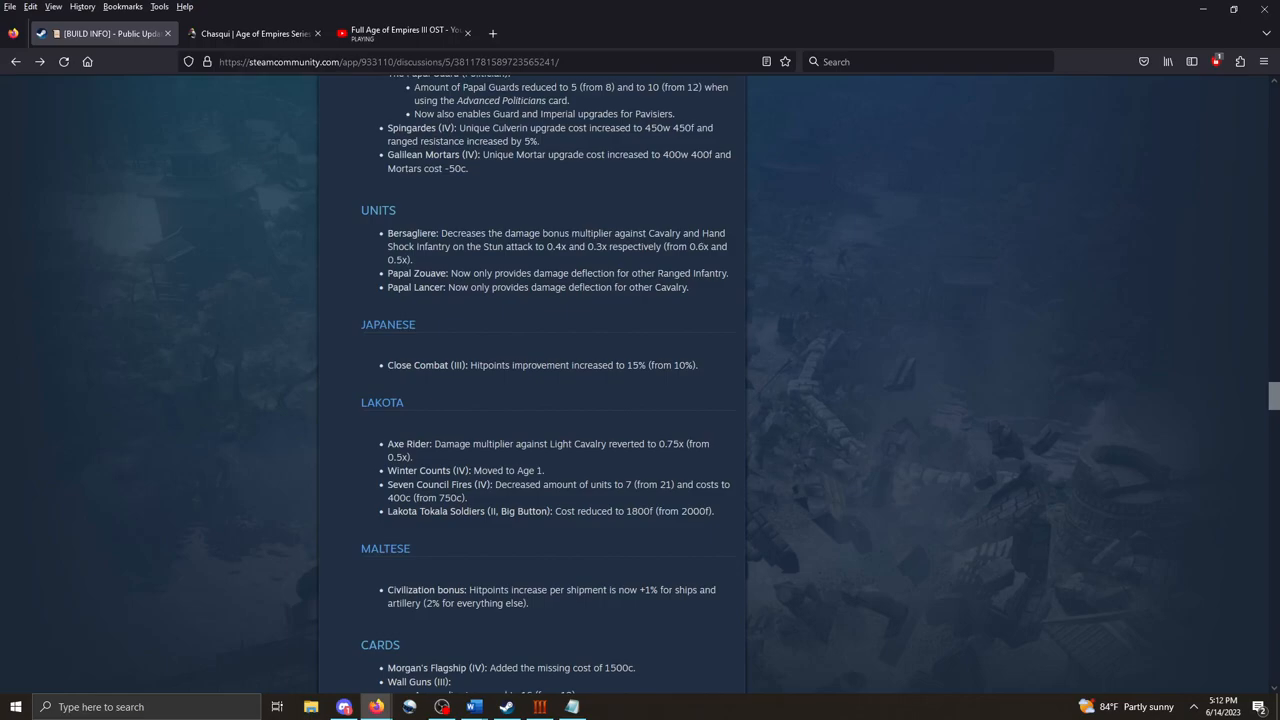
{"action": "left_click_drag", "start_coordinate": [387, 233], "coordinate": [413, 247]}
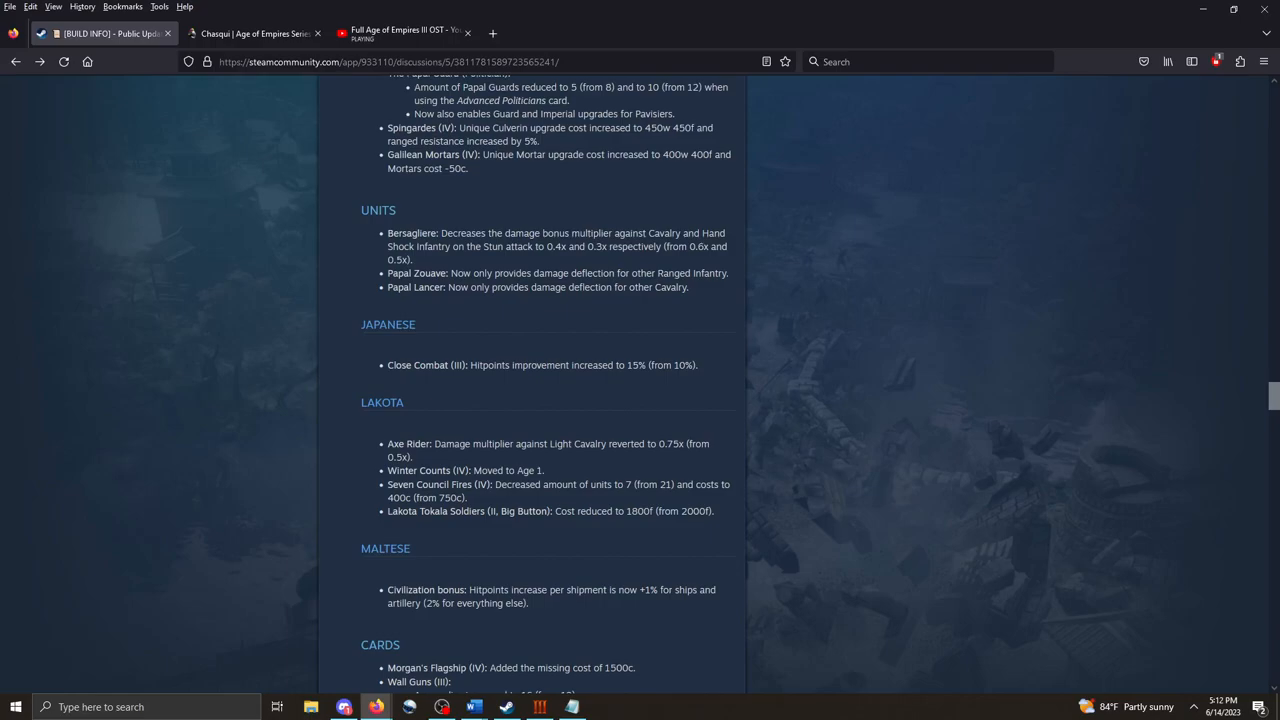
{"action": "scroll", "scroll_direction": "down", "scroll_amount": 3}
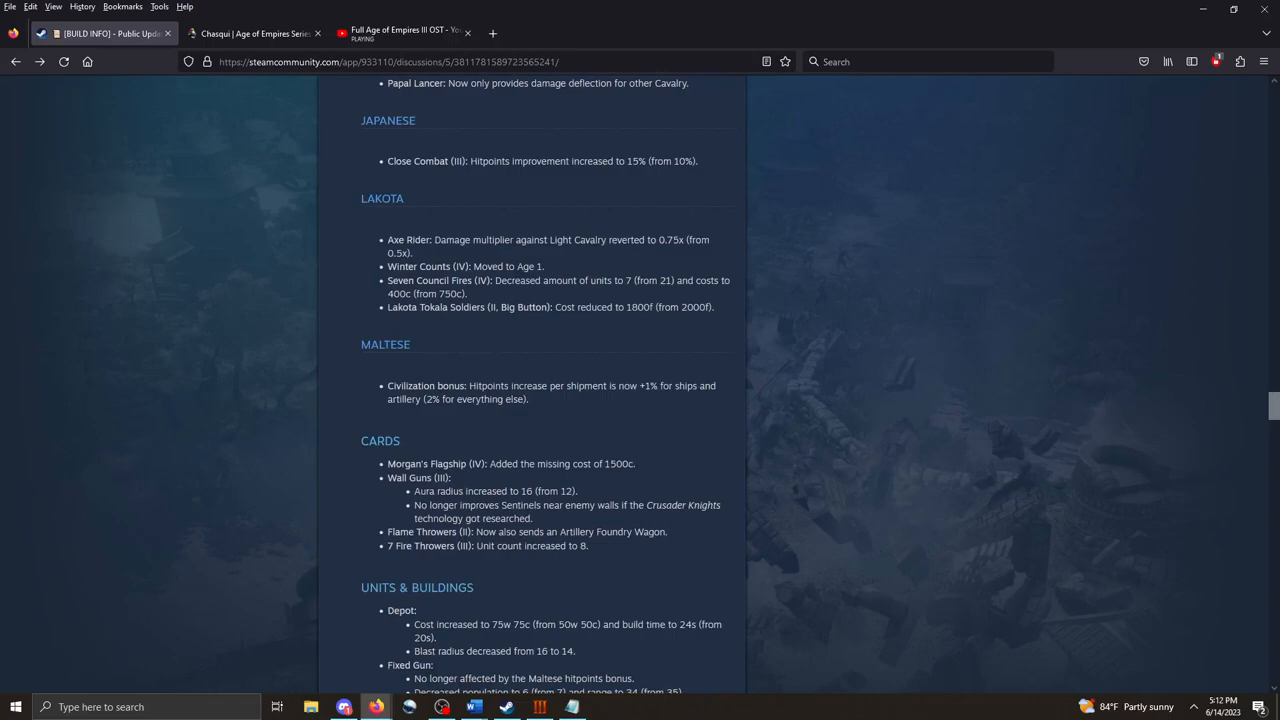
{"action": "double_click", "coordinate": [425, 161]}
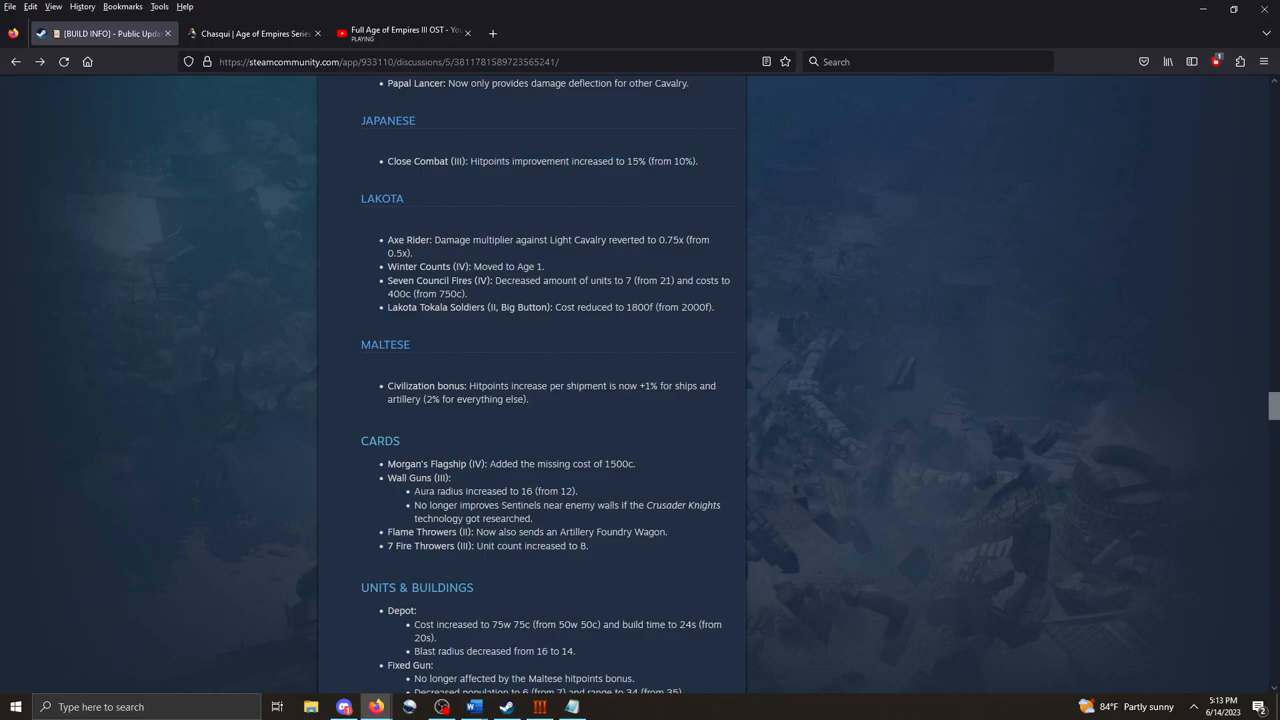
View the wiki's winter counts results, then return to the Steam discussion tab.
{"action": "scroll", "scroll_direction": "down", "scroll_amount": 3}
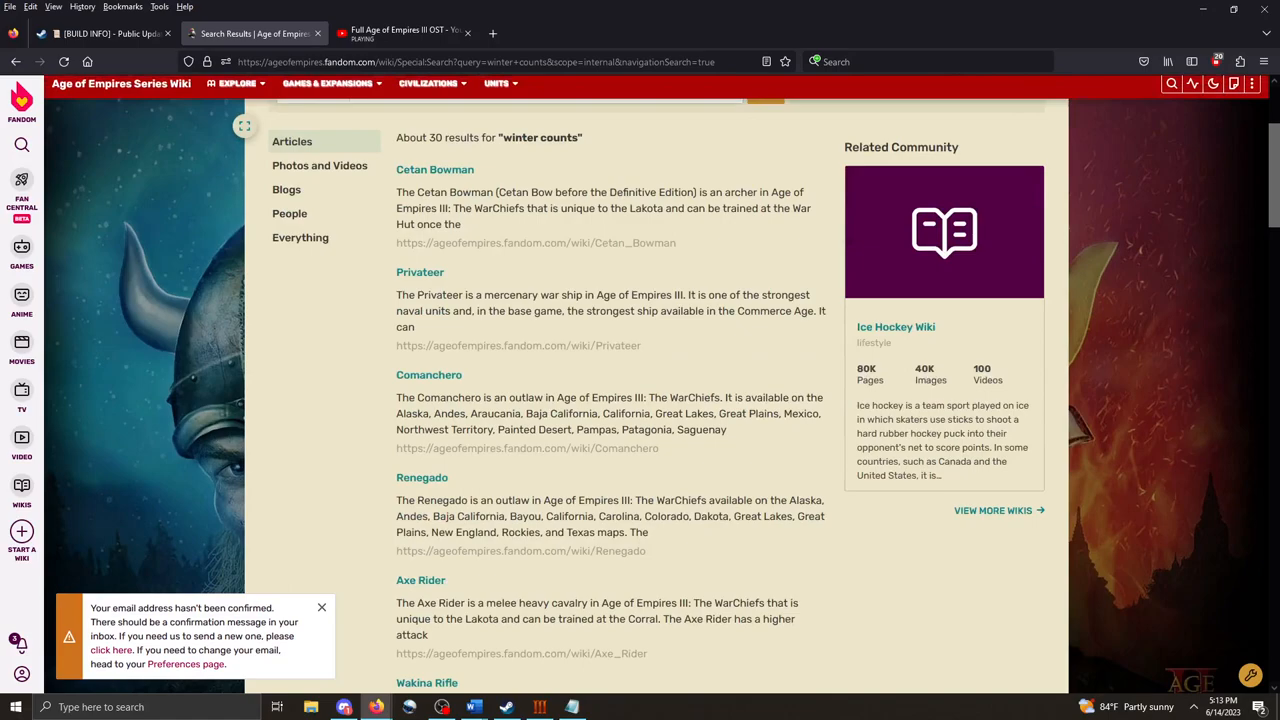
{"action": "left_click", "coordinate": [103, 33]}
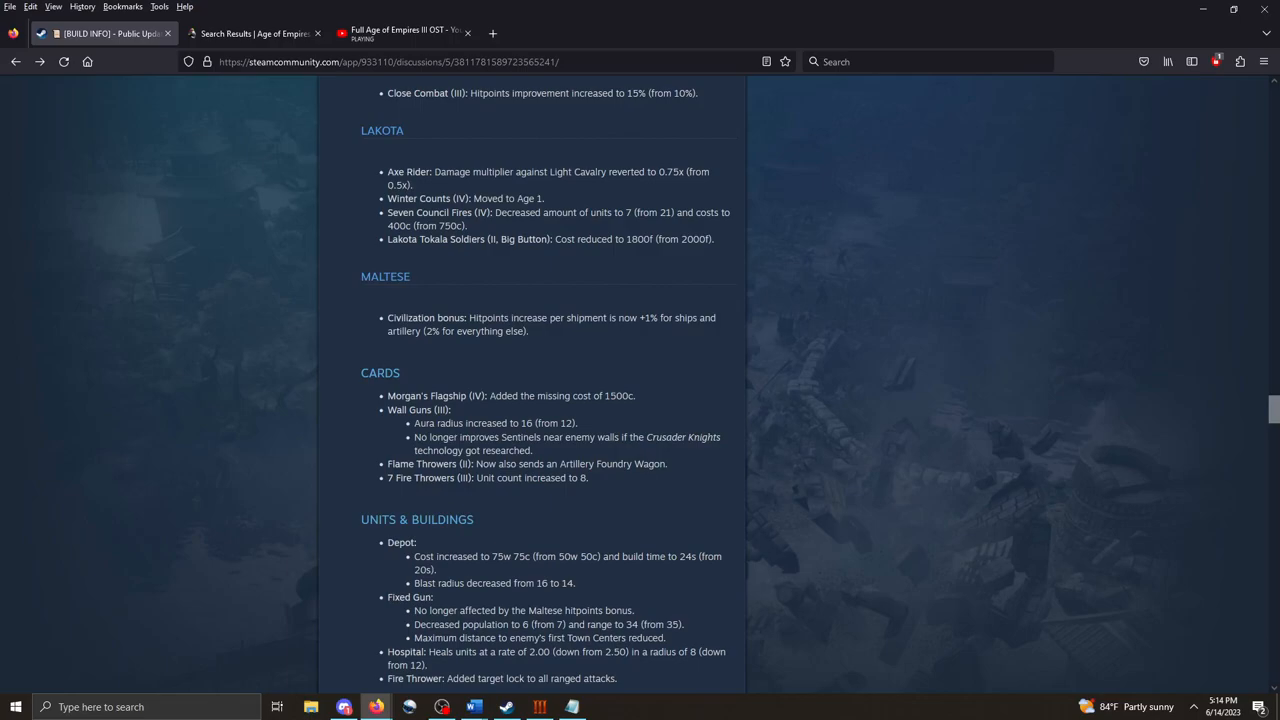
Scroll past the Maltese Units & Buildings to the Technologies entries and the Mexicans heading.
{"action": "scroll", "scroll_direction": "down", "scroll_amount": 3}
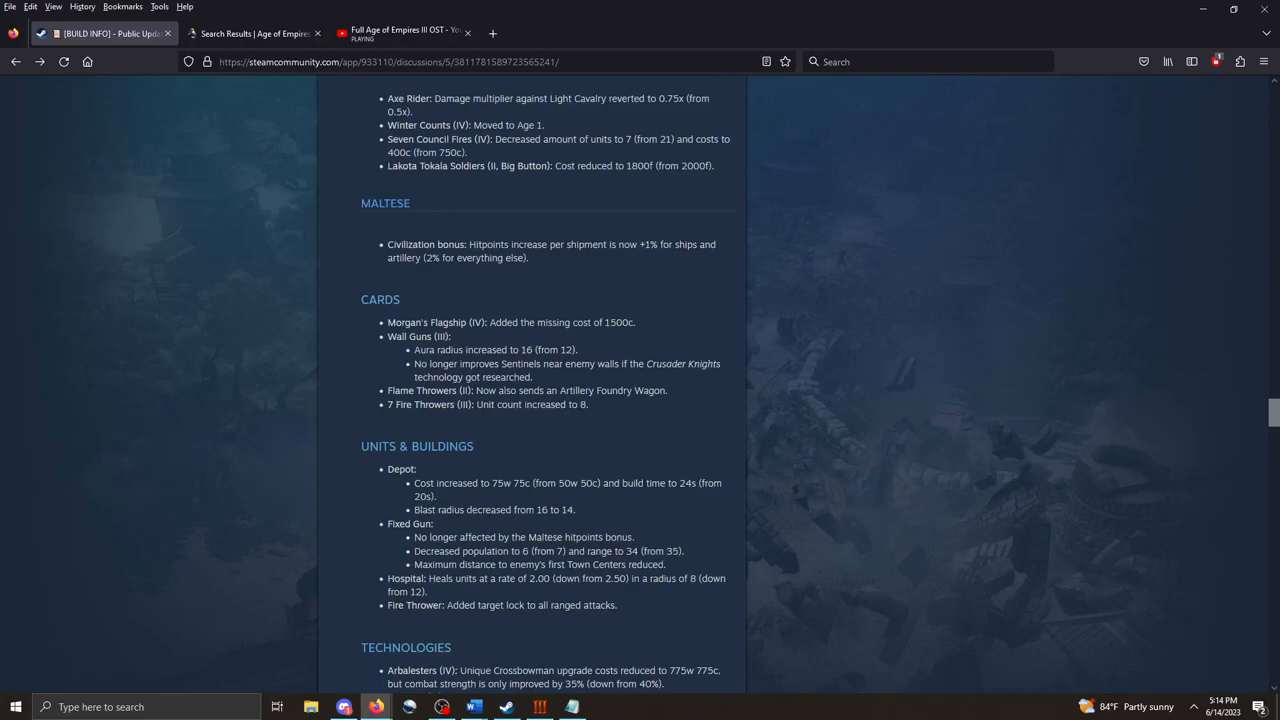
{"action": "scroll", "scroll_direction": "down", "scroll_amount": 3}
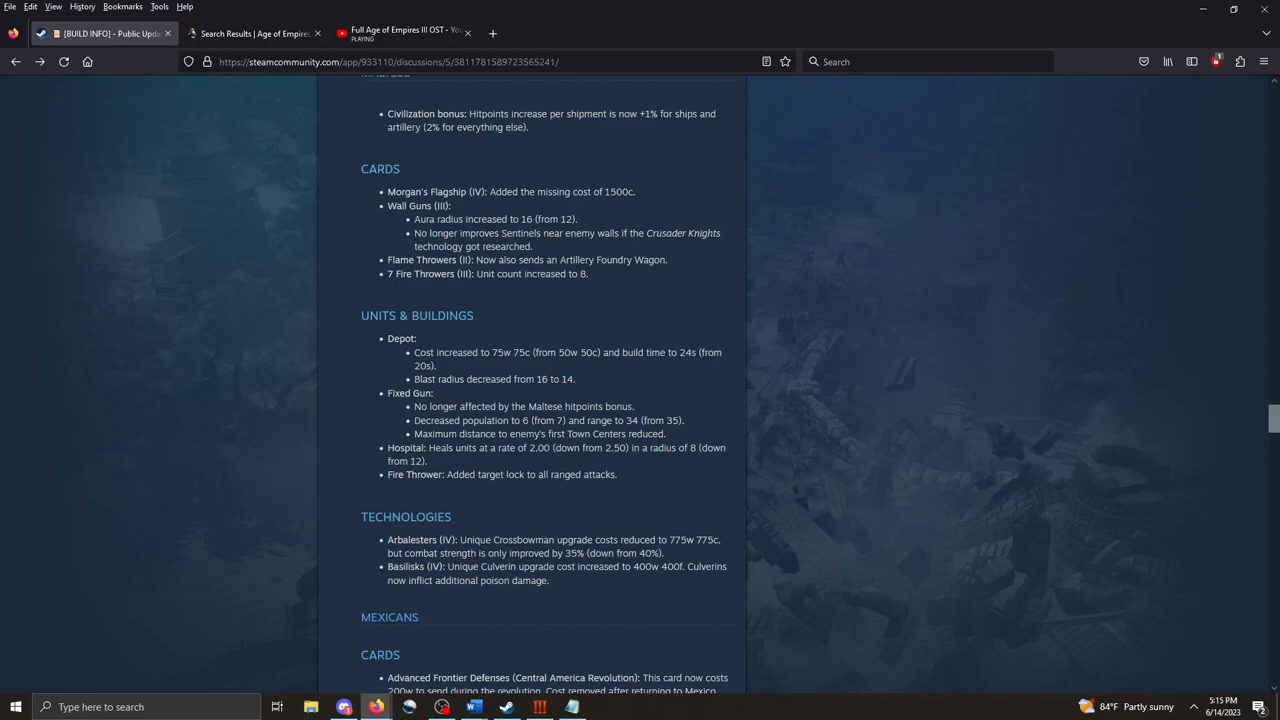
Mark the Hospital healing change, then scroll through Mexicans Cards and Technologies to Units & Buildings.
{"action": "scroll", "scroll_direction": "down", "scroll_amount": 3}
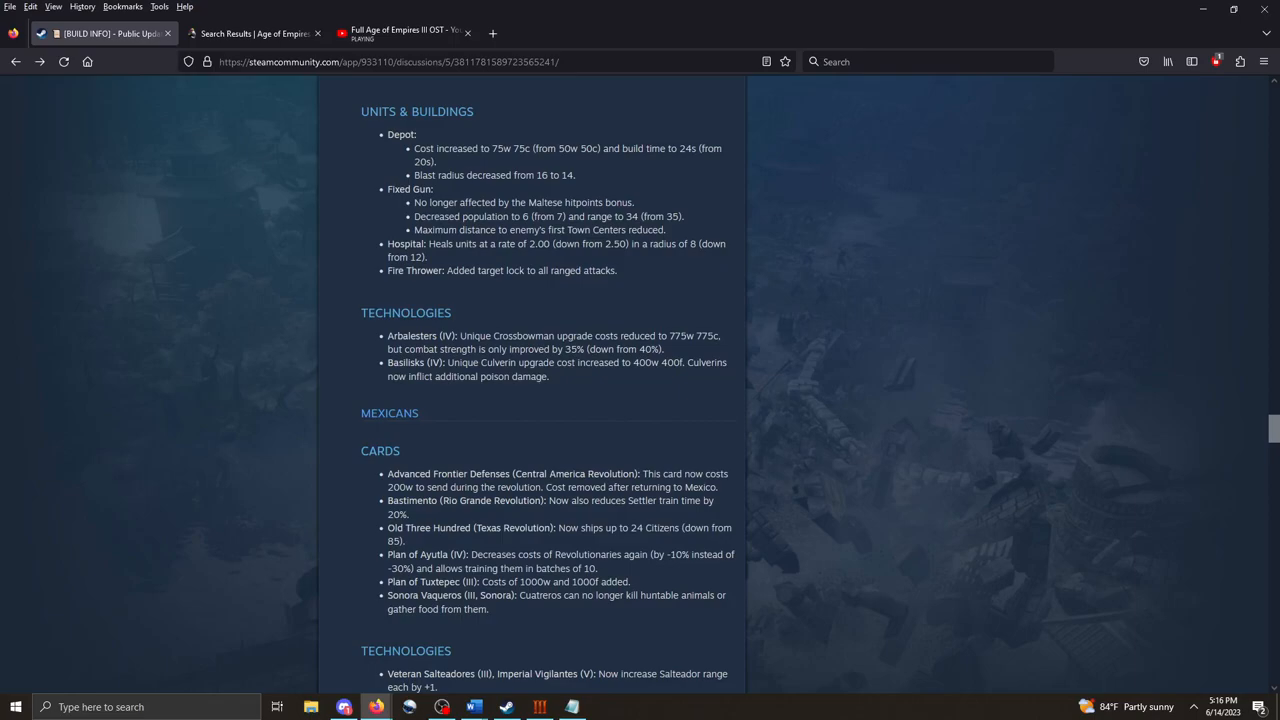
{"action": "left_click_drag", "start_coordinate": [432, 243], "coordinate": [425, 257]}
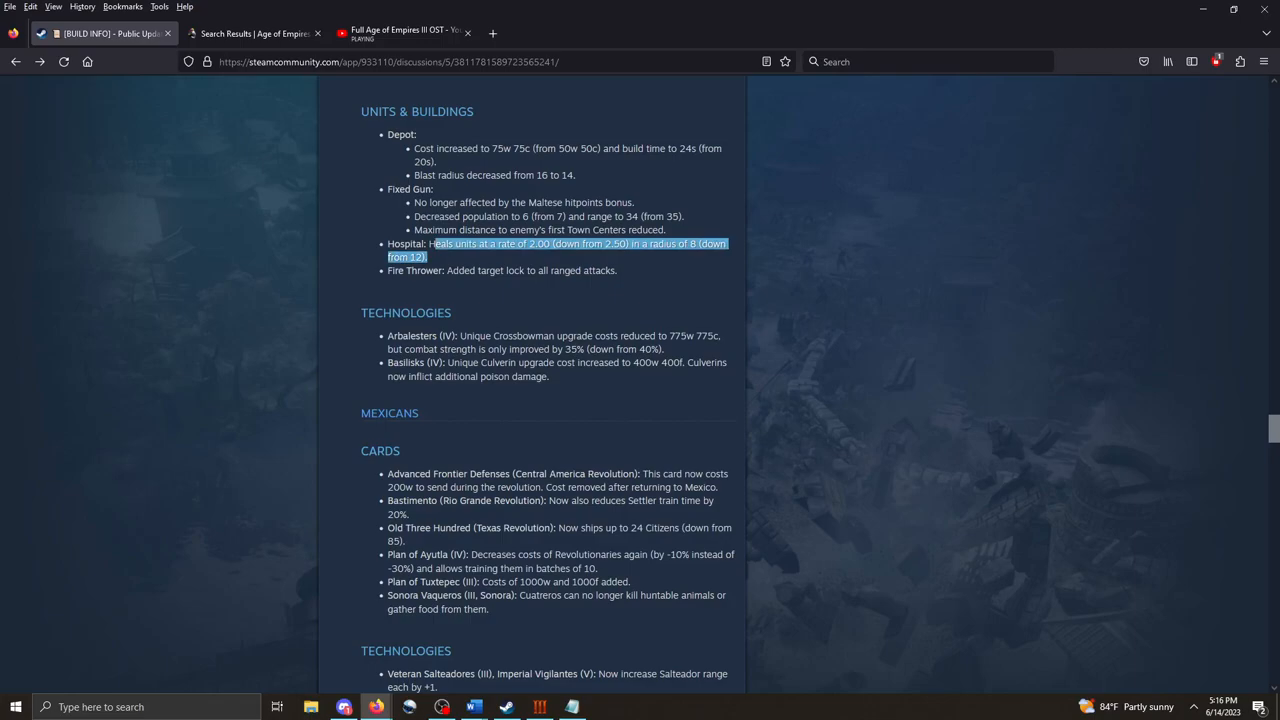
{"action": "scroll", "scroll_direction": "down", "scroll_amount": 3}
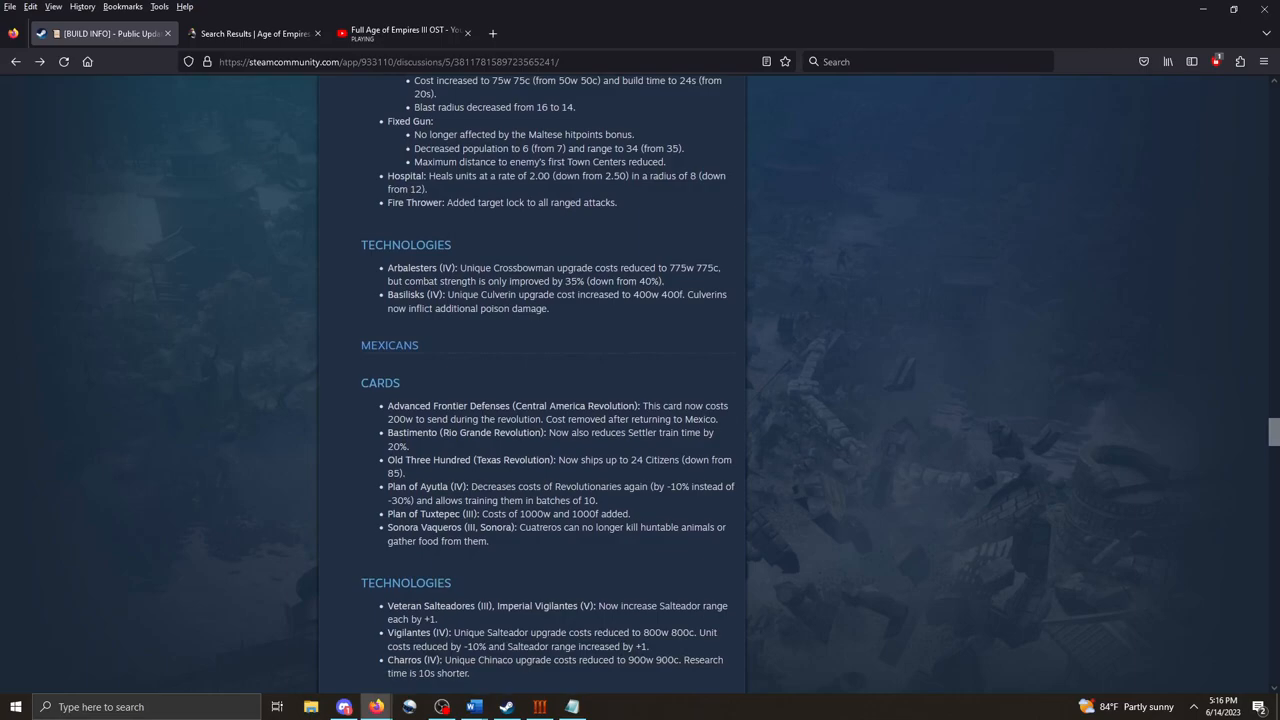
{"action": "scroll", "scroll_direction": "down", "scroll_amount": 3}
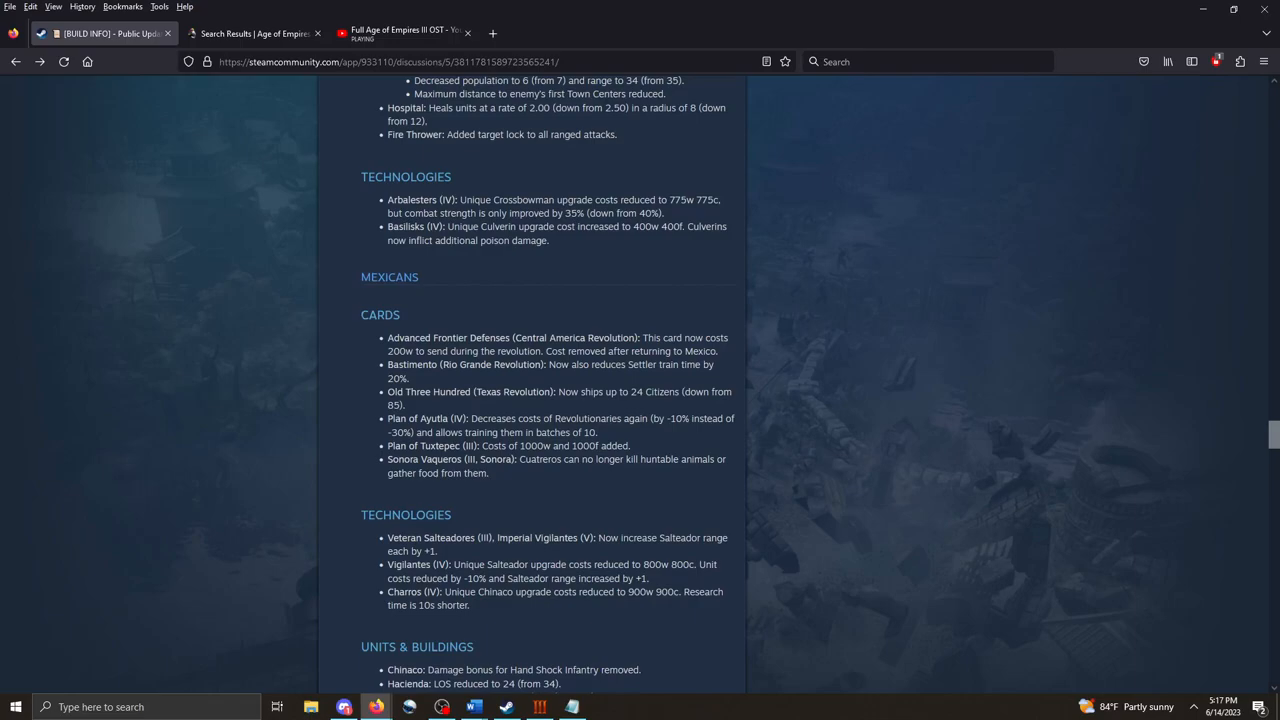
Scroll through the Mexican Units & Buildings notes until the Ottoman units list with Humbaraci and Spahi shows.
{"action": "scroll", "scroll_direction": "down", "scroll_amount": 3}
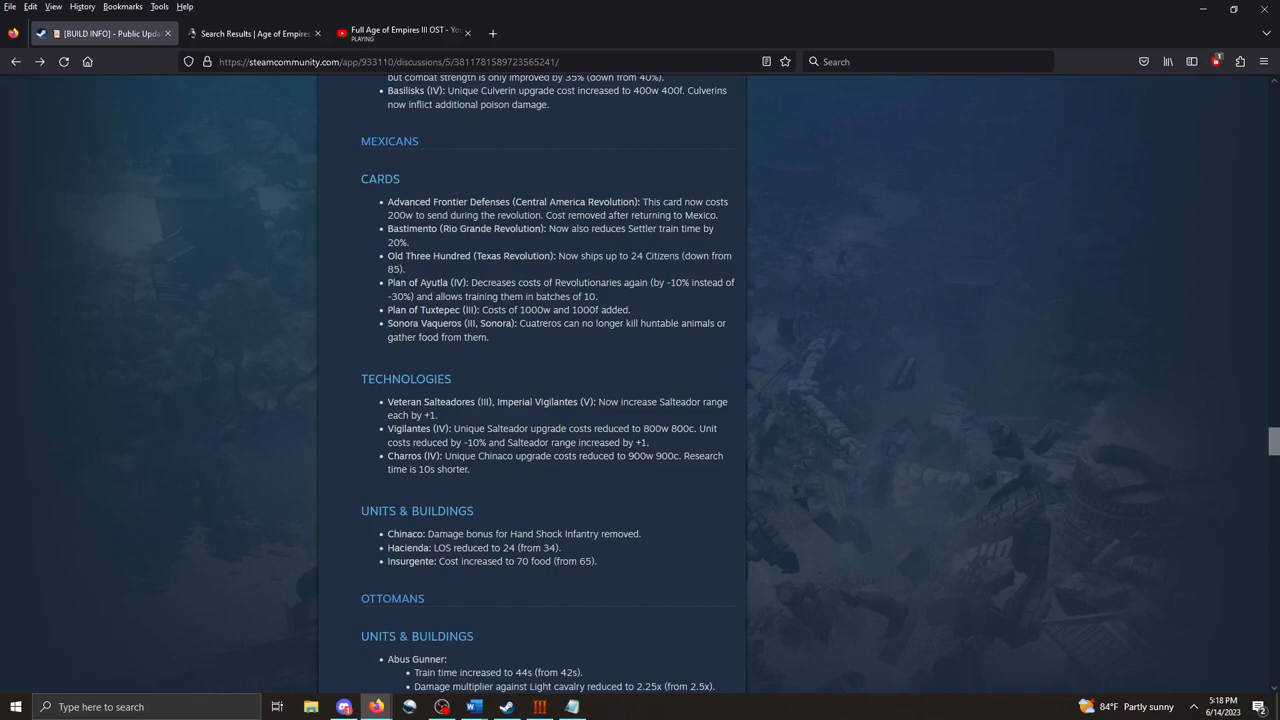
{"action": "scroll", "scroll_direction": "down", "scroll_amount": 3}
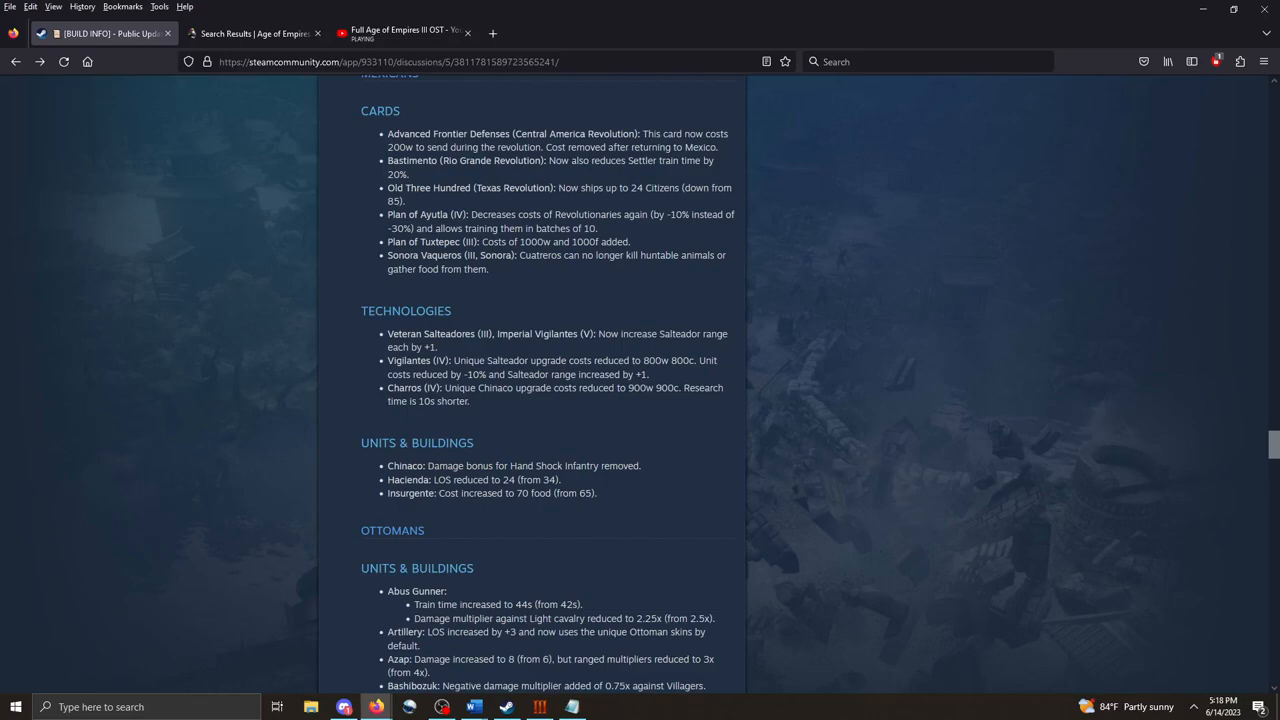
{"action": "scroll", "scroll_direction": "down", "scroll_amount": 3}
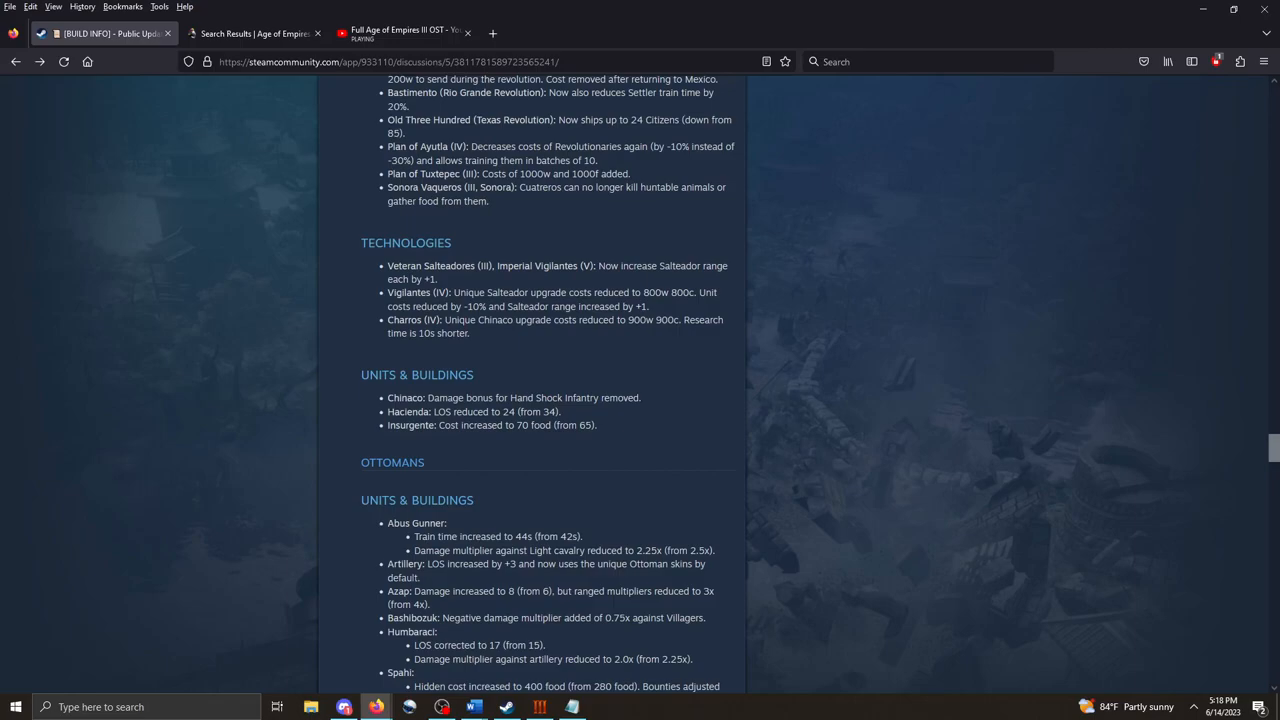
{"action": "left_click_drag", "start_coordinate": [607, 120], "coordinate": [677, 120]}
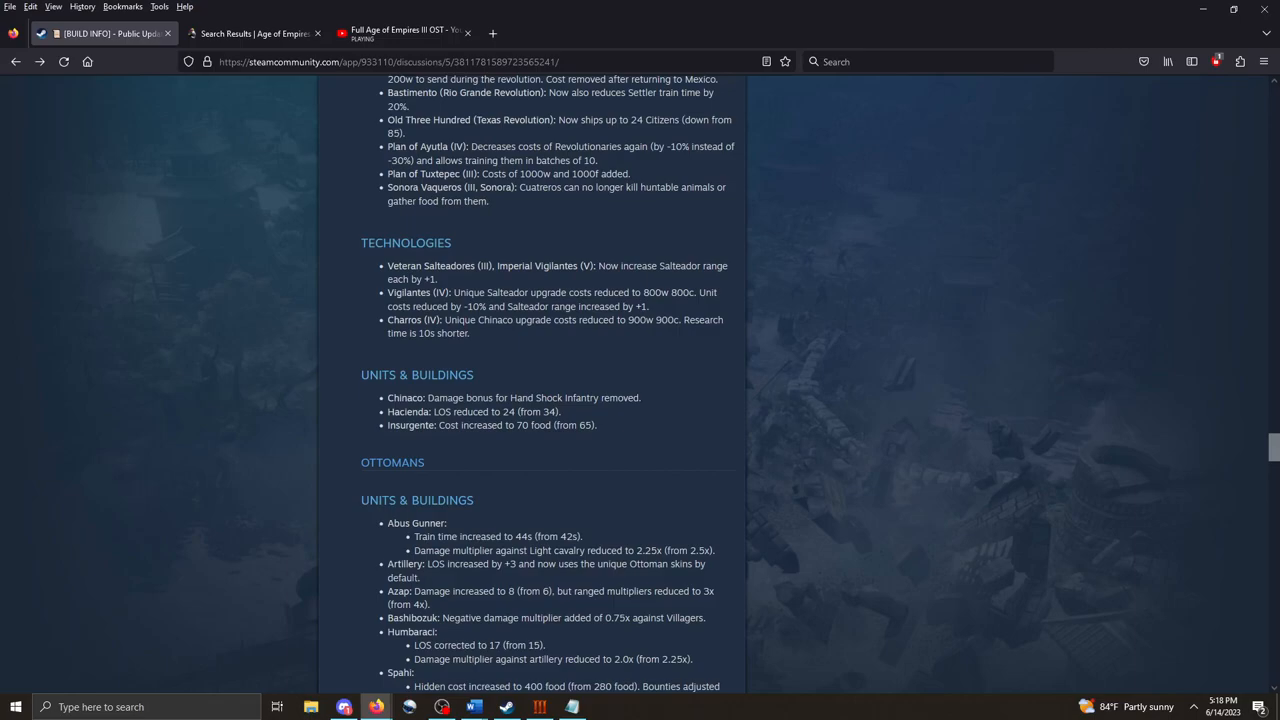
Highlight the Plan of Ayutla description, then scroll to the Ottoman Units & Buildings and the 4 Humbaracis card.
{"action": "left_click_drag", "start_coordinate": [470, 146], "coordinate": [598, 160]}
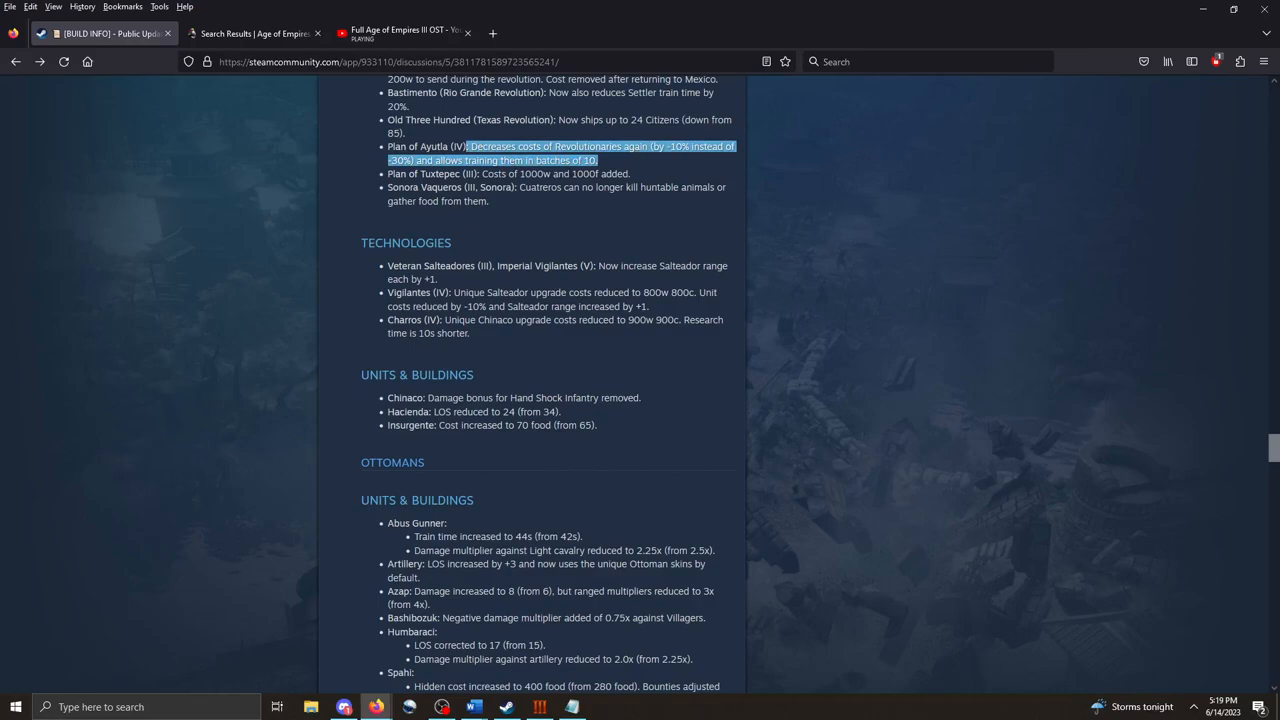
{"action": "scroll", "scroll_direction": "down", "scroll_amount": 3}
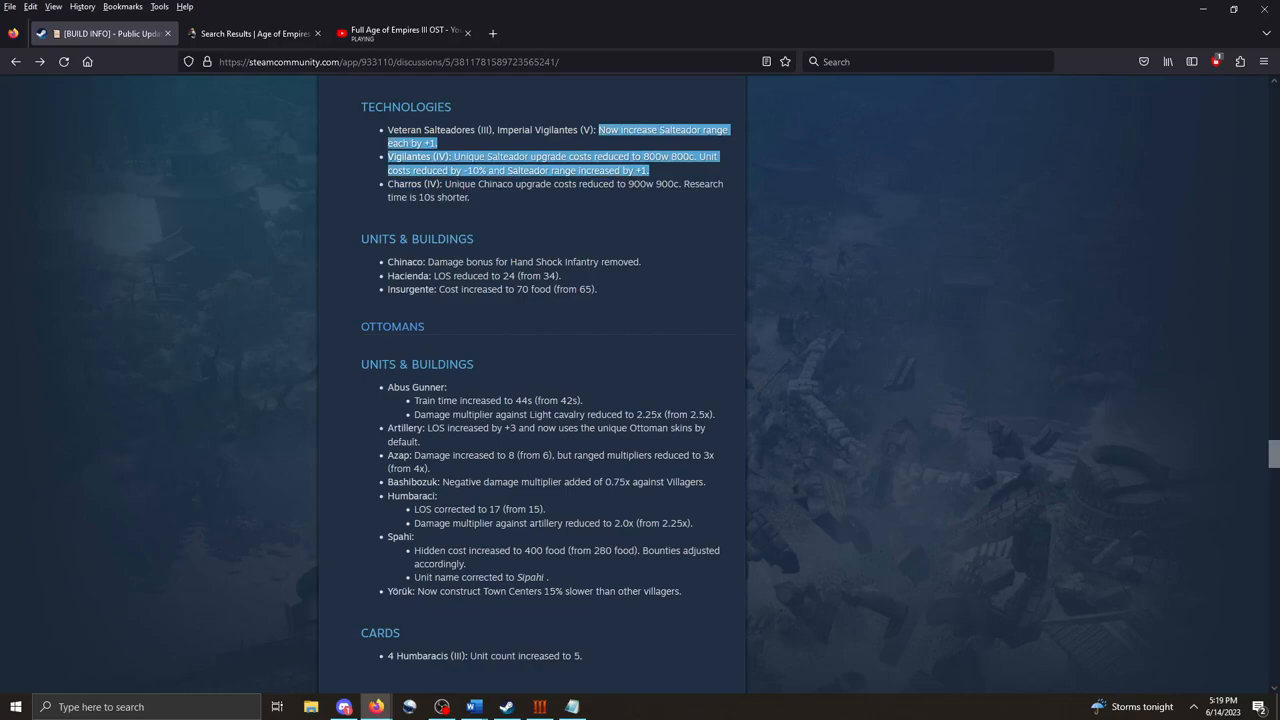
{"action": "scroll", "scroll_direction": "down", "scroll_amount": 3}
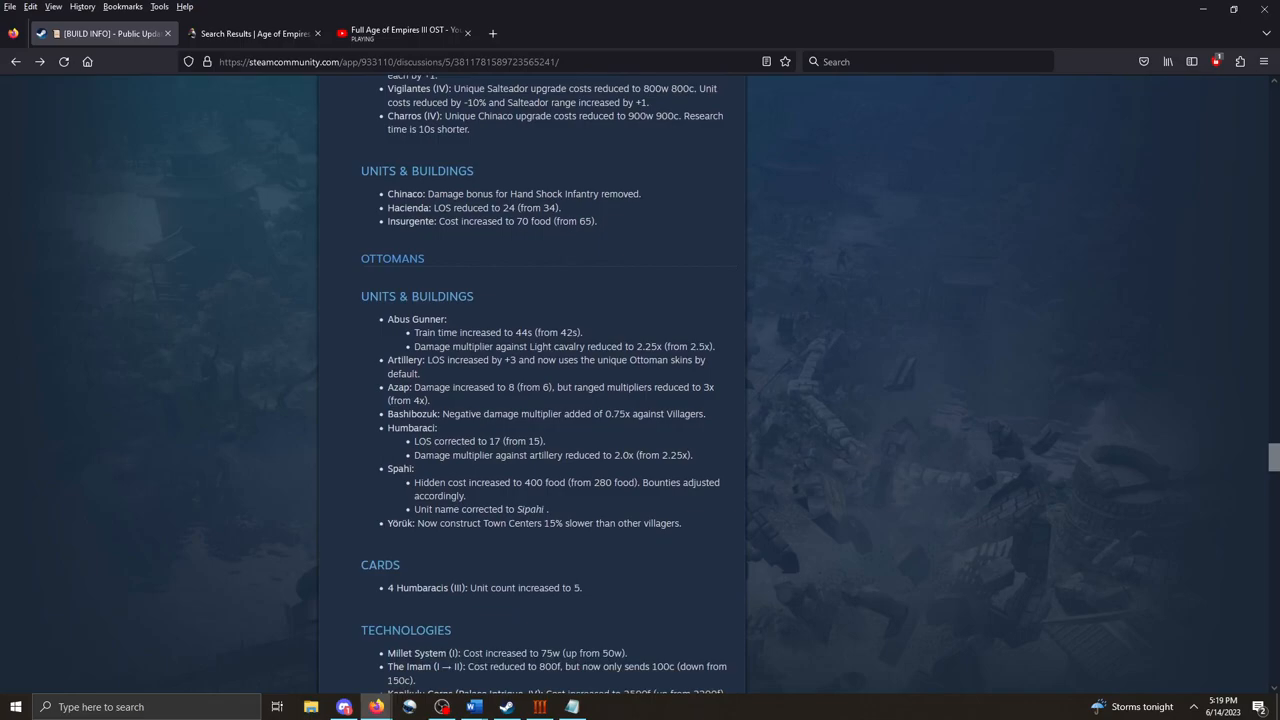
Mark the Yörük slower Town Centers note, then scroll through Ottoman Technologies and Portuguese notes to the Russians heading.
{"action": "scroll", "scroll_direction": "down", "scroll_amount": 3}
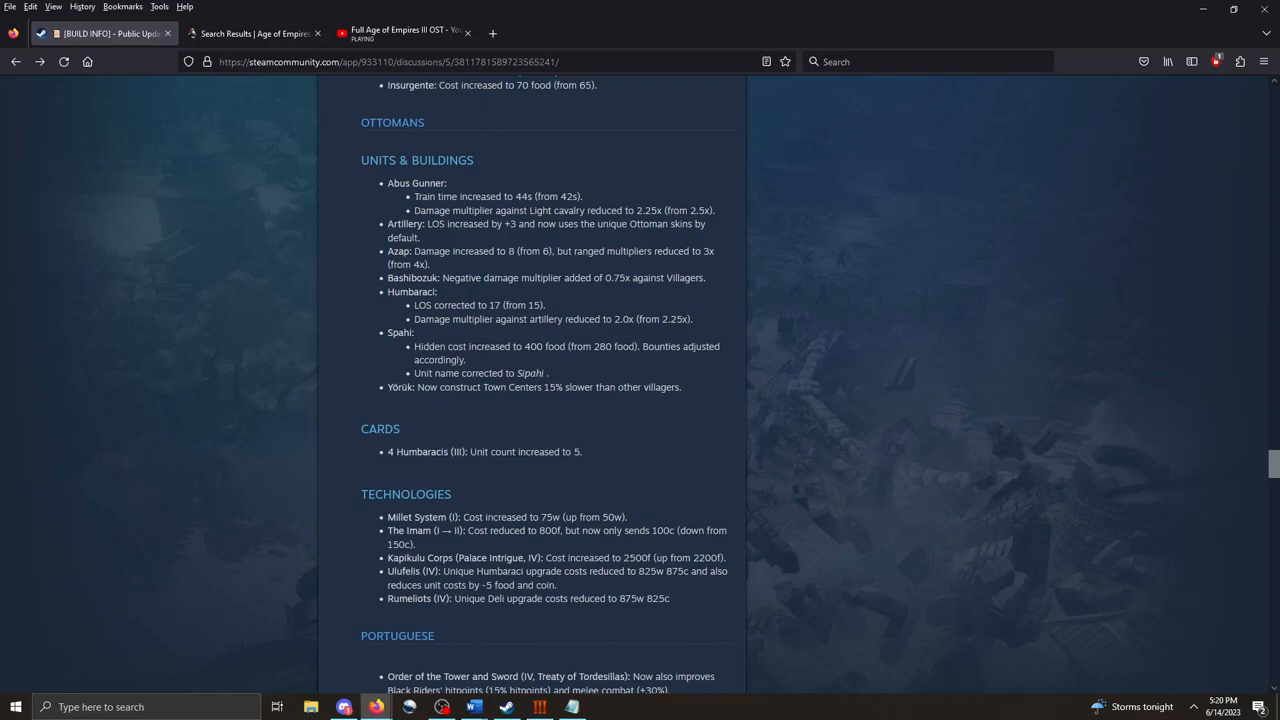
{"action": "left_click_drag", "start_coordinate": [387, 183], "coordinate": [582, 196]}
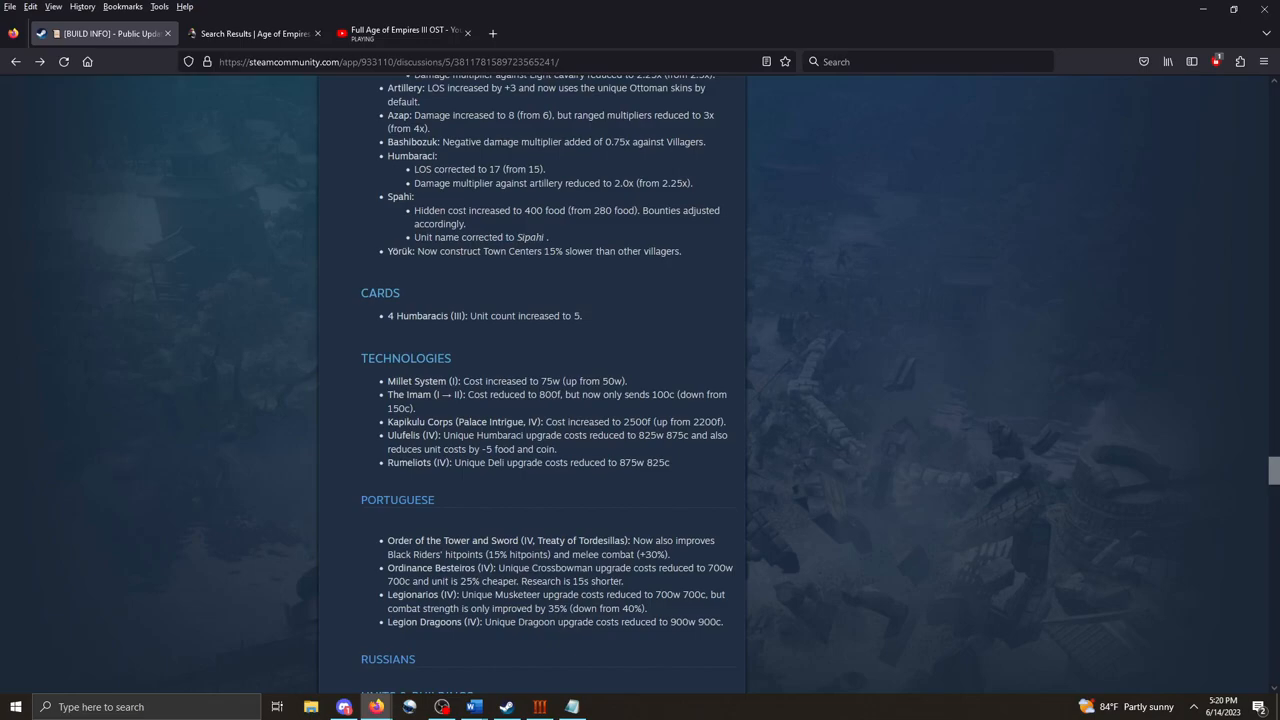
{"action": "left_click_drag", "start_coordinate": [417, 251], "coordinate": [563, 251]}
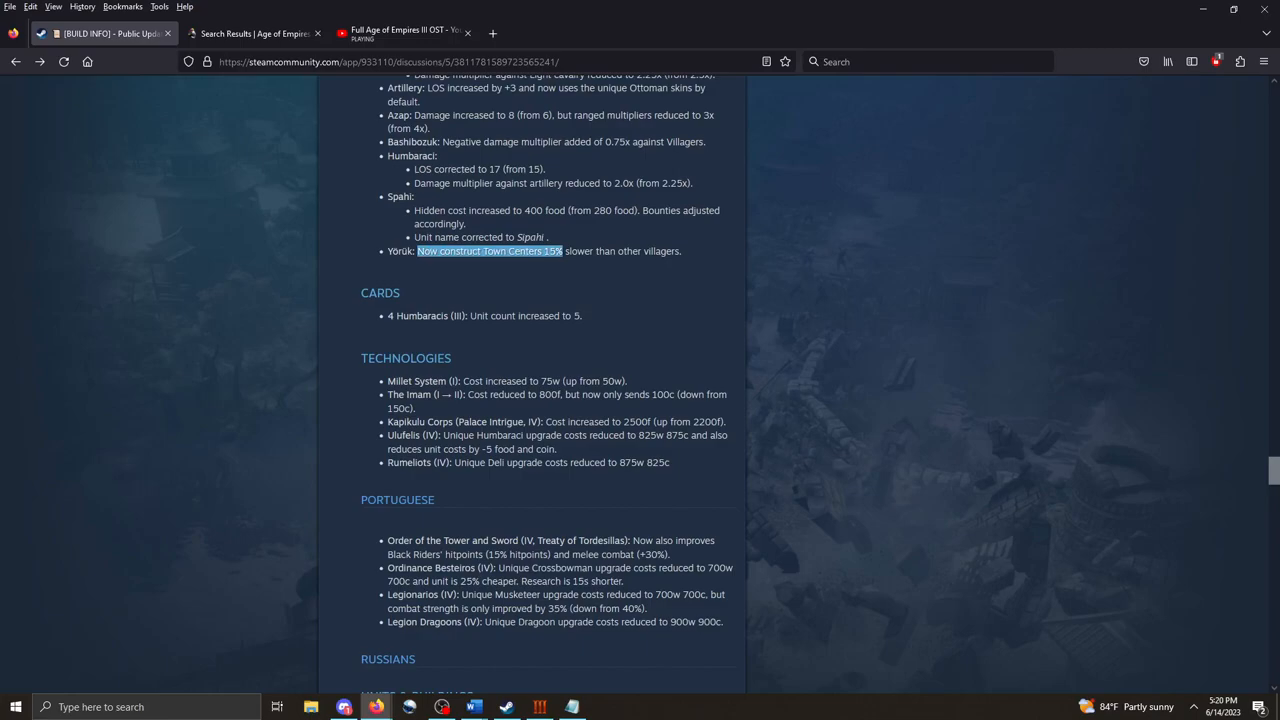
{"action": "left_click", "coordinate": [489, 251]}
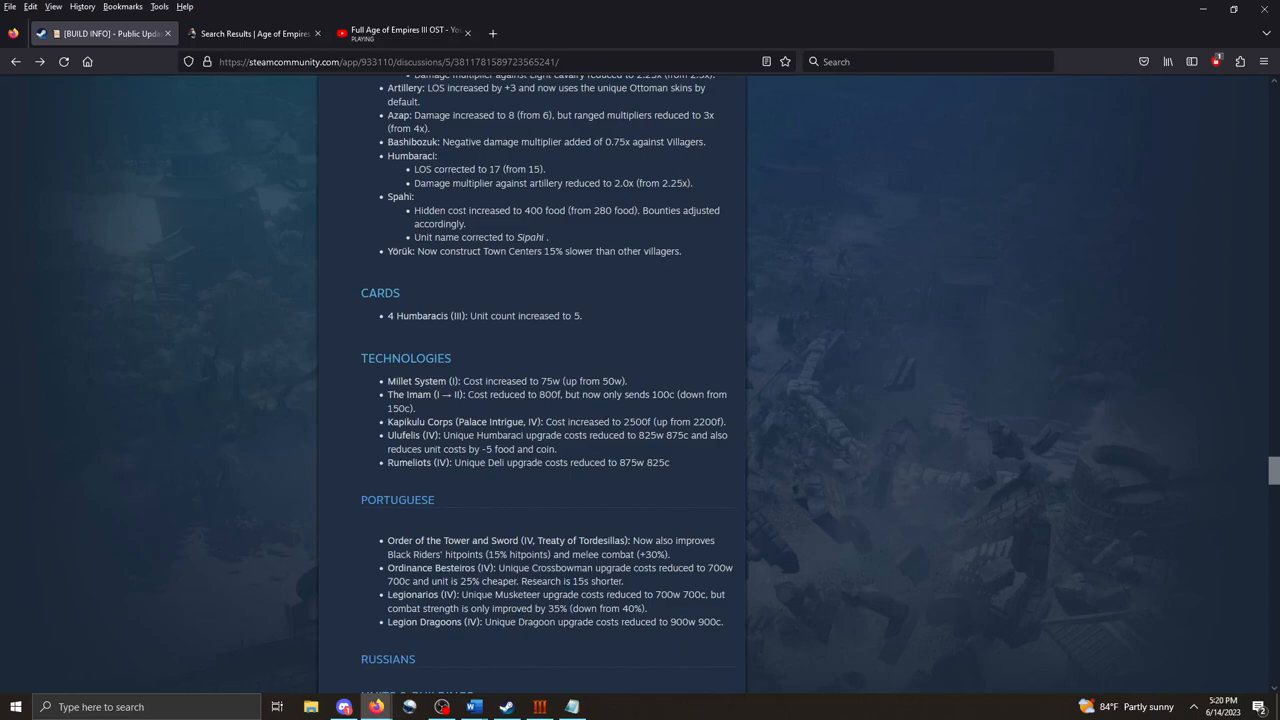
{"action": "scroll", "scroll_direction": "down", "scroll_amount": 3}
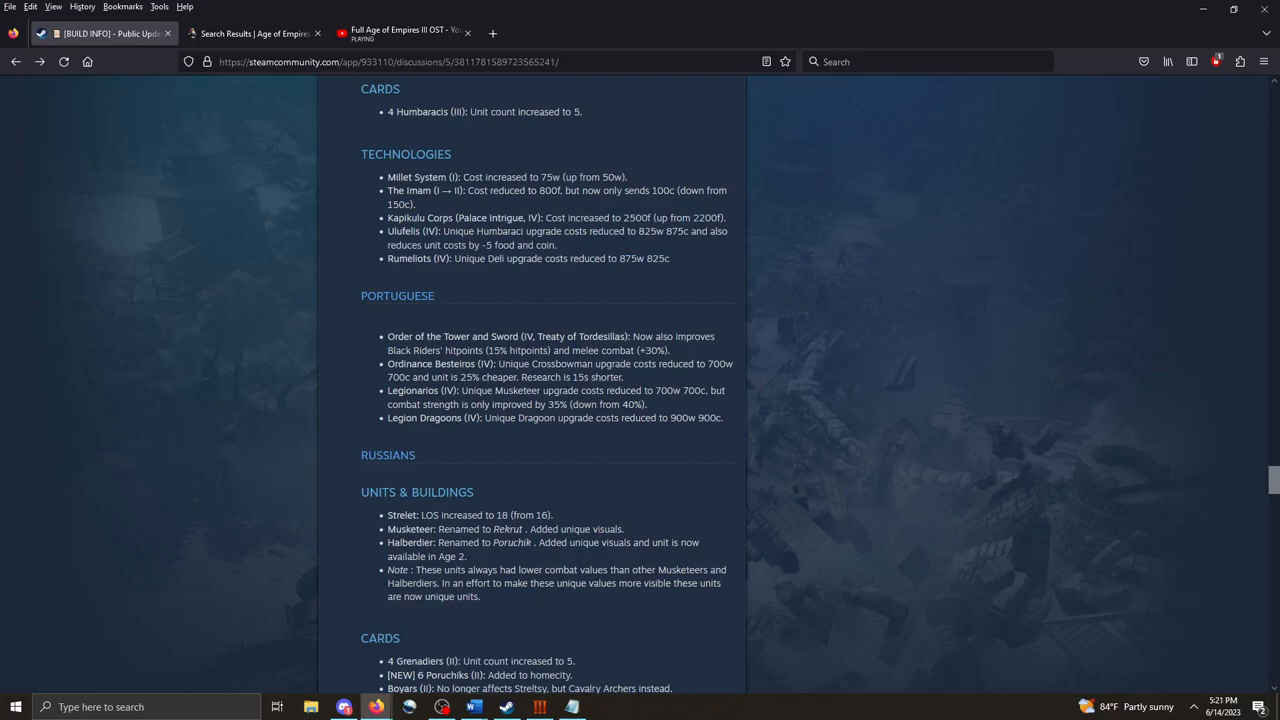
Scroll to the early Units & Buildings notes on Field, Native Scout, Spy and Explorer changes.
{"action": "scroll", "scroll_direction": "down", "scroll_amount": 3}
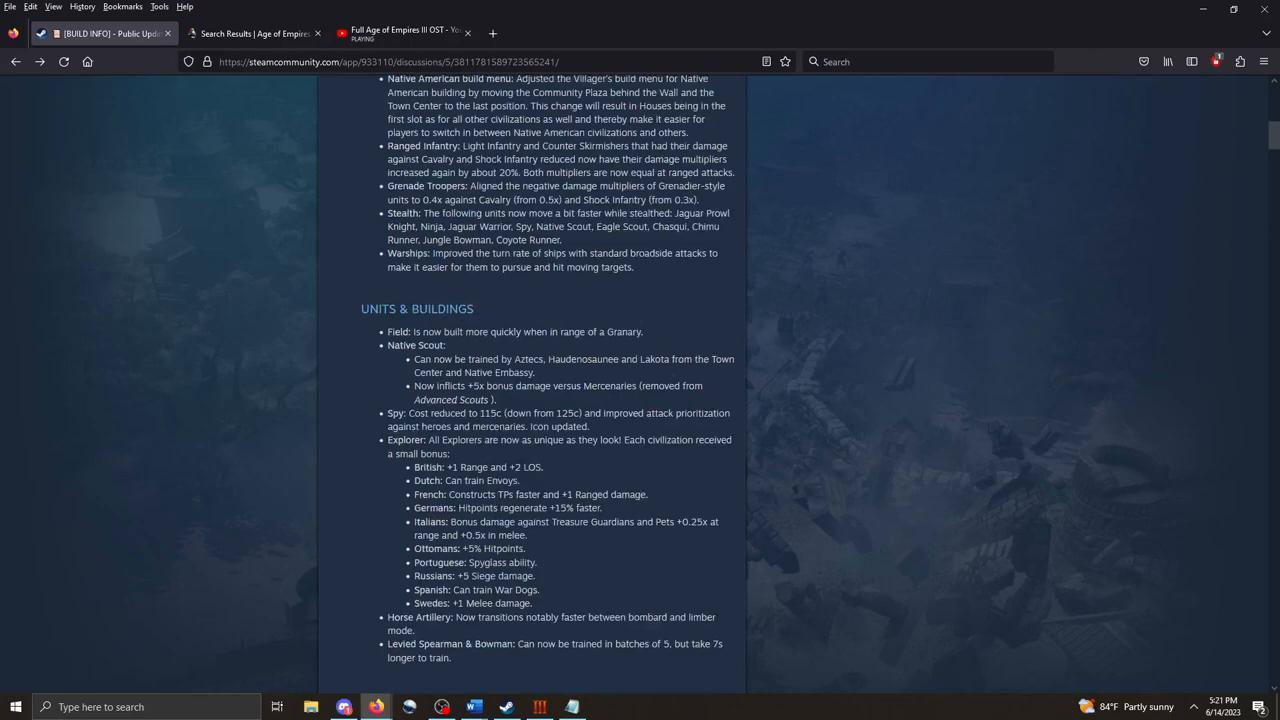
Scroll down past the Hausa and Inca sections to the Portuguese and Russian Units & Buildings notes.
{"action": "scroll", "scroll_direction": "down", "scroll_amount": 3}
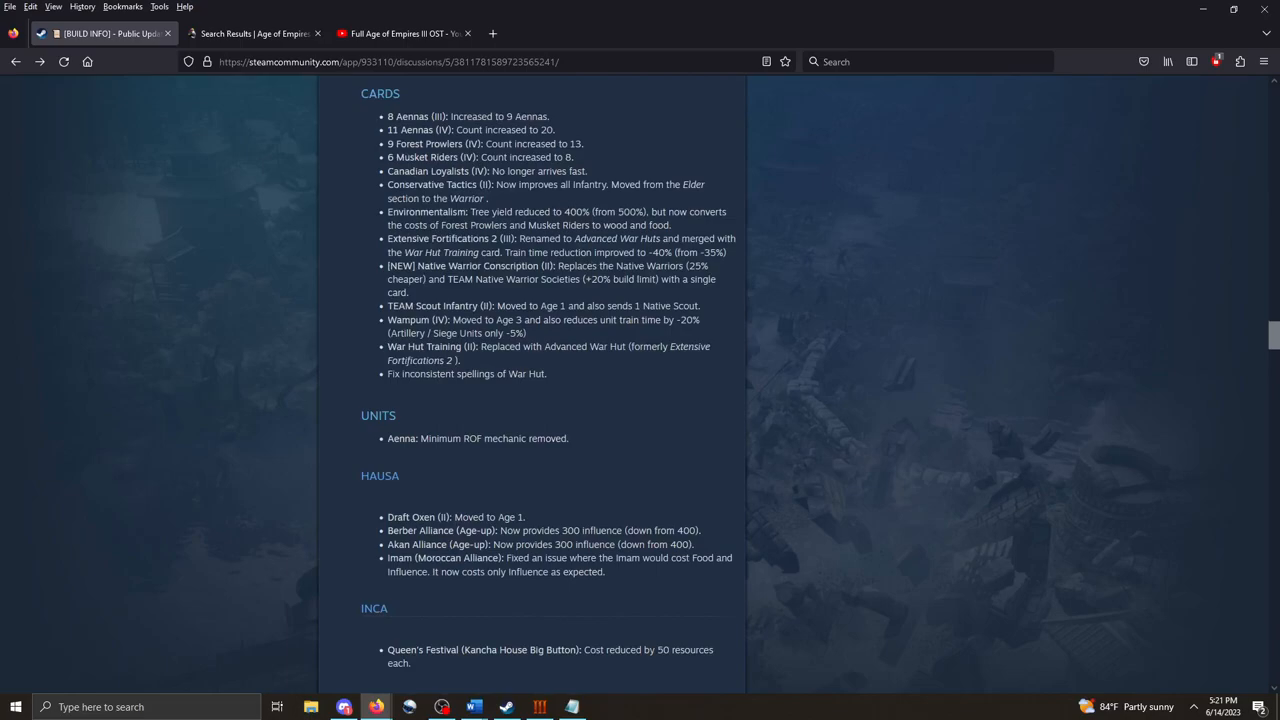
{"action": "scroll", "scroll_direction": "down", "scroll_amount": 3}
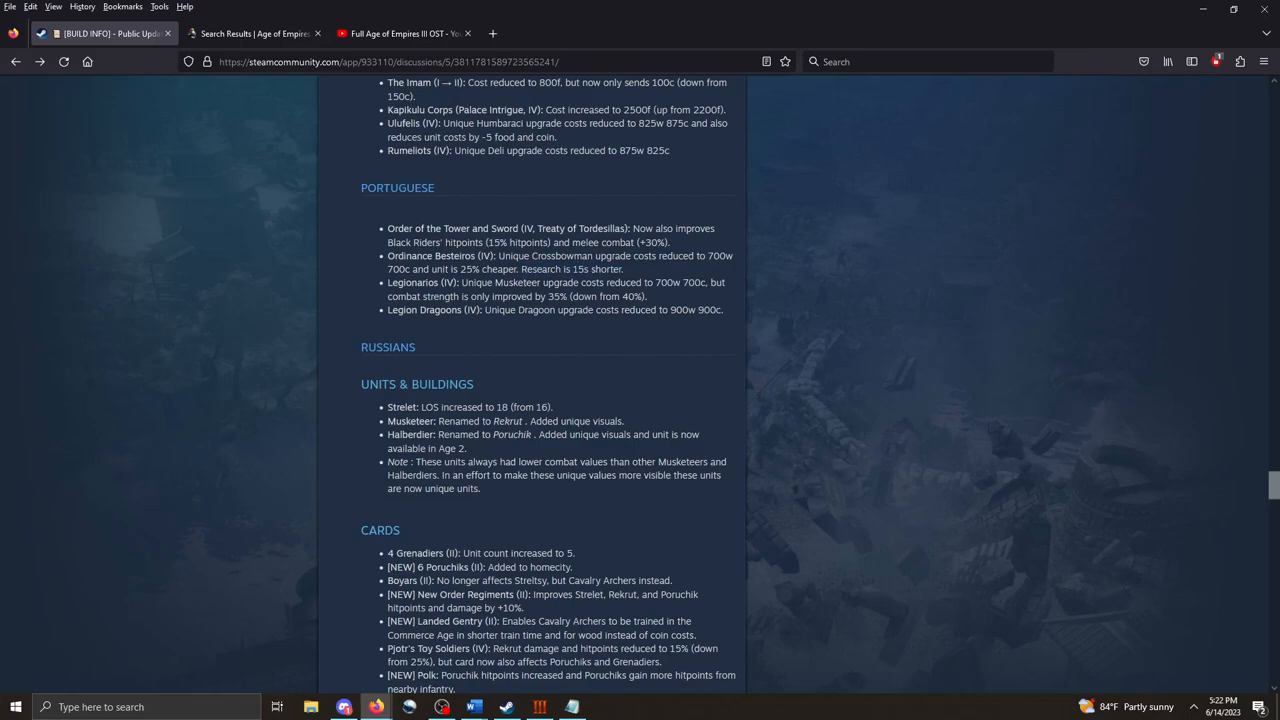
Scroll through the Russian Cards list to Tula Arms Foundry and the Technologies heading.
{"action": "scroll", "scroll_direction": "down", "scroll_amount": 3}
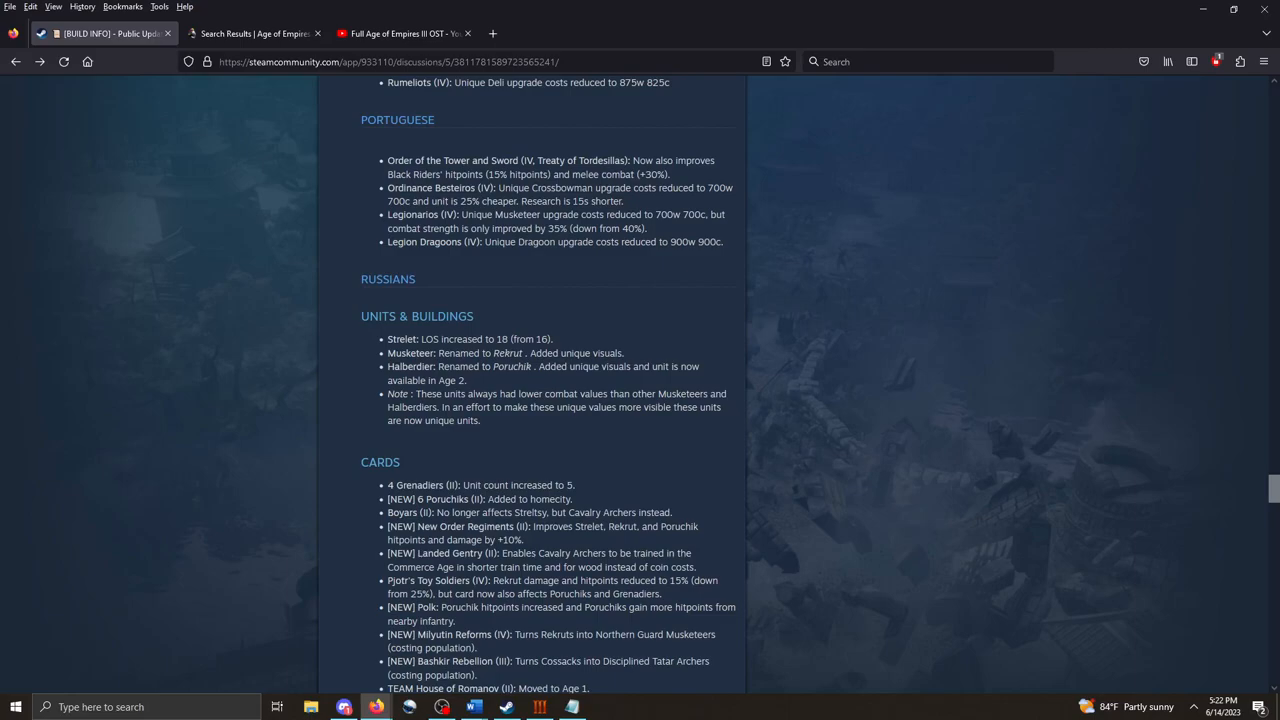
{"action": "scroll", "scroll_direction": "down", "scroll_amount": 3}
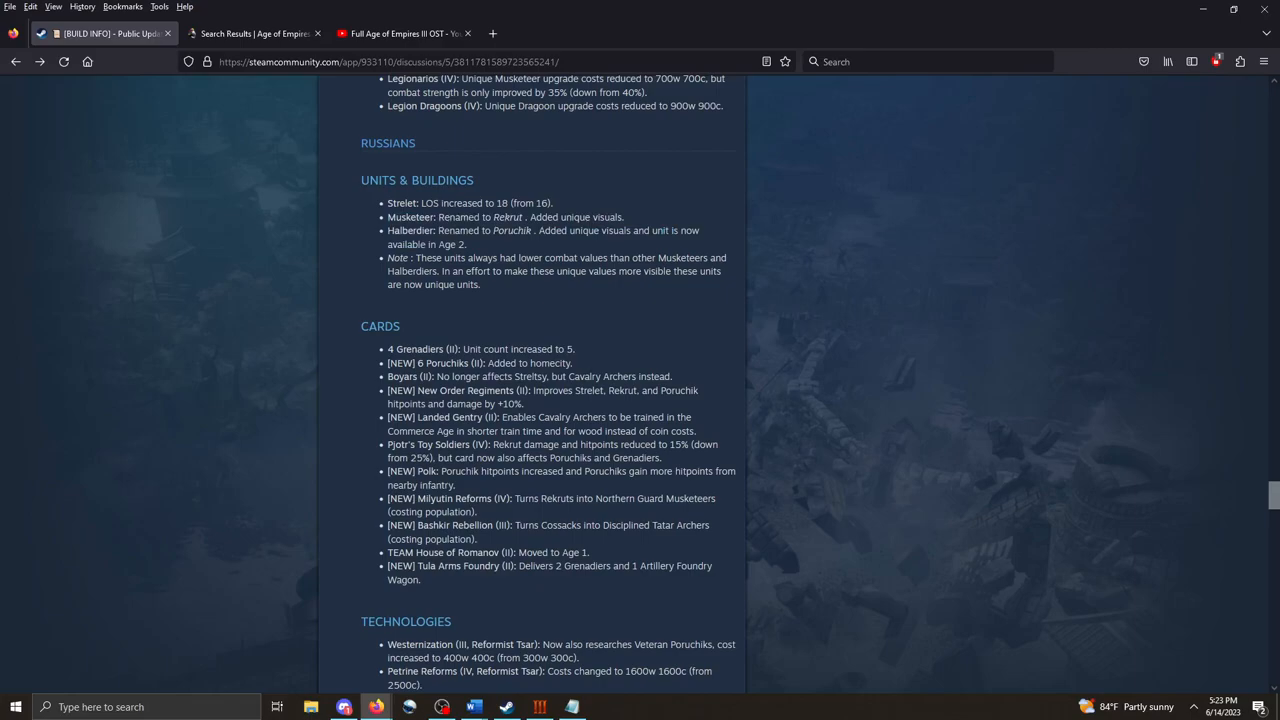
Scroll to the Russian Technologies through Pavlov Grenadiers, clearing the highlighted 6 Poruchiks line.
{"action": "scroll", "scroll_direction": "down", "scroll_amount": 3}
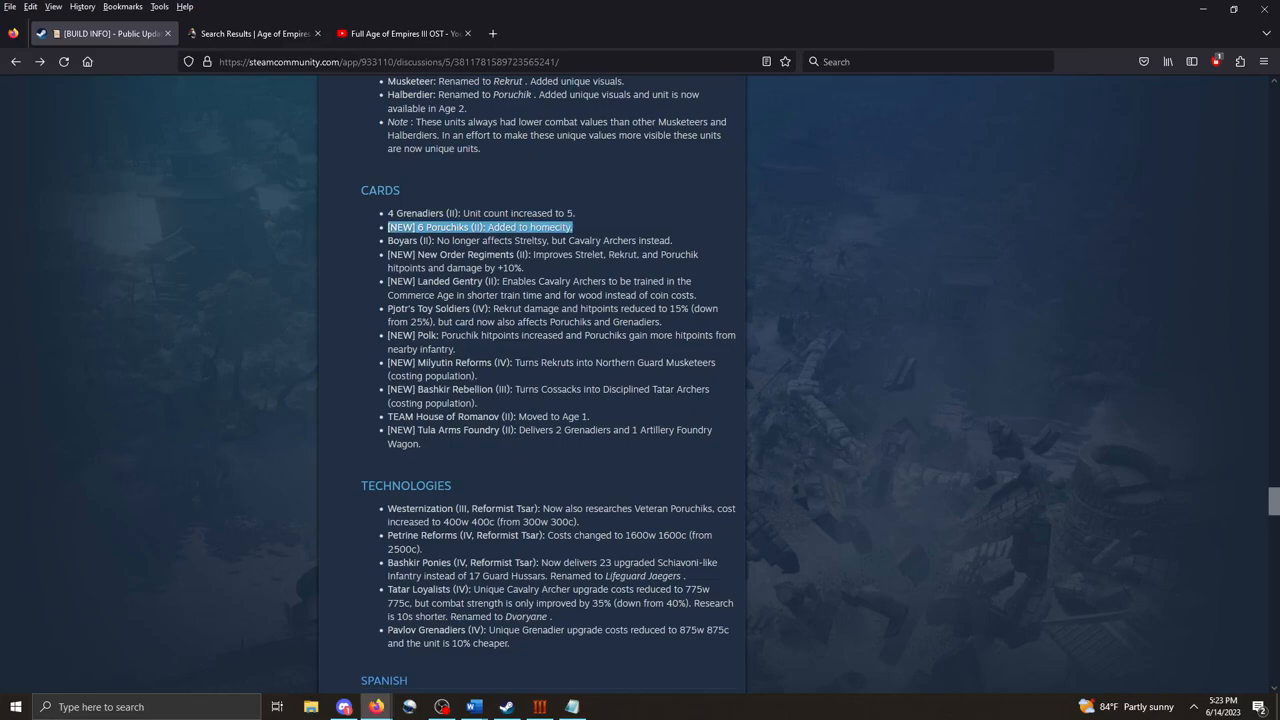
{"action": "left_click", "coordinate": [480, 226]}
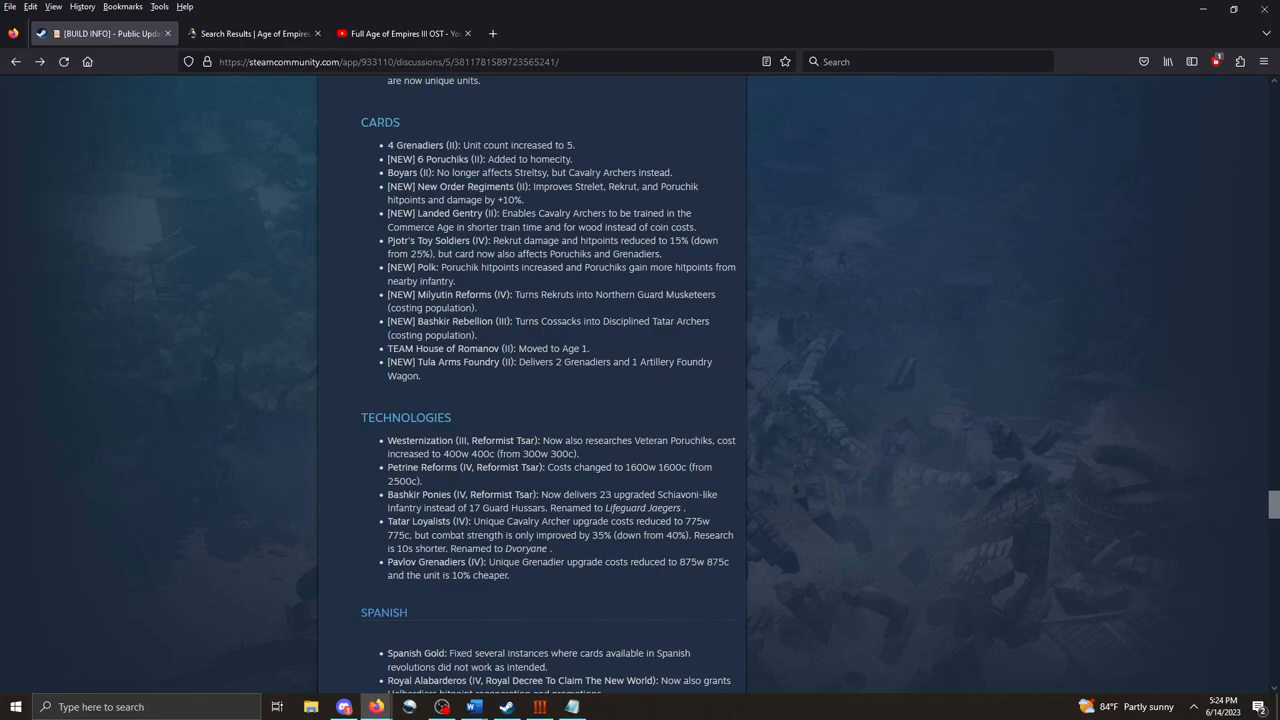
Highlight lines in the Russian Cards and Technologies notes, then scroll into the Spanish section through Tercio.
{"action": "left_click_drag", "start_coordinate": [433, 254], "coordinate": [658, 254]}
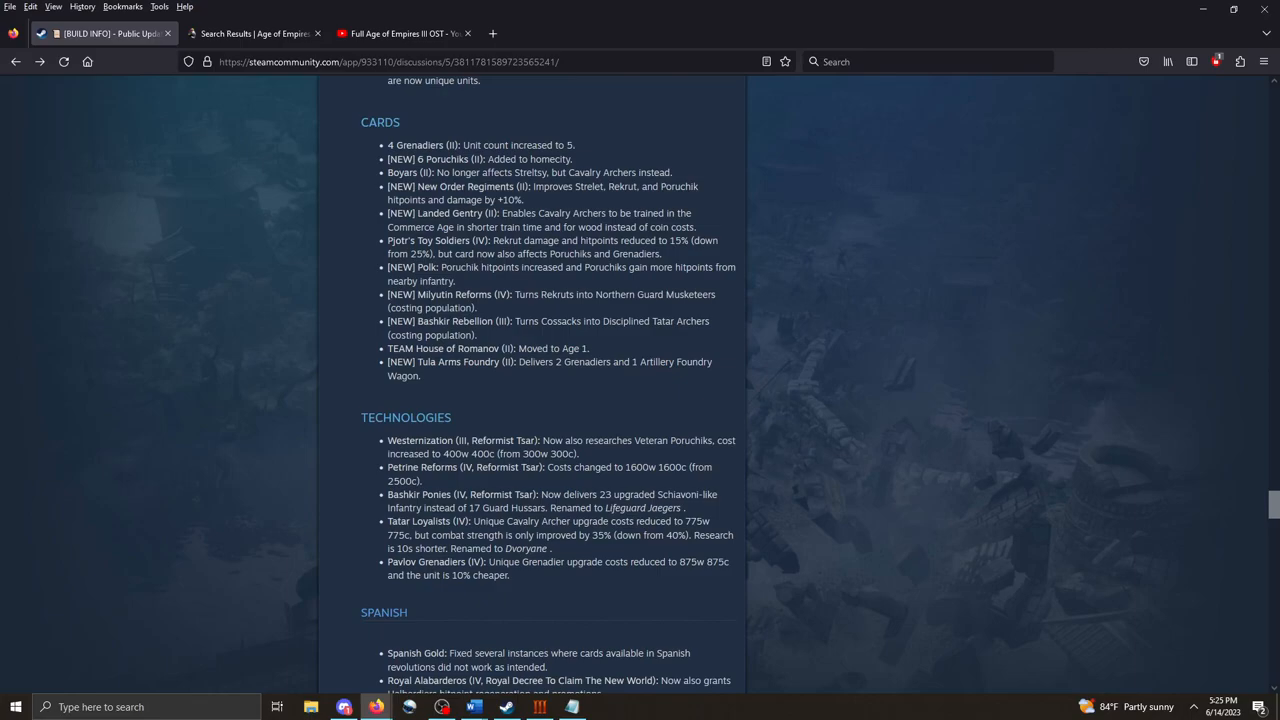
{"action": "double_click", "coordinate": [430, 281]}
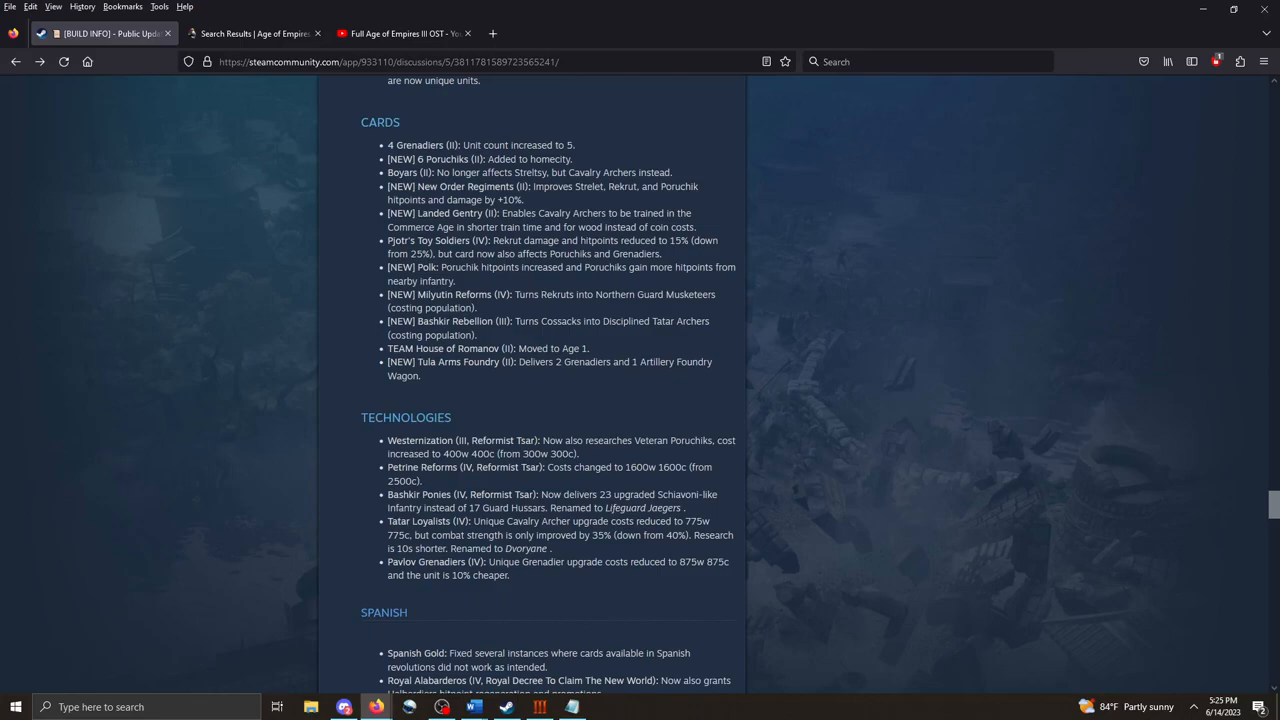
{"action": "left_click_drag", "start_coordinate": [512, 294], "coordinate": [477, 308]}
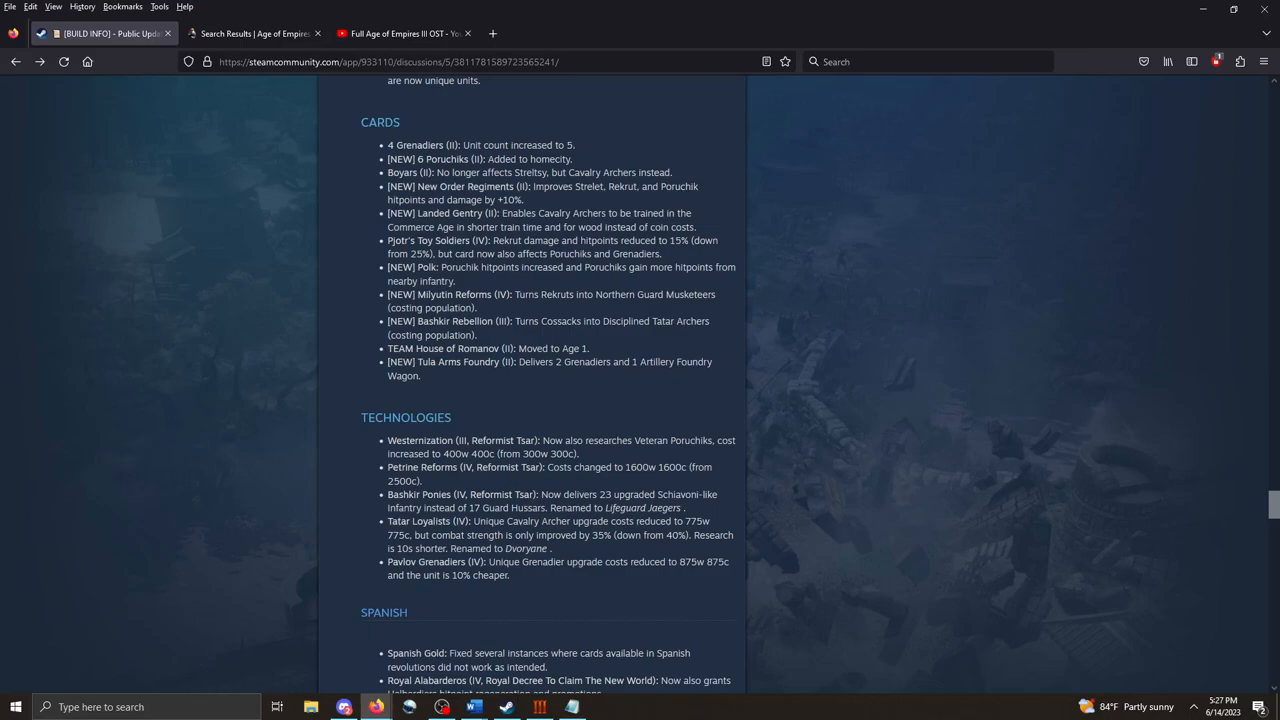
{"action": "scroll", "scroll_direction": "down", "scroll_amount": 3}
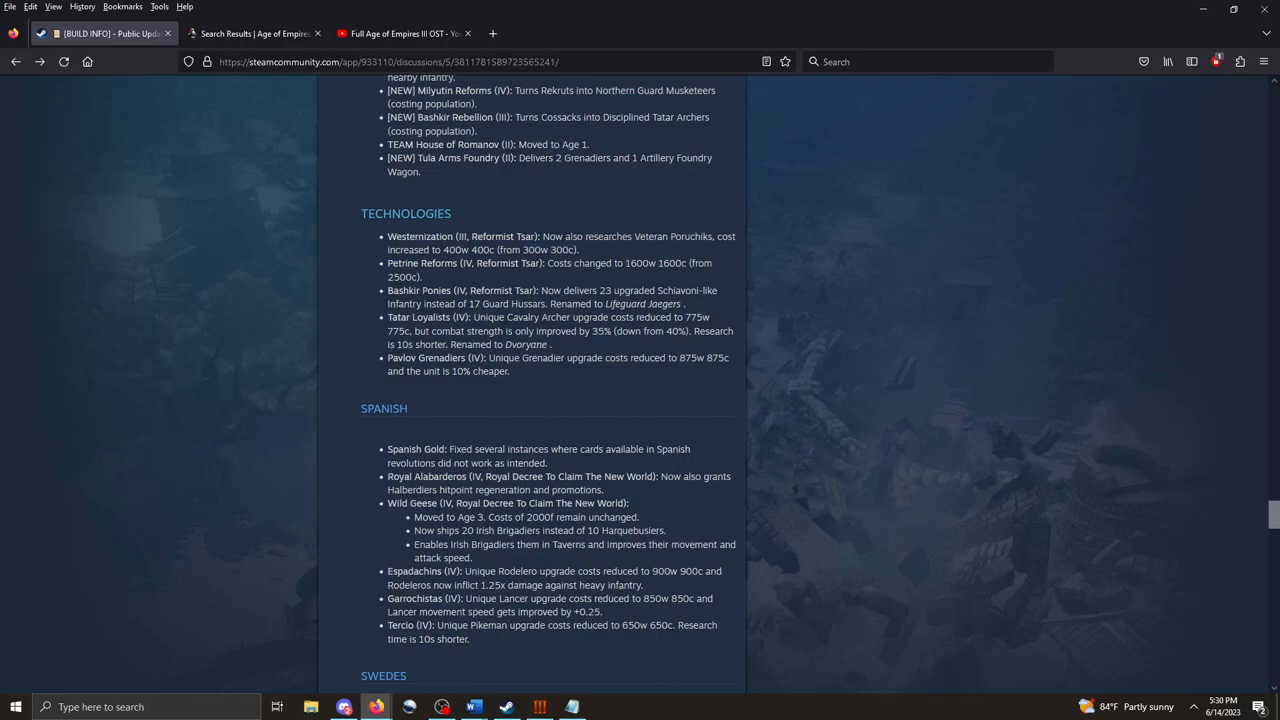
Scroll down to the Swedish Caroleans and Leather Cannon entries, then back to the Russian Cards and Technologies.
{"action": "left_click_drag", "start_coordinate": [425, 303], "coordinate": [683, 303]}
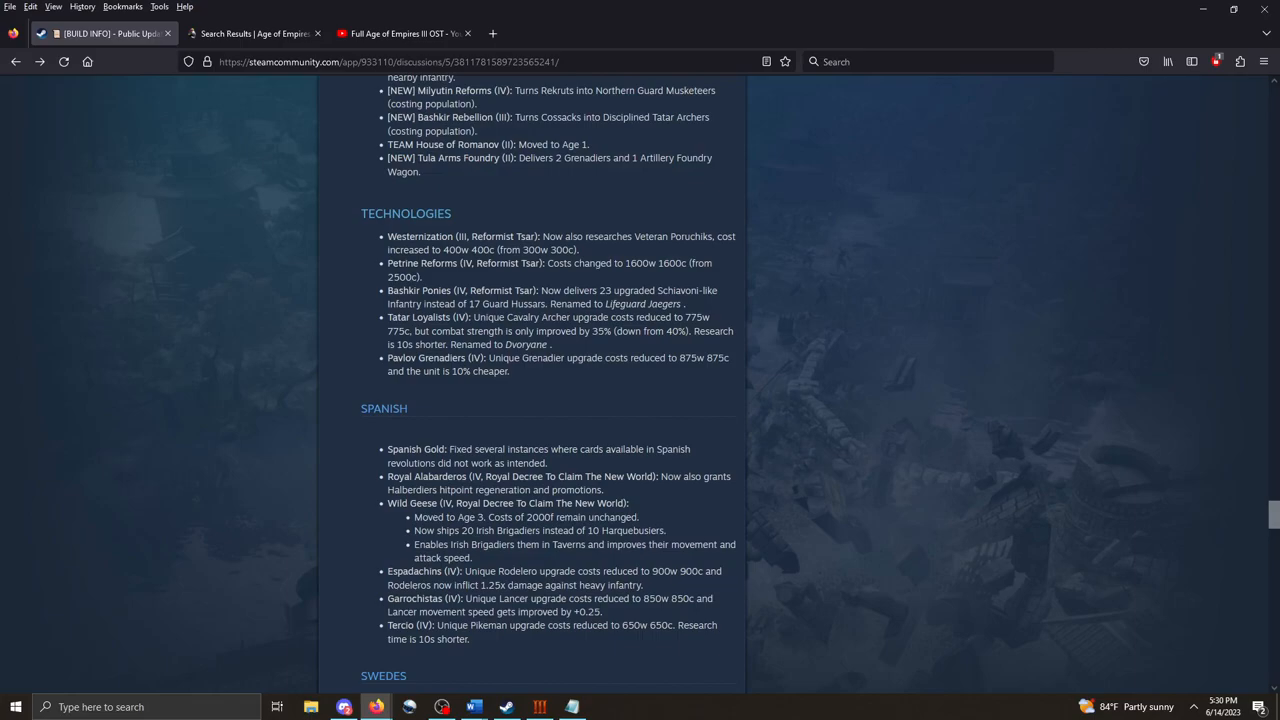
{"action": "scroll", "scroll_direction": "down", "scroll_amount": 3}
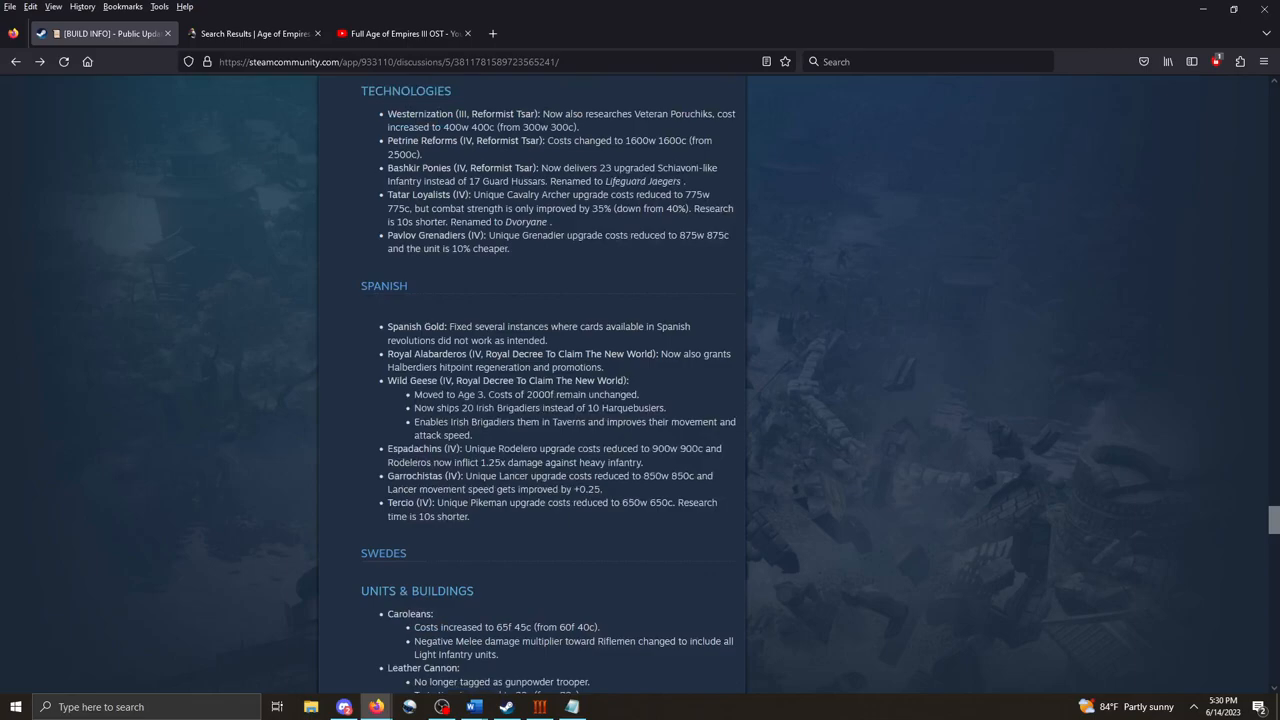
{"action": "scroll", "scroll_direction": "down", "scroll_amount": 3}
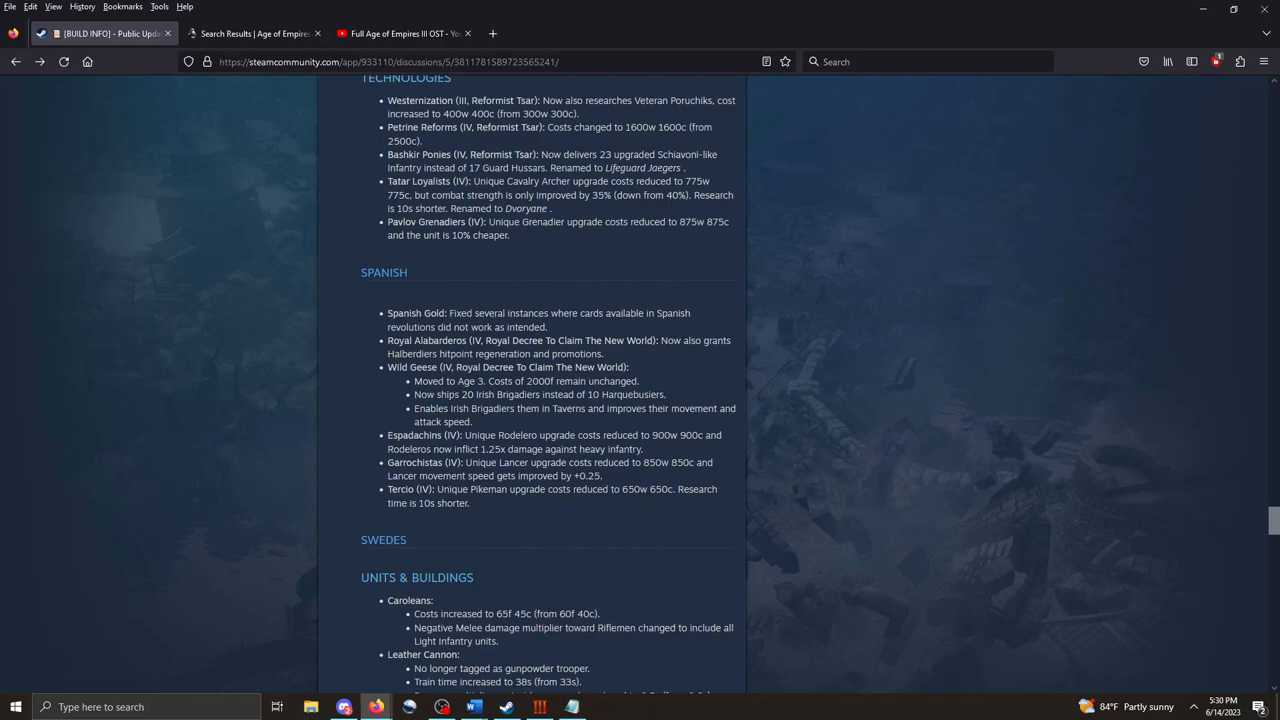
{"action": "scroll", "scroll_direction": "up", "scroll_amount": 3}
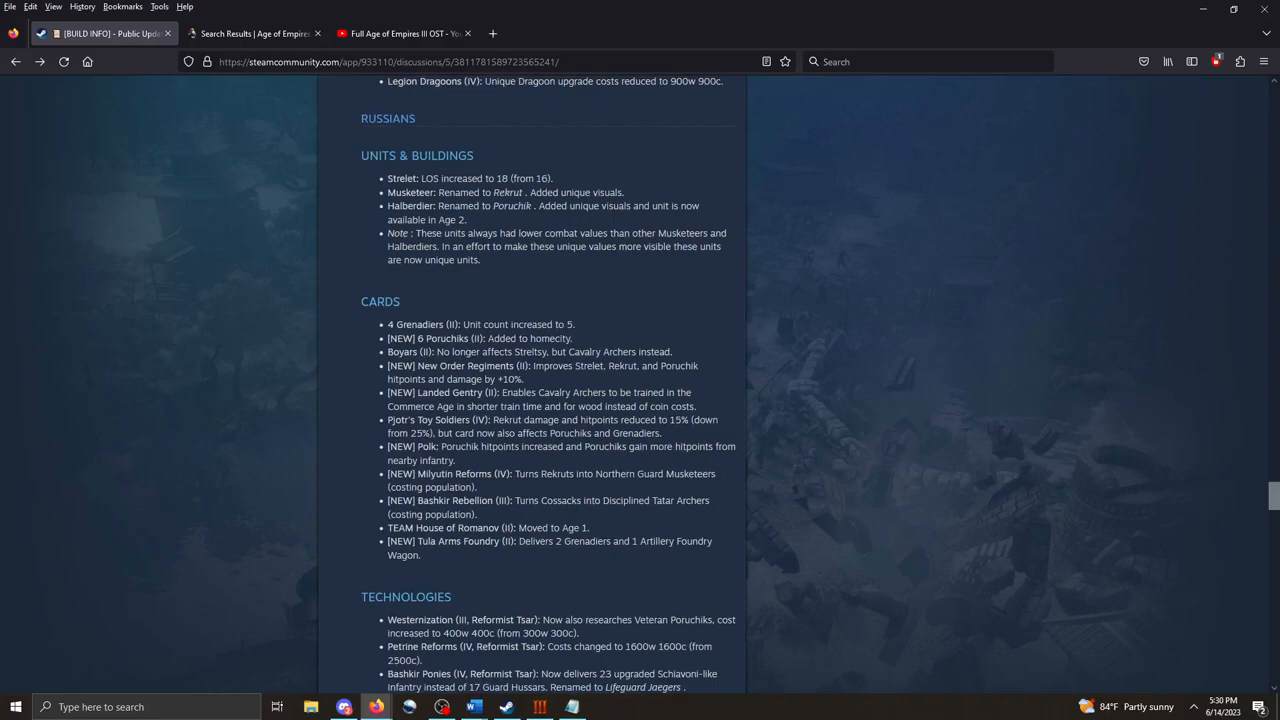
{"action": "scroll", "scroll_direction": "down", "scroll_amount": 3}
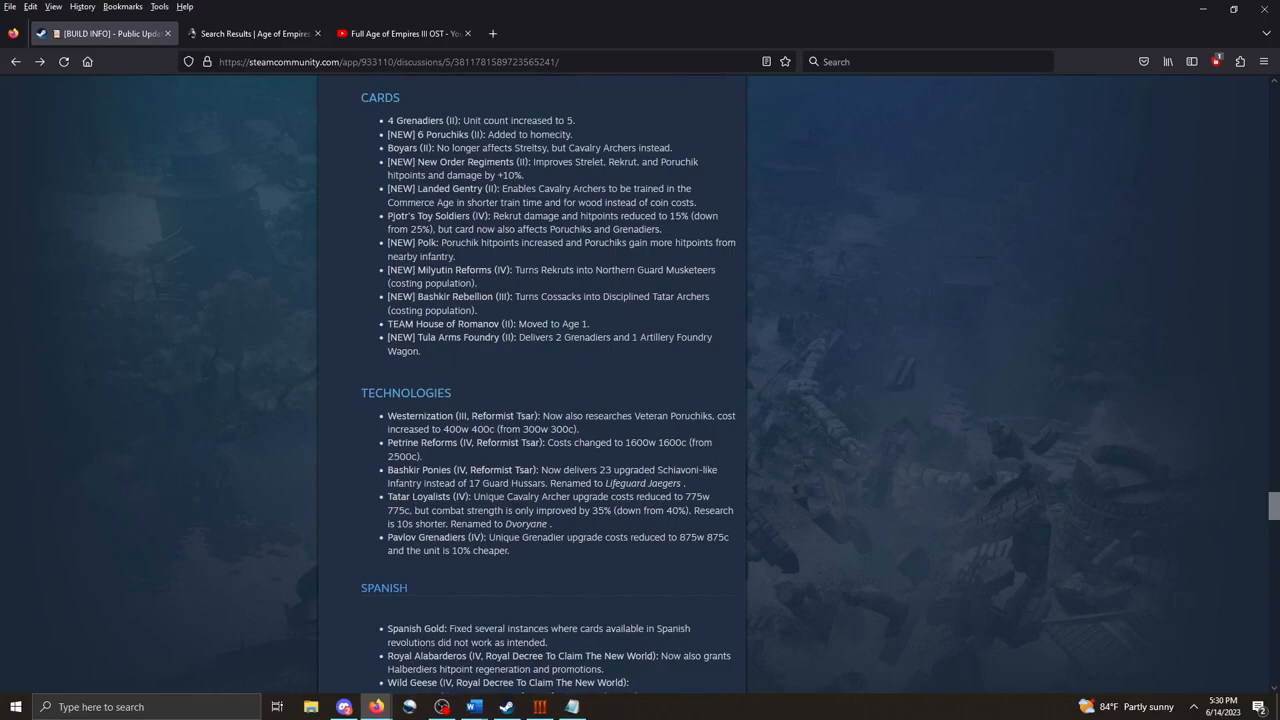
Scroll to the Swedes Units, Cards and Technologies through Drabants and highlight the Tercio note.
{"action": "scroll", "scroll_direction": "down", "scroll_amount": 3}
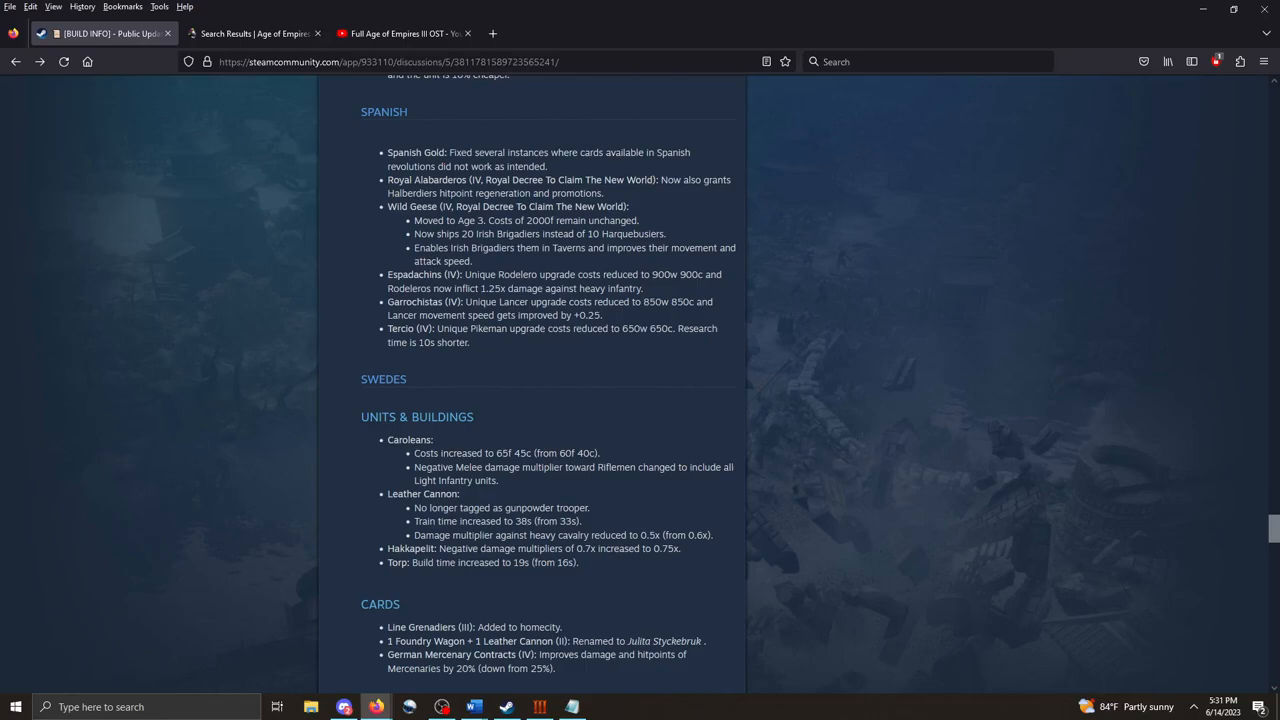
{"action": "scroll", "scroll_direction": "down", "scroll_amount": 3}
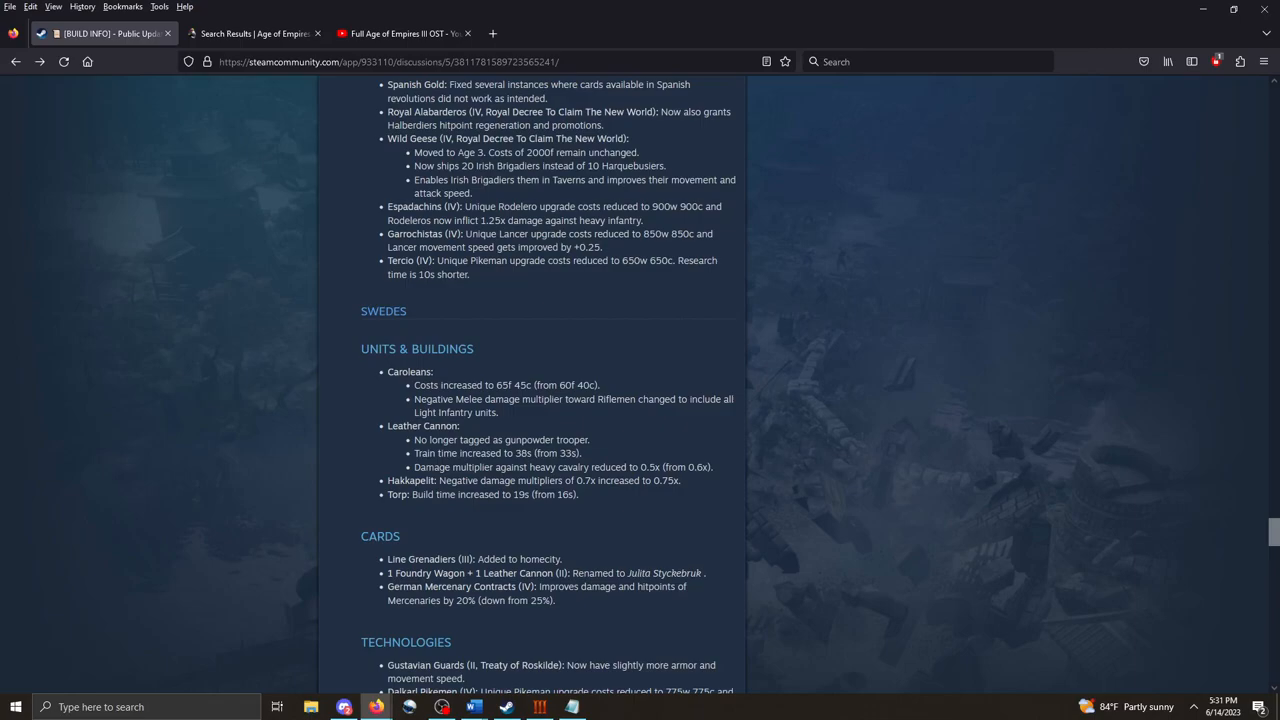
{"action": "scroll", "scroll_direction": "down", "scroll_amount": 3}
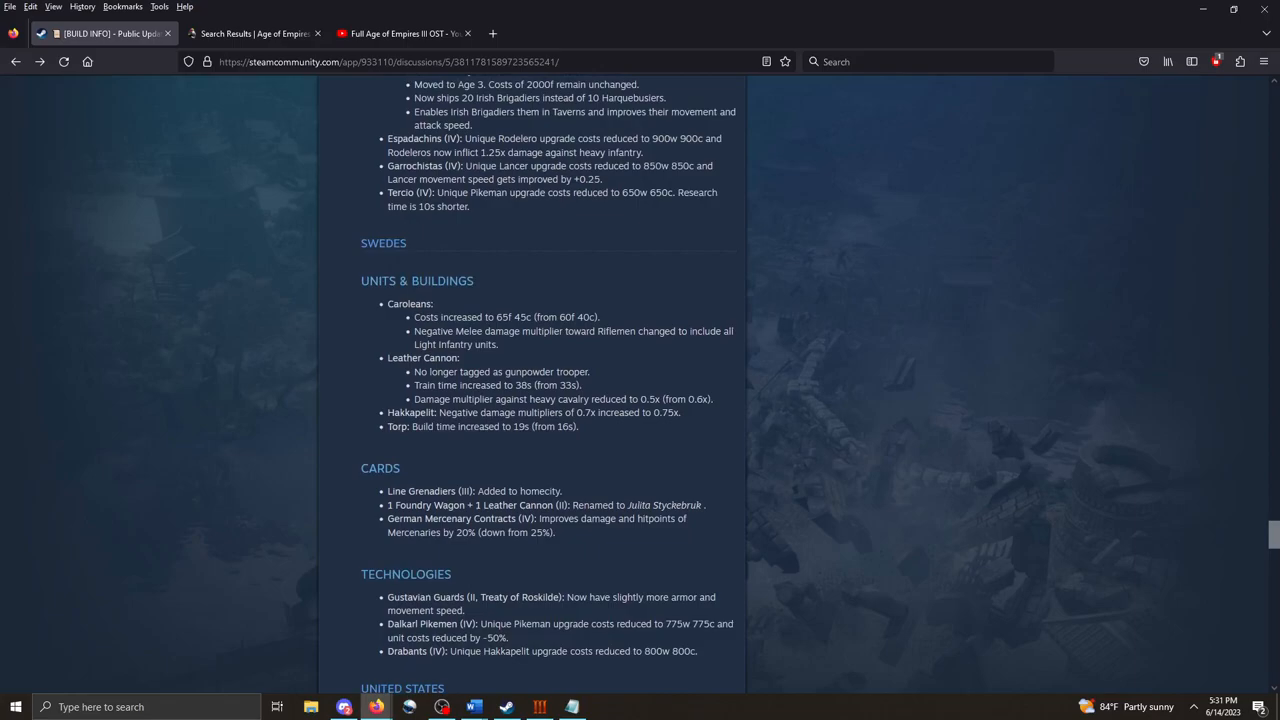
{"action": "left_click_drag", "start_coordinate": [388, 192], "coordinate": [470, 206]}
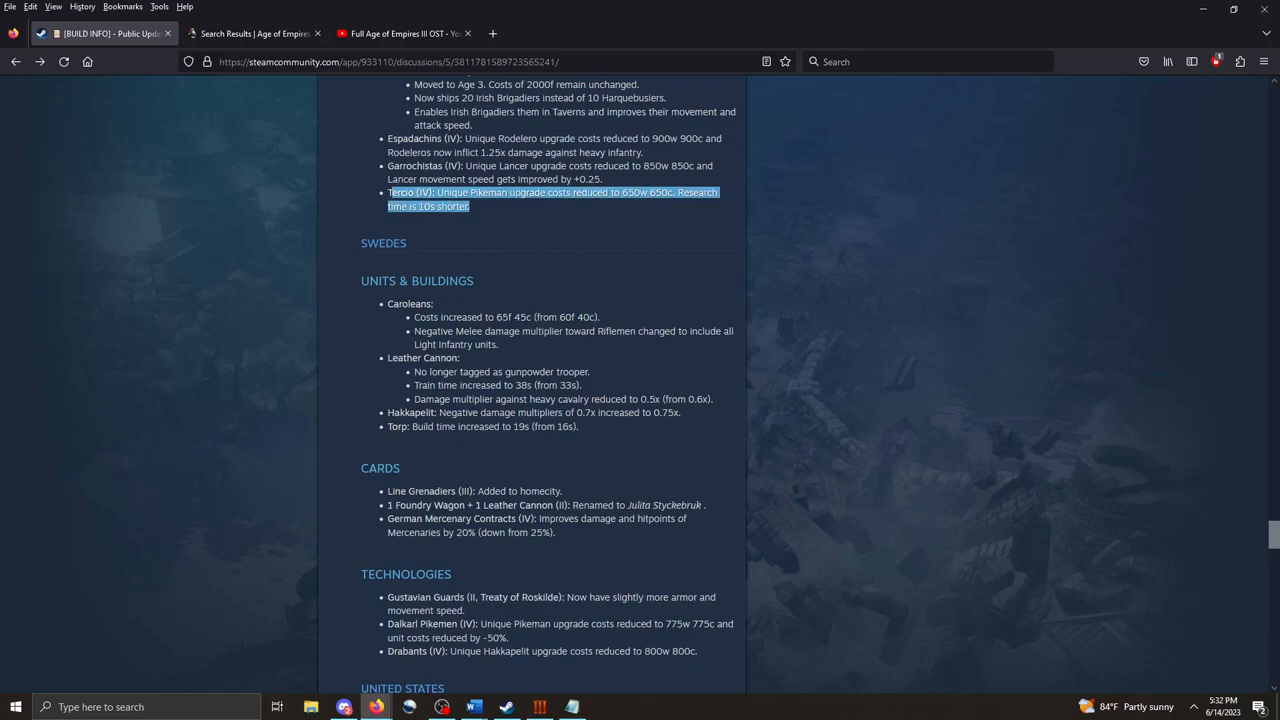
Scroll past the Swedes Technologies to the United States notes through Volunteers and the Revolutions heading.
{"action": "scroll", "scroll_direction": "down", "scroll_amount": 3}
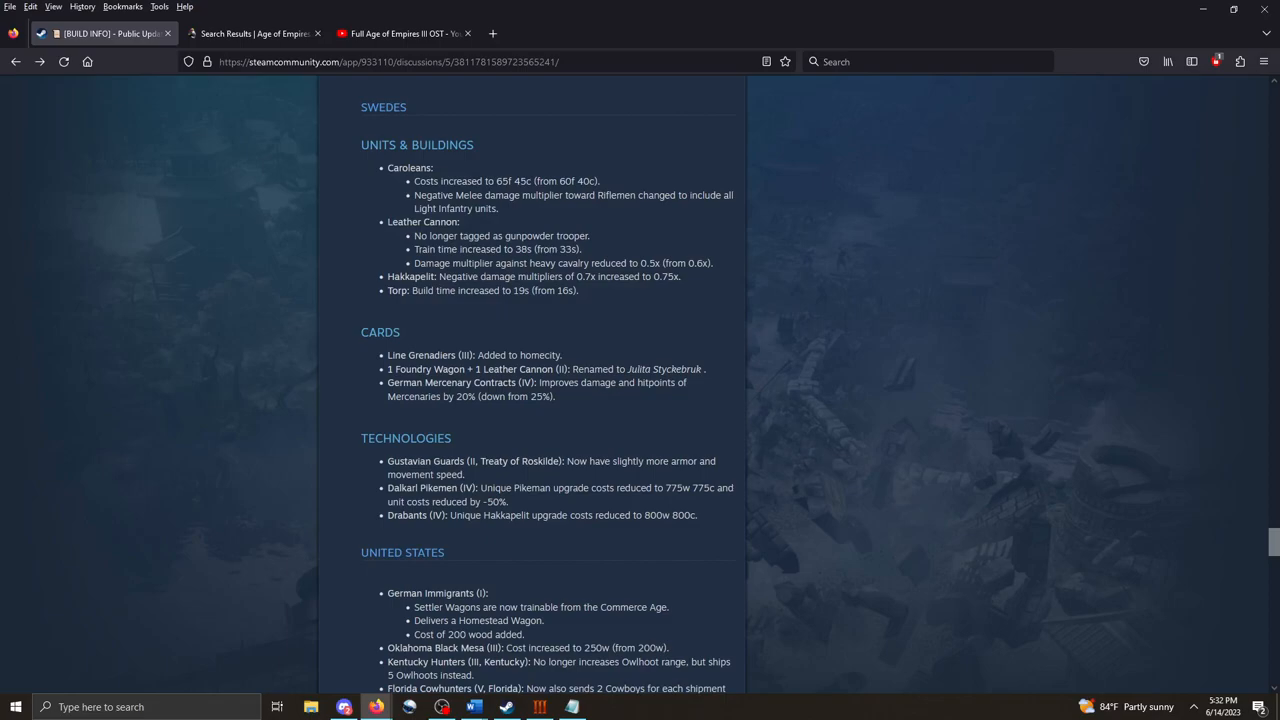
{"action": "left_click_drag", "start_coordinate": [414, 262], "coordinate": [695, 262]}
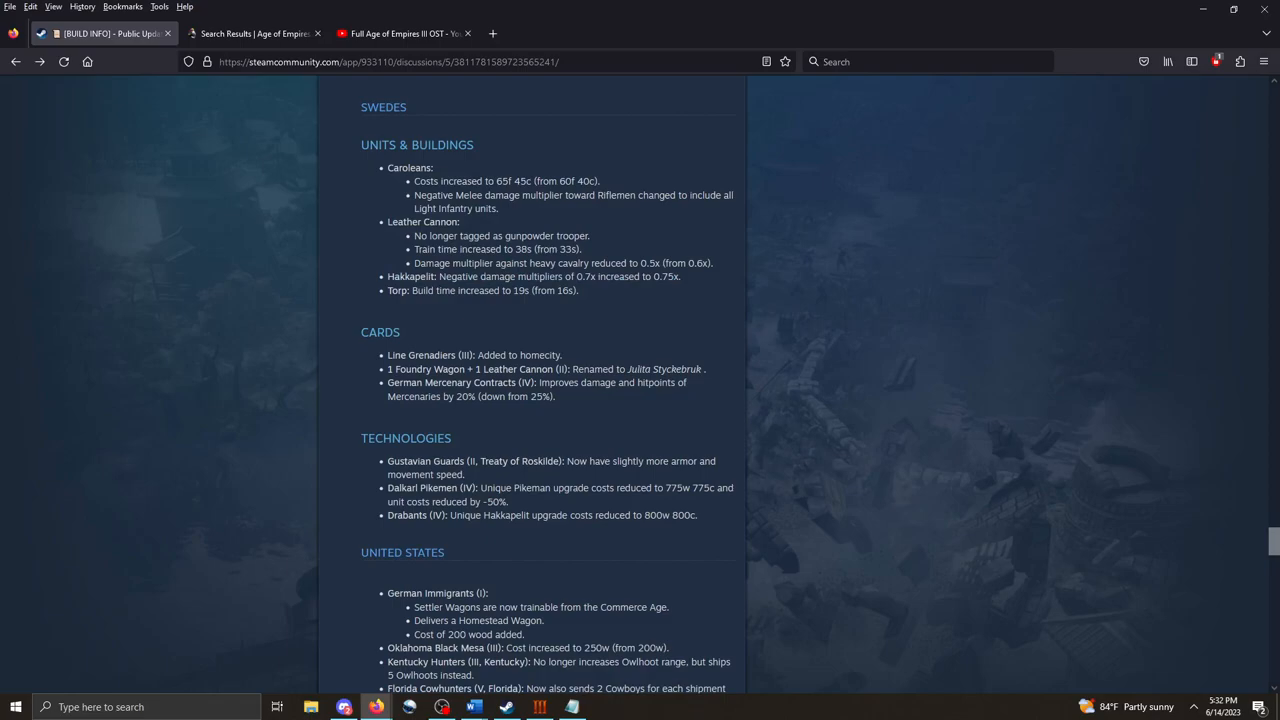
{"action": "scroll", "scroll_direction": "down", "scroll_amount": 3}
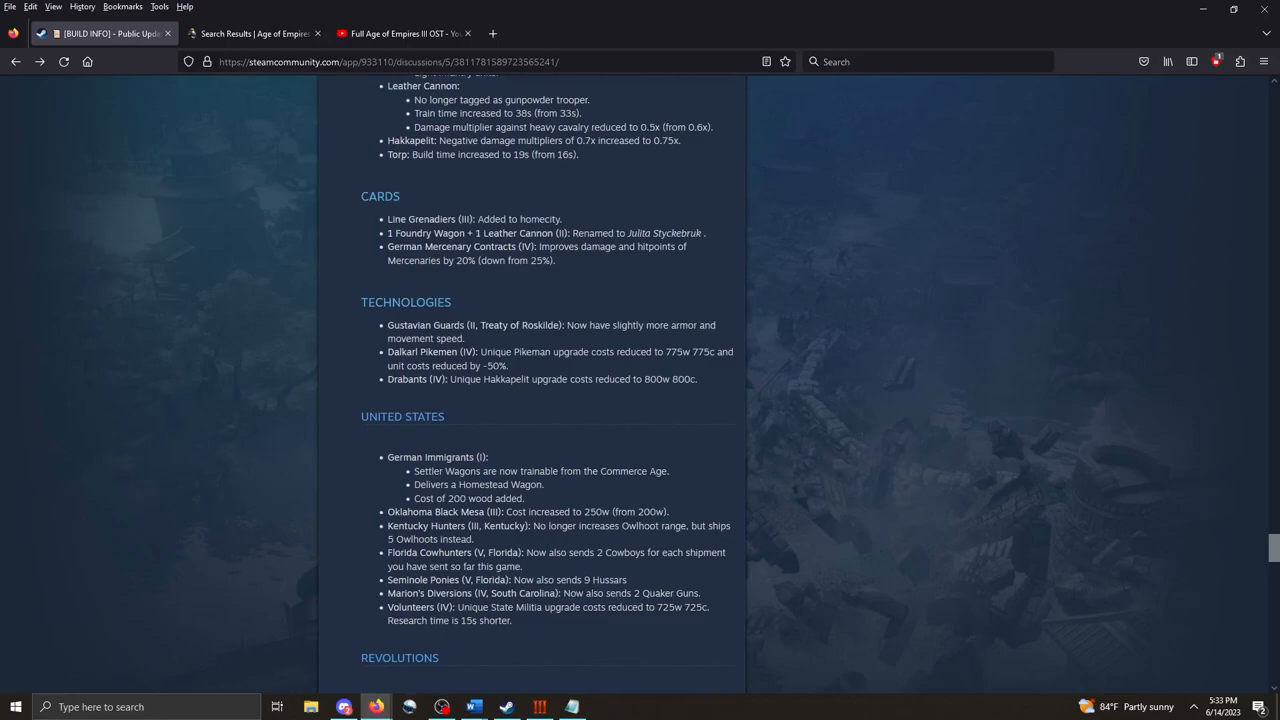
{"action": "scroll", "scroll_direction": "down", "scroll_amount": 3}
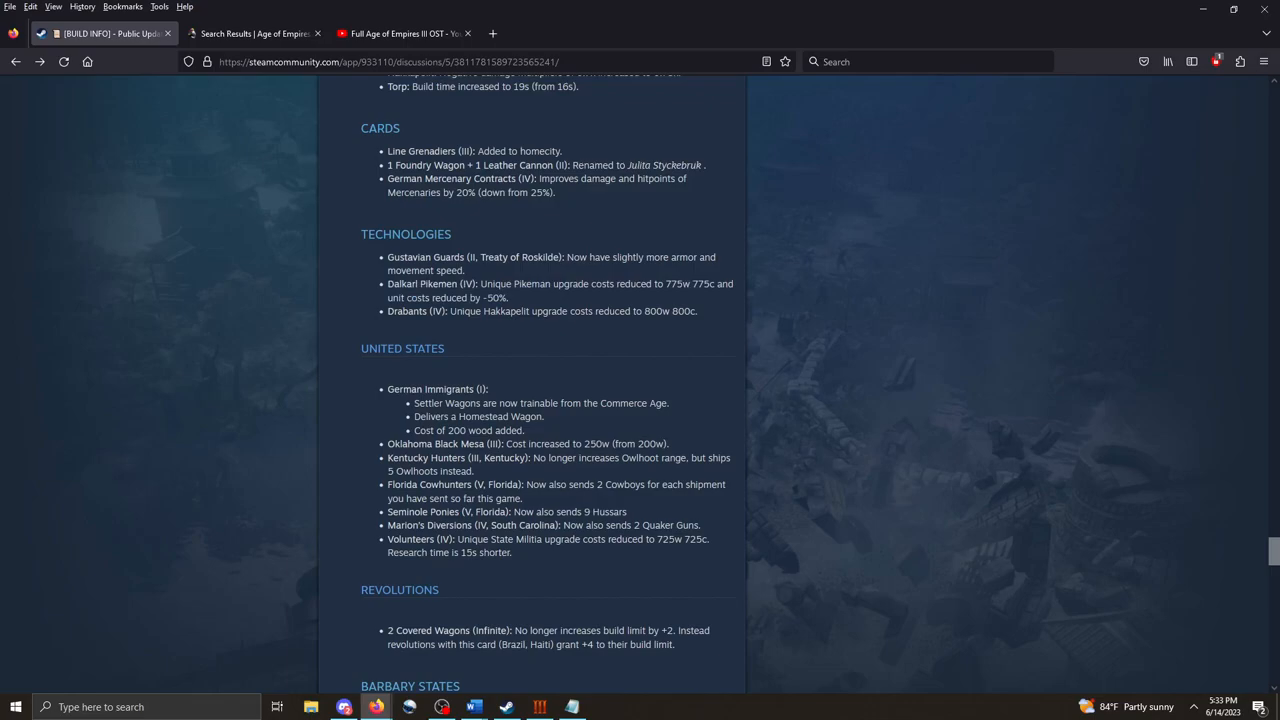
Scroll through Barbary States, Canada and Egypt to Finland, picking out 'Delivers' under German Immigrants.
{"action": "scroll", "scroll_direction": "down", "scroll_amount": 3}
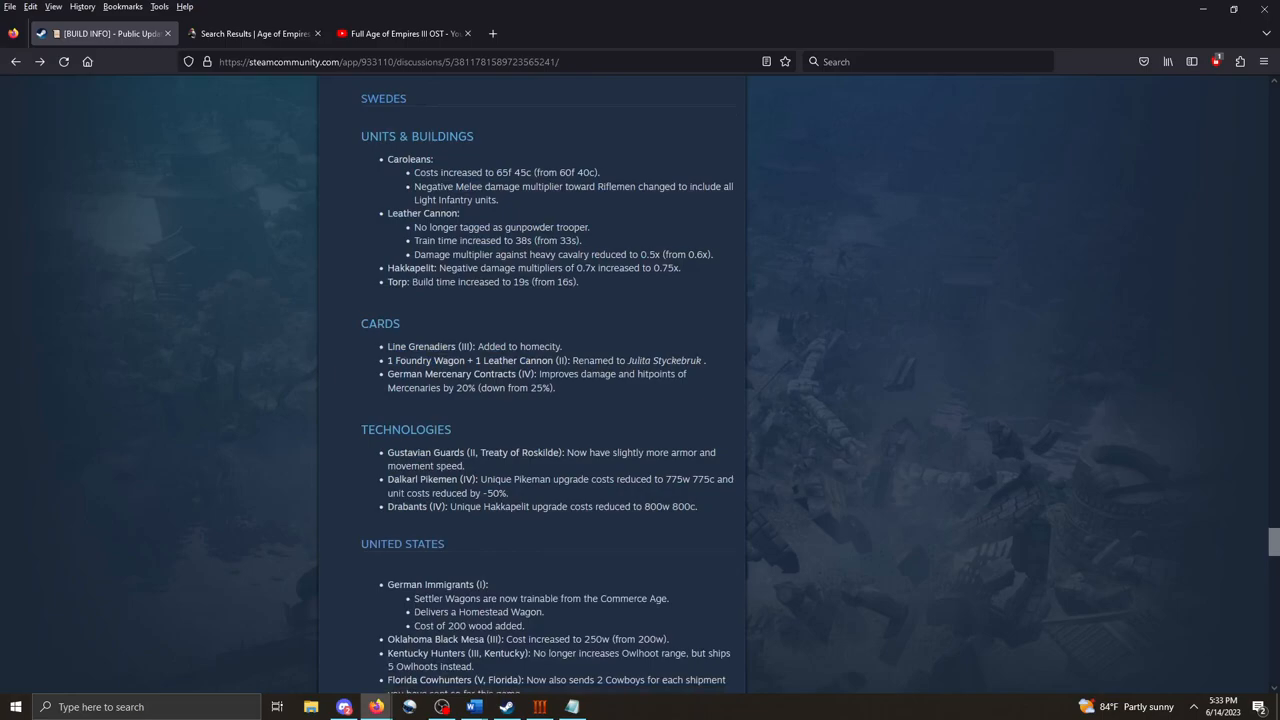
{"action": "scroll", "scroll_direction": "down", "scroll_amount": 3}
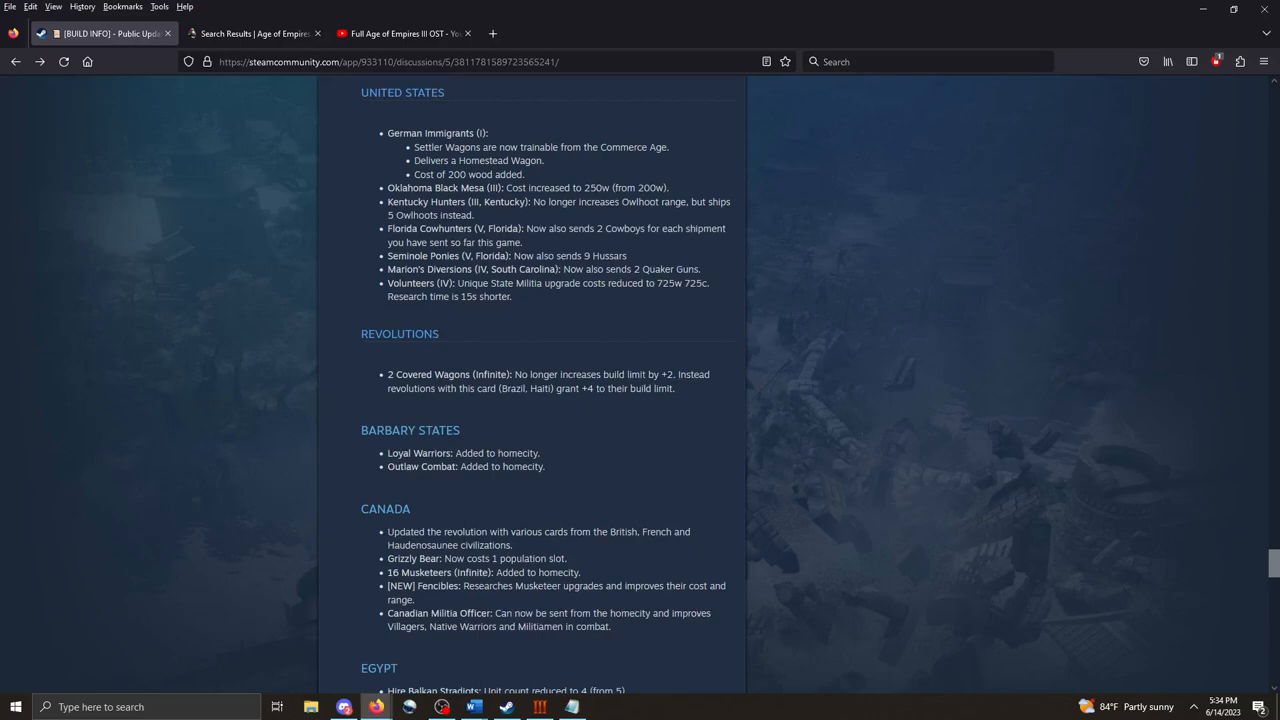
{"action": "double_click", "coordinate": [427, 160]}
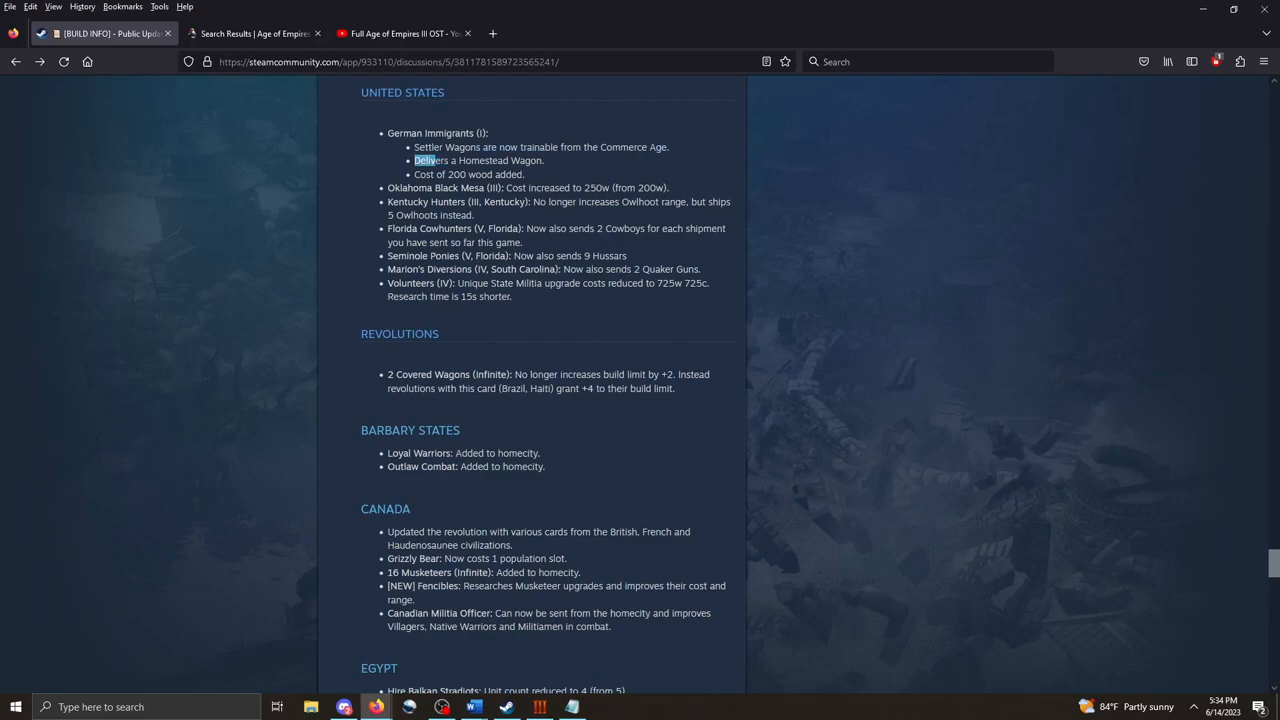
{"action": "scroll", "scroll_direction": "down", "scroll_amount": 3}
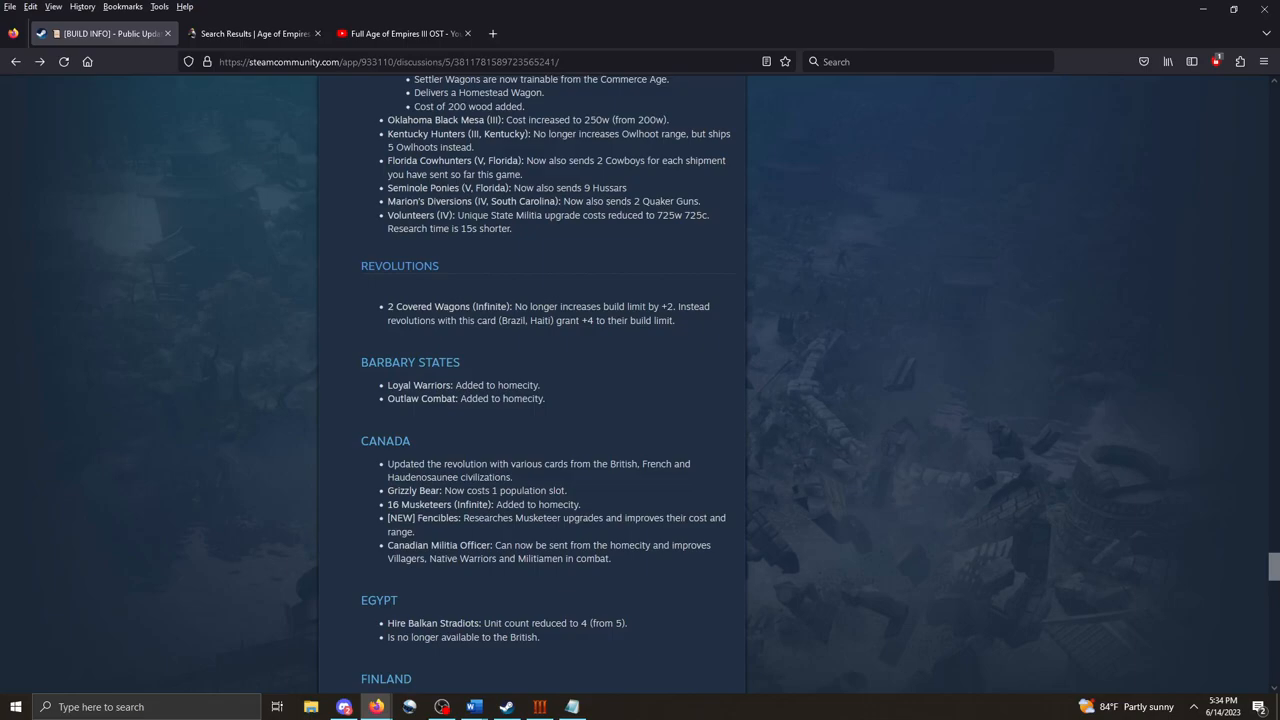
{"action": "left_click_drag", "start_coordinate": [525, 160], "coordinate": [521, 174]}
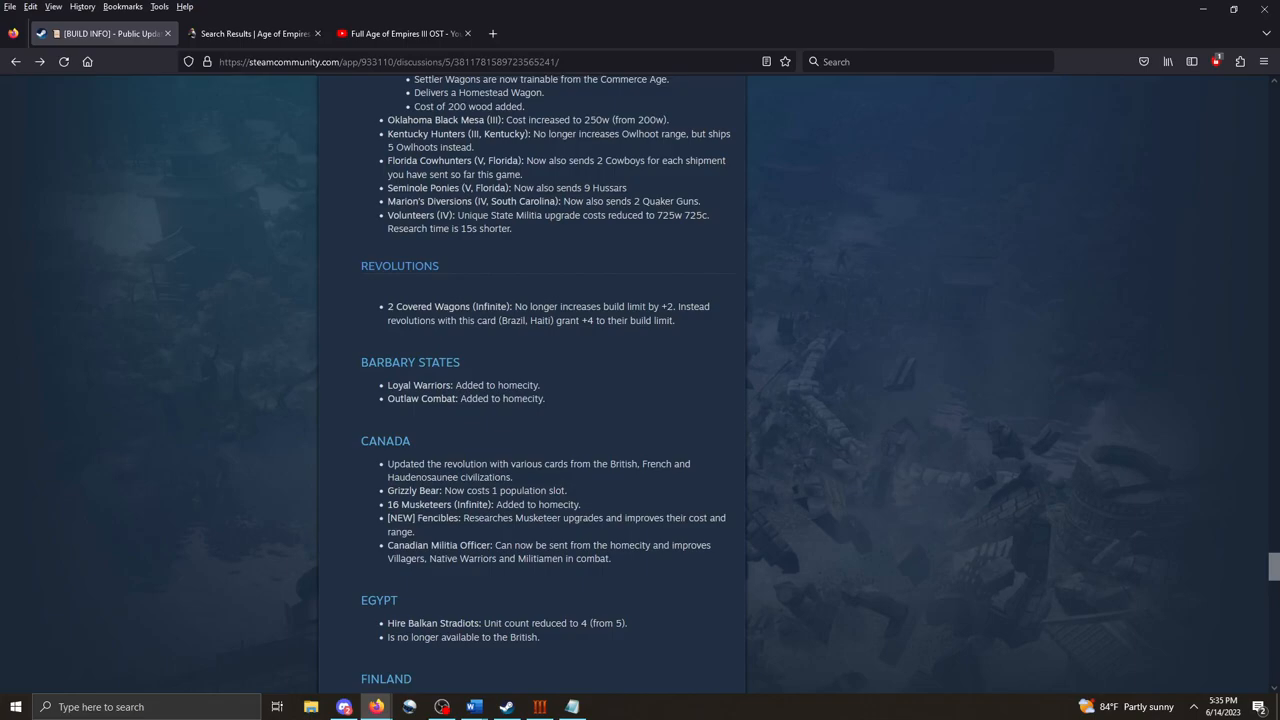
{"action": "scroll", "scroll_direction": "down", "scroll_amount": 3}
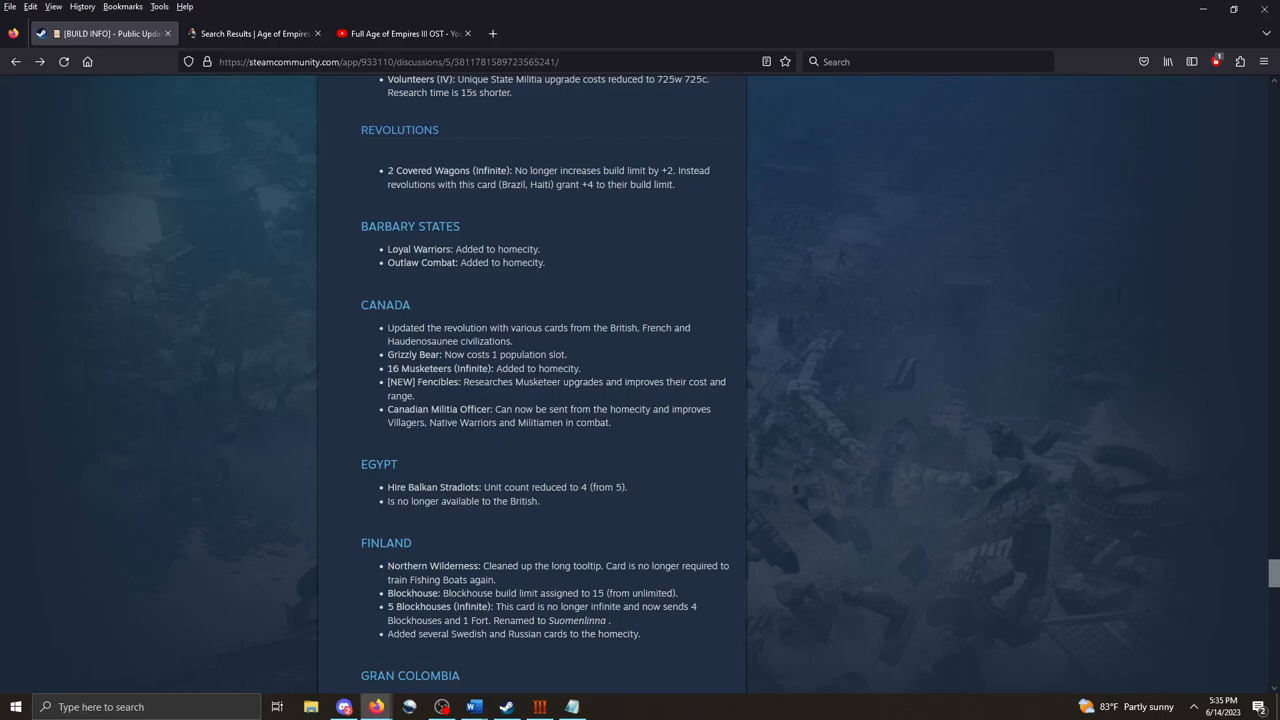
Scroll on through Finland, Gran Colombia and Haiti until the Hungary and Indonesia notes appear.
{"action": "scroll", "scroll_direction": "down", "scroll_amount": 3}
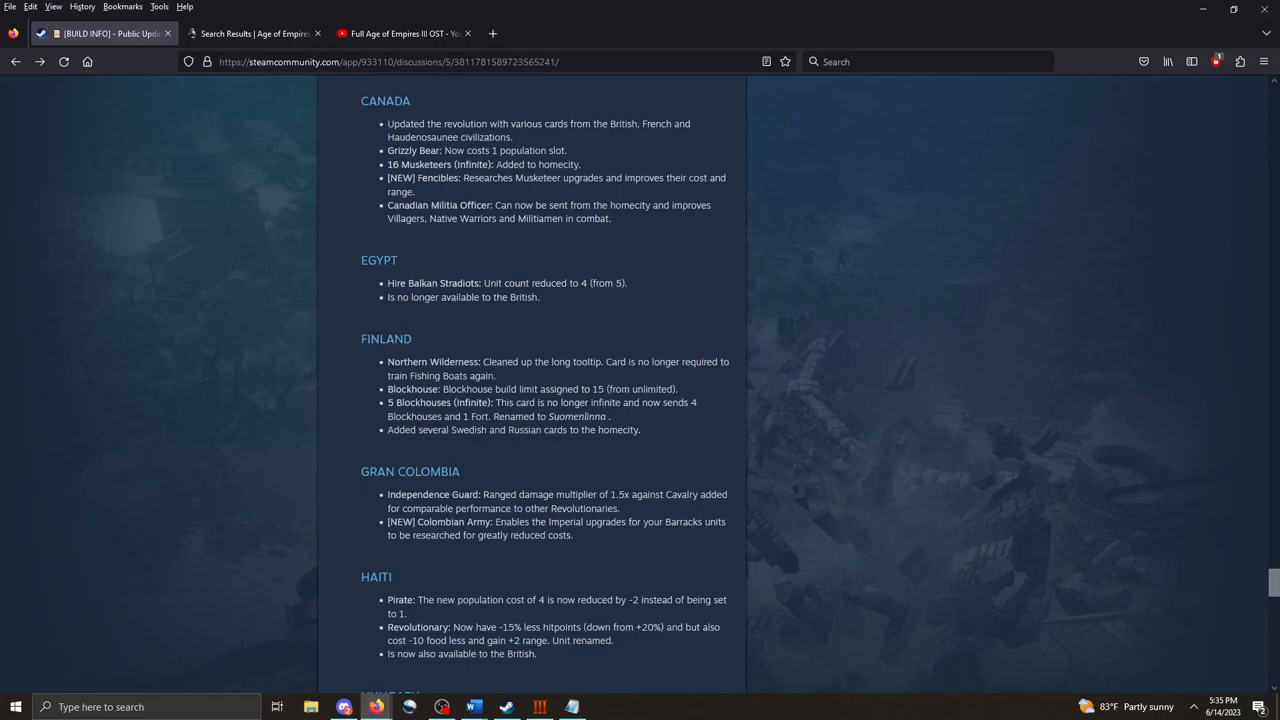
{"action": "scroll", "scroll_direction": "up", "scroll_amount": 3}
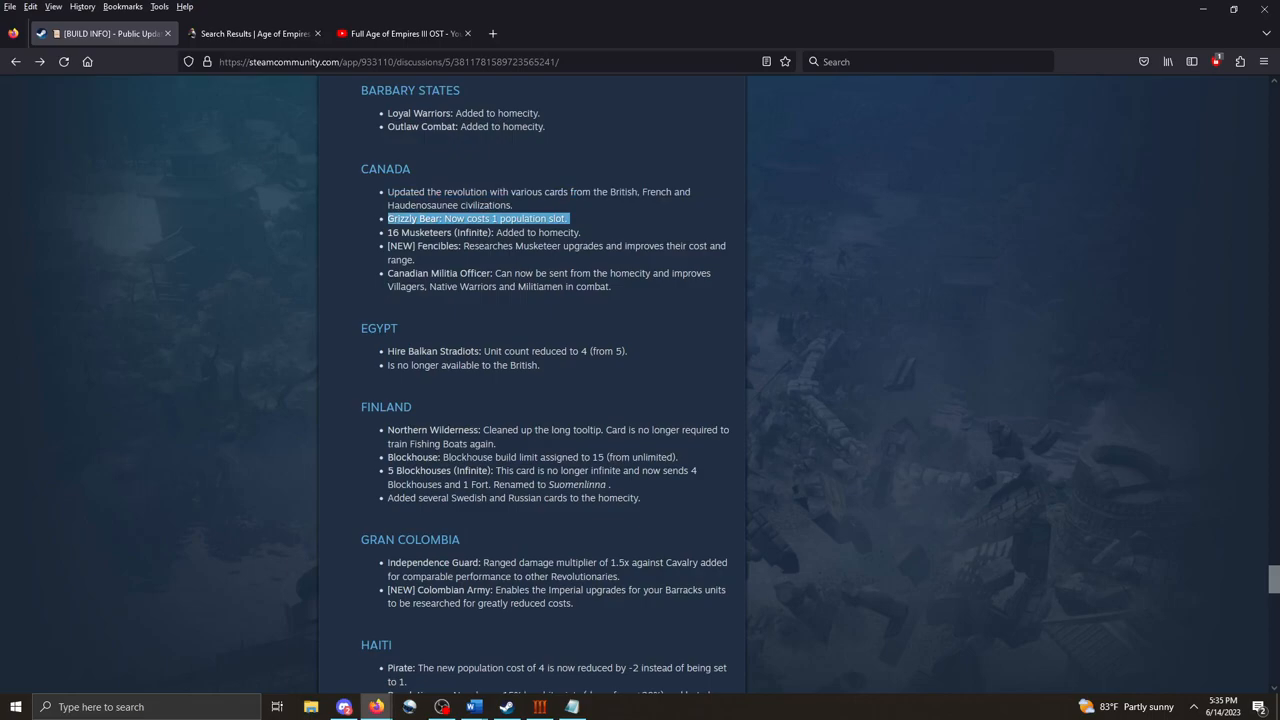
{"action": "scroll", "scroll_direction": "down", "scroll_amount": 3}
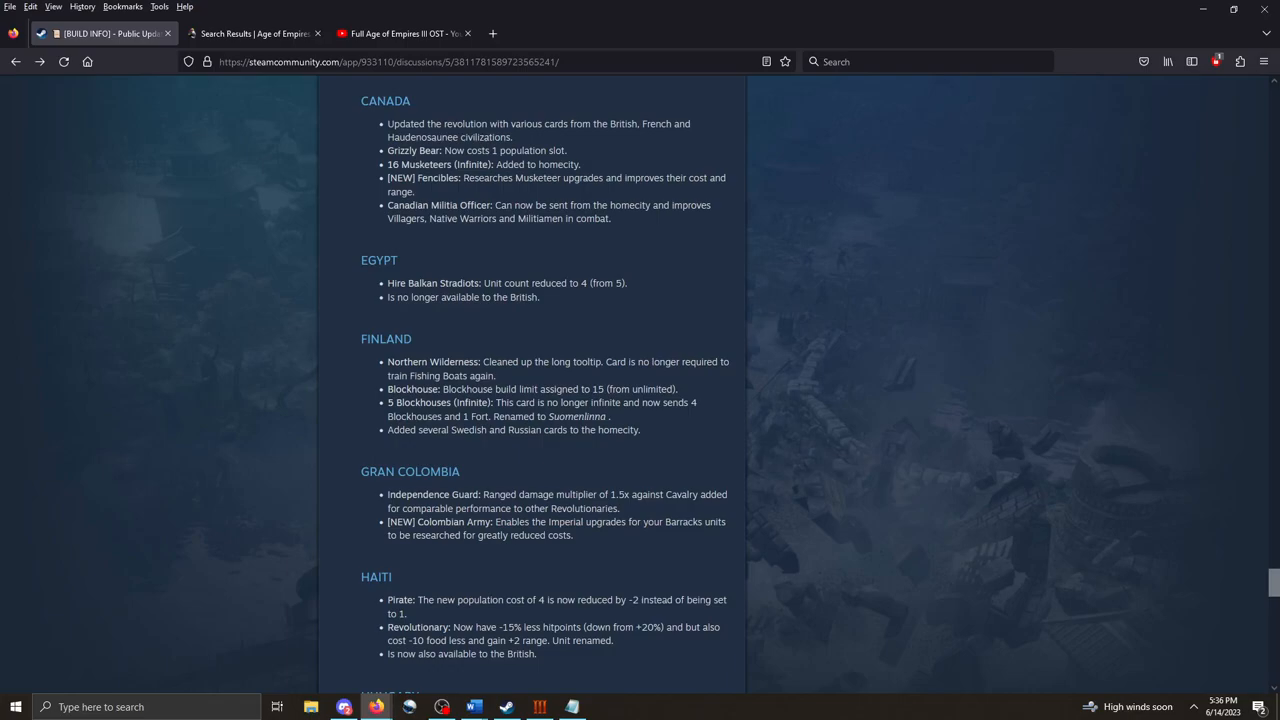
{"action": "scroll", "scroll_direction": "down", "scroll_amount": 3}
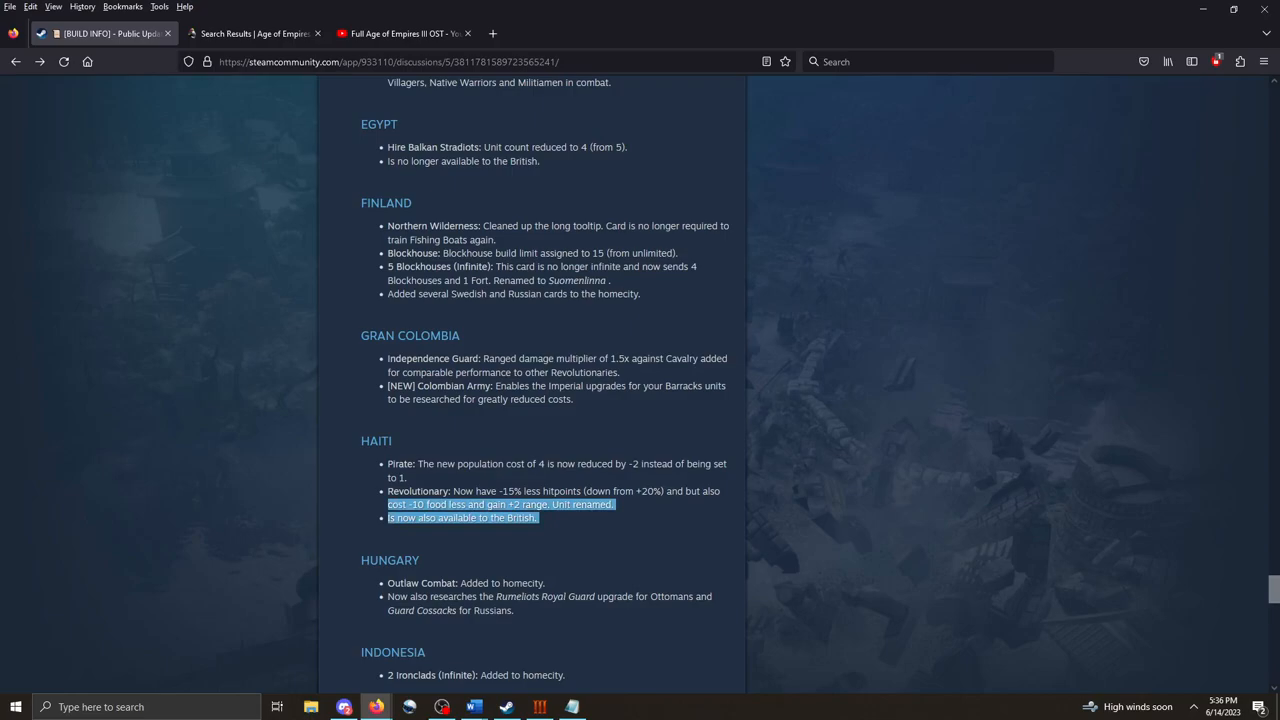
Scroll down past the Hungary and Indonesia notes to the Mexico, Romania, South Africa and United States entries.
{"action": "scroll", "scroll_direction": "down", "scroll_amount": 3}
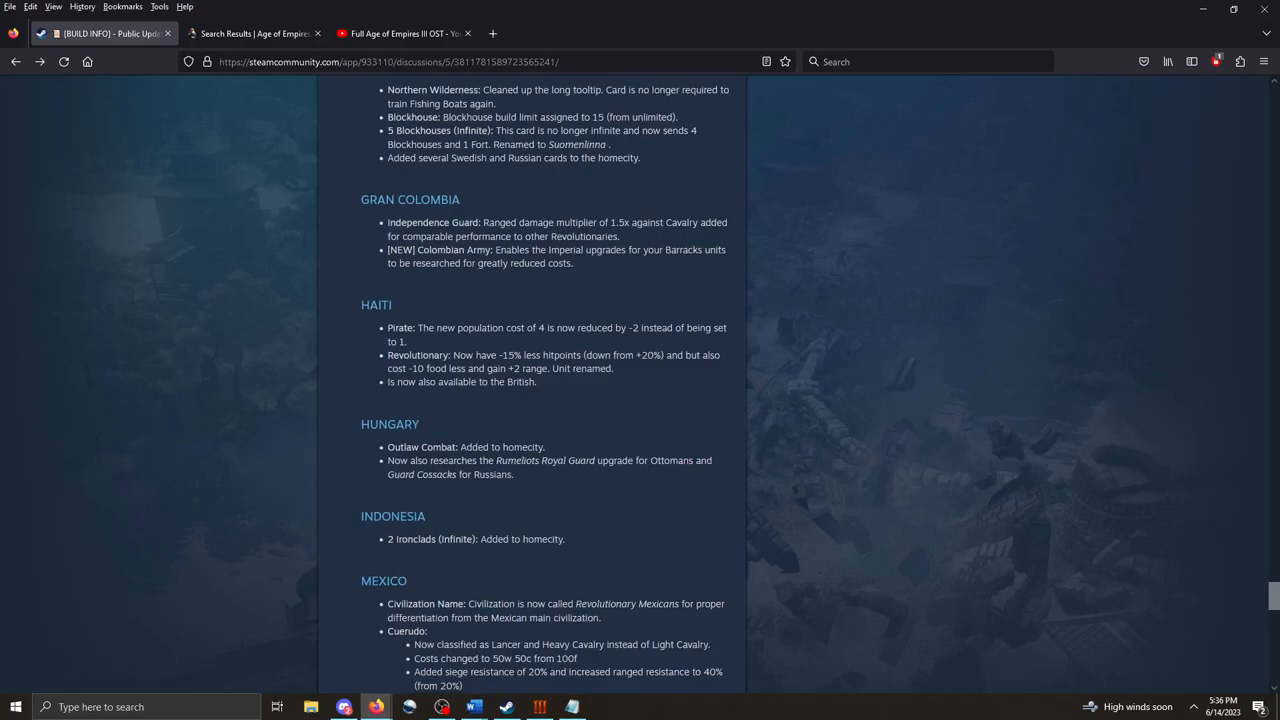
{"action": "scroll", "scroll_direction": "down", "scroll_amount": 3}
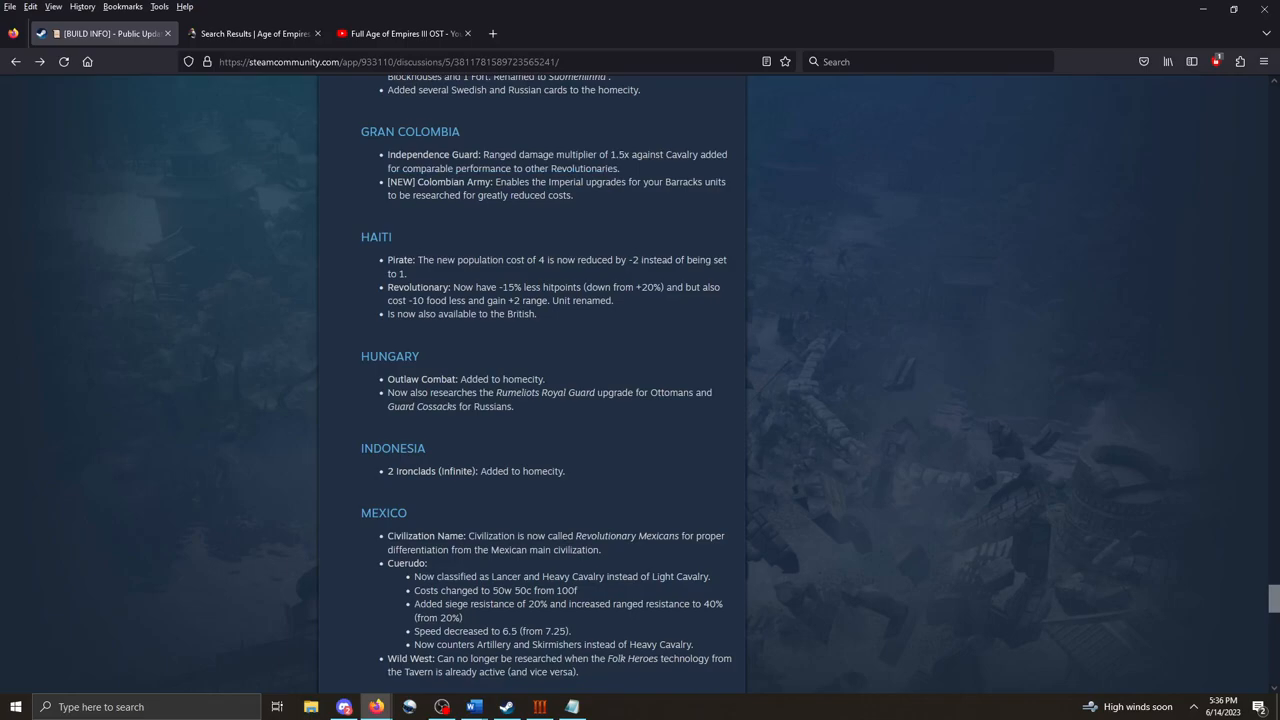
{"action": "scroll", "scroll_direction": "down", "scroll_amount": 3}
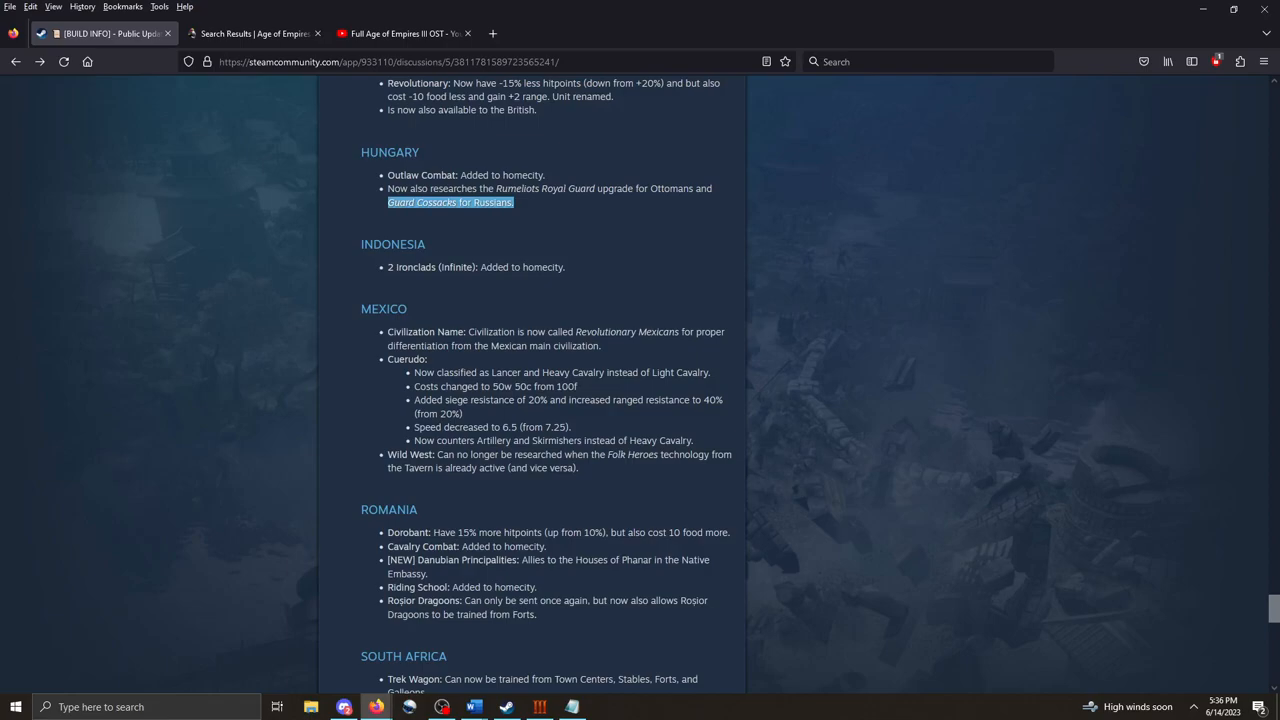
{"action": "scroll", "scroll_direction": "down", "scroll_amount": 3}
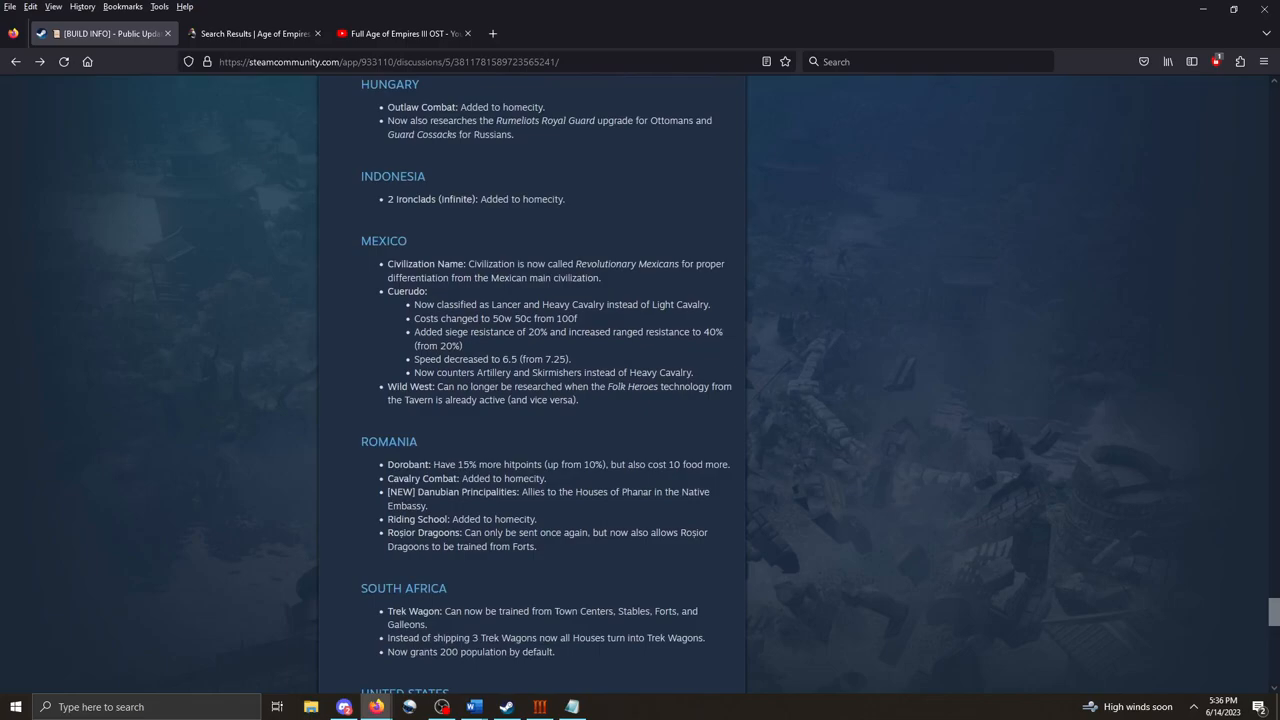
{"action": "scroll", "scroll_direction": "down", "scroll_amount": 3}
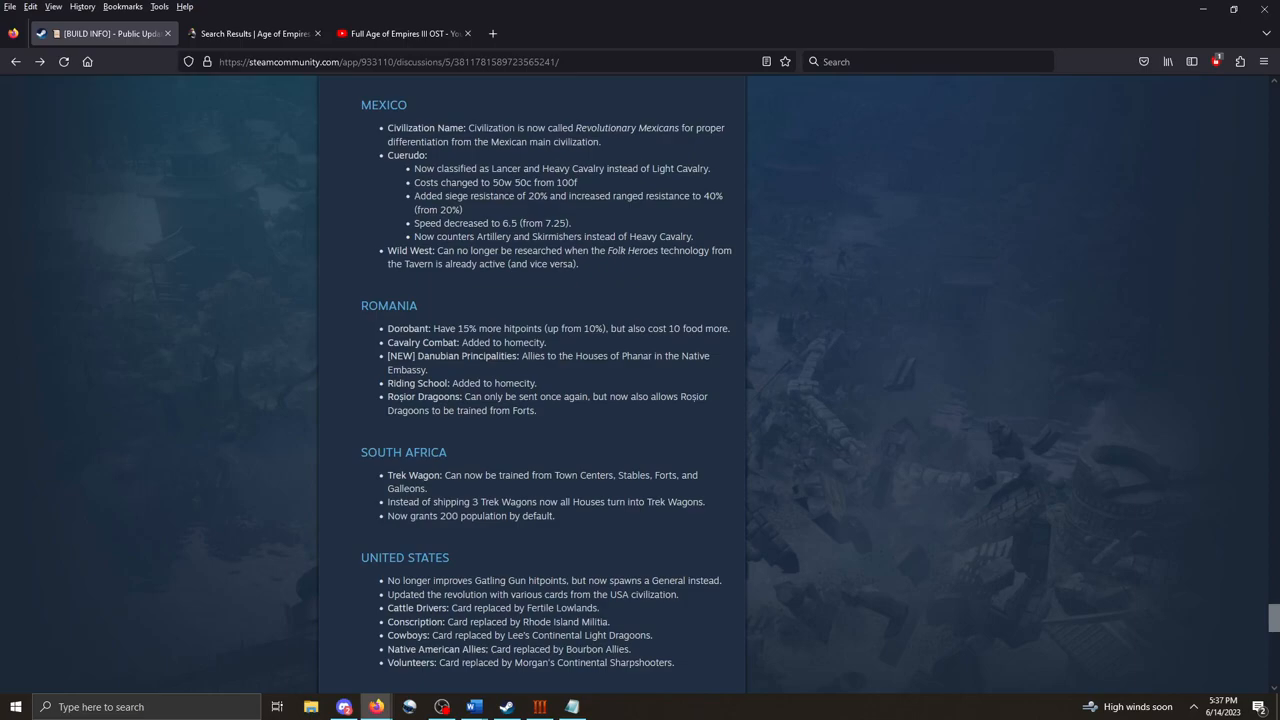
Reread around the Indonesia heading, marking it while reading along.
{"action": "scroll", "scroll_direction": "up", "scroll_amount": 3}
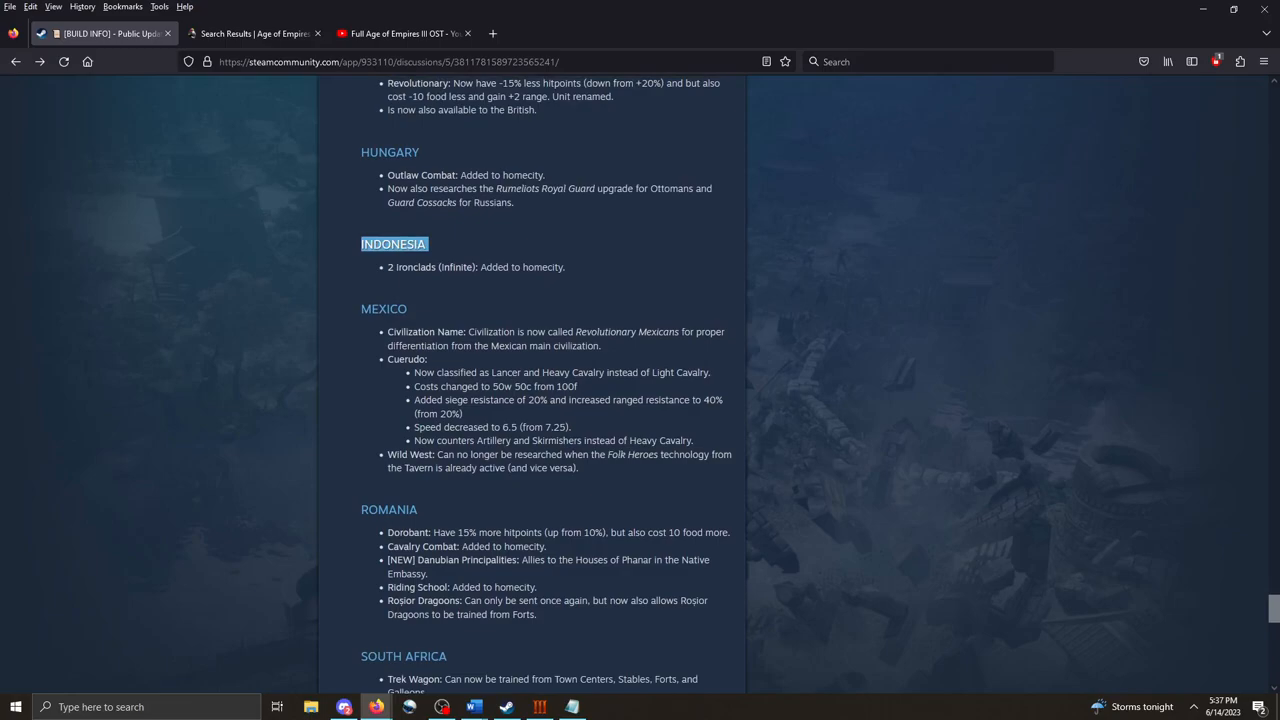
{"action": "double_click", "coordinate": [626, 331]}
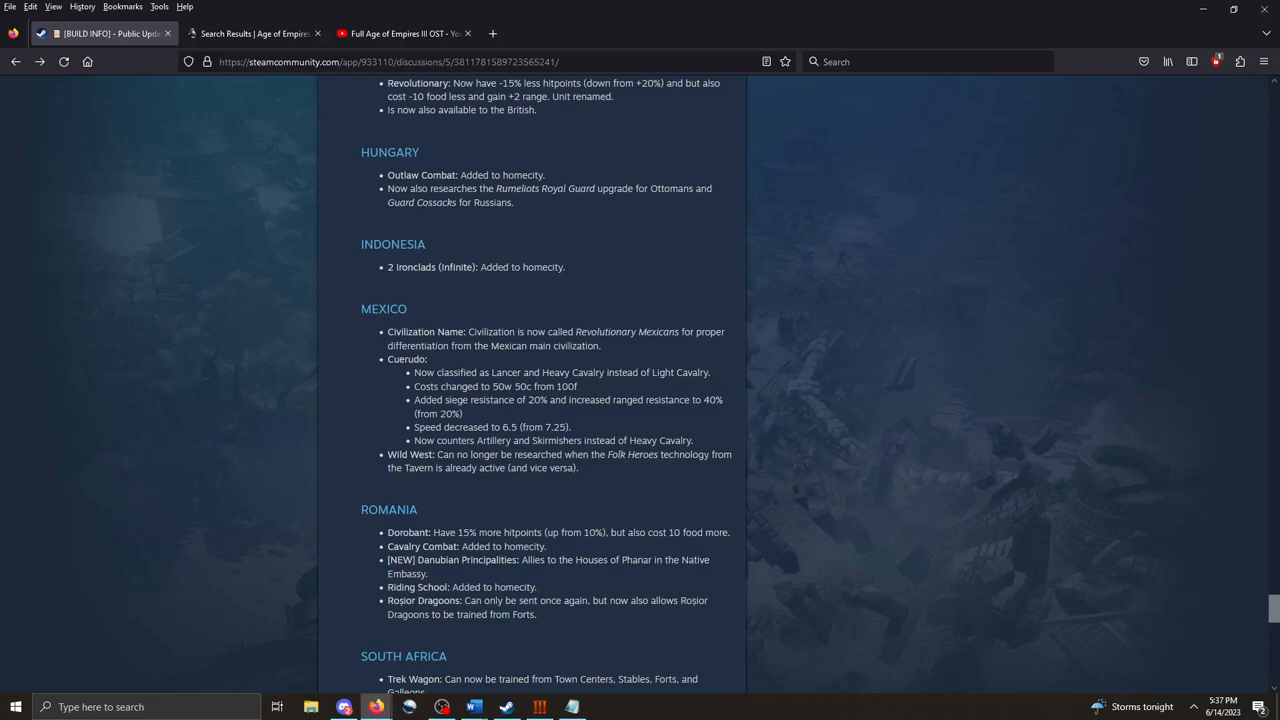
{"action": "scroll", "scroll_direction": "down", "scroll_amount": 3}
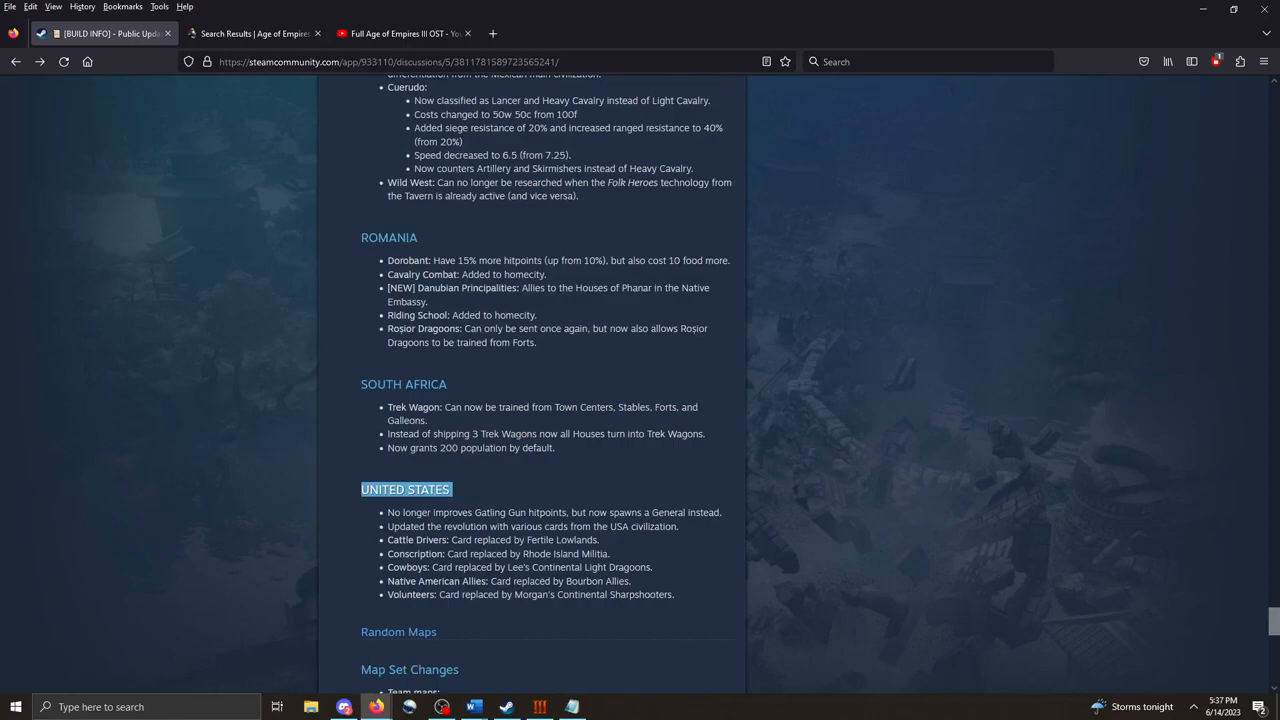
{"action": "scroll", "scroll_direction": "up", "scroll_amount": 3}
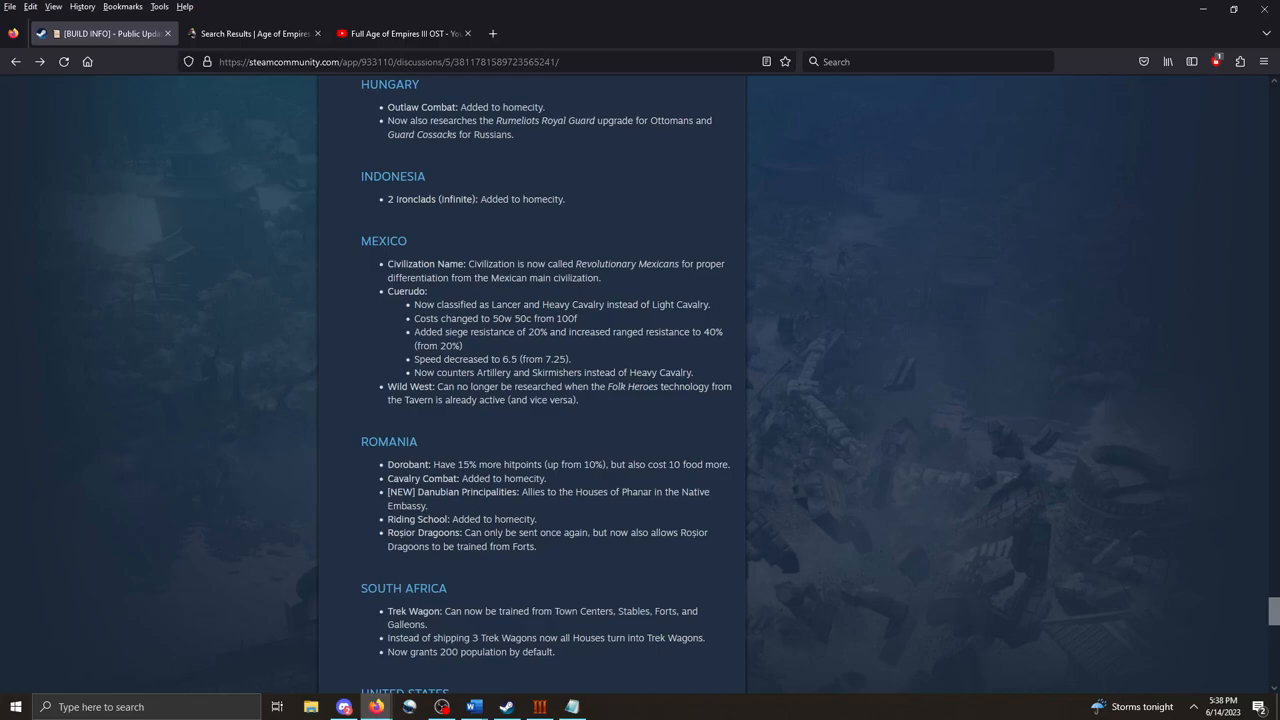
Scroll down through the United States notes to the Random Maps and Map Set Changes team maps.
{"action": "scroll", "scroll_direction": "down", "scroll_amount": 3}
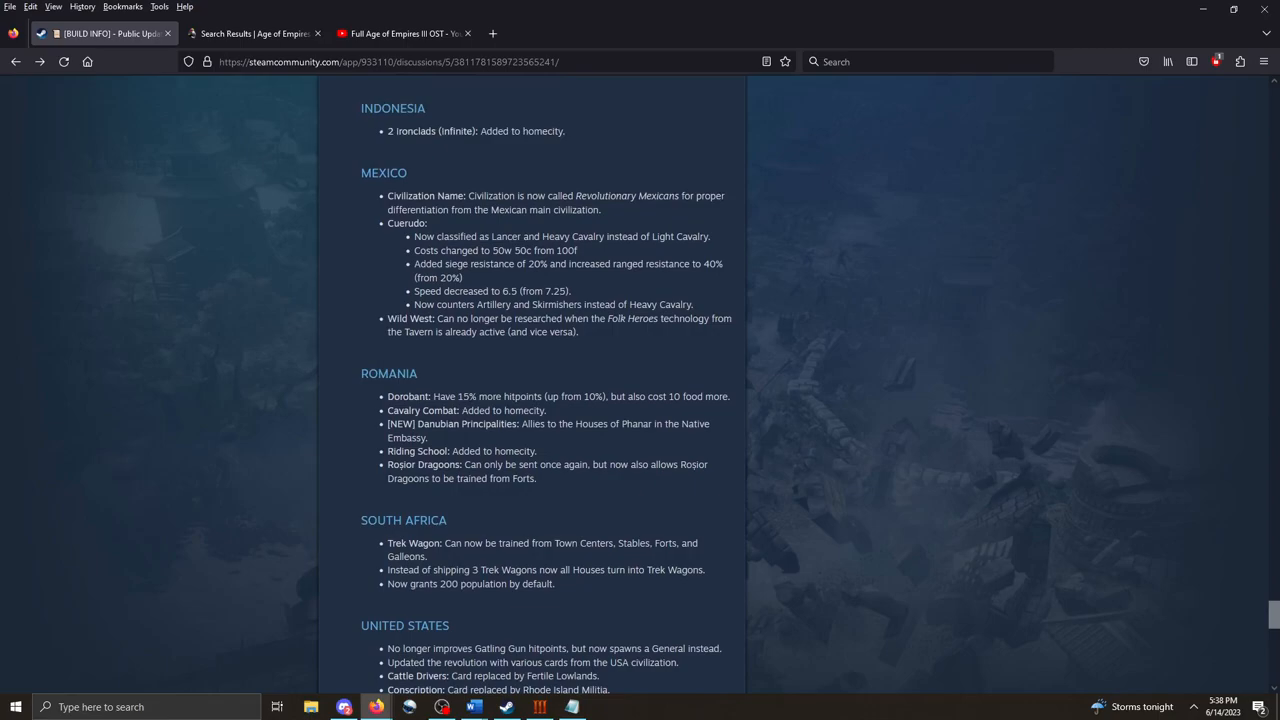
{"action": "scroll", "scroll_direction": "down", "scroll_amount": 3}
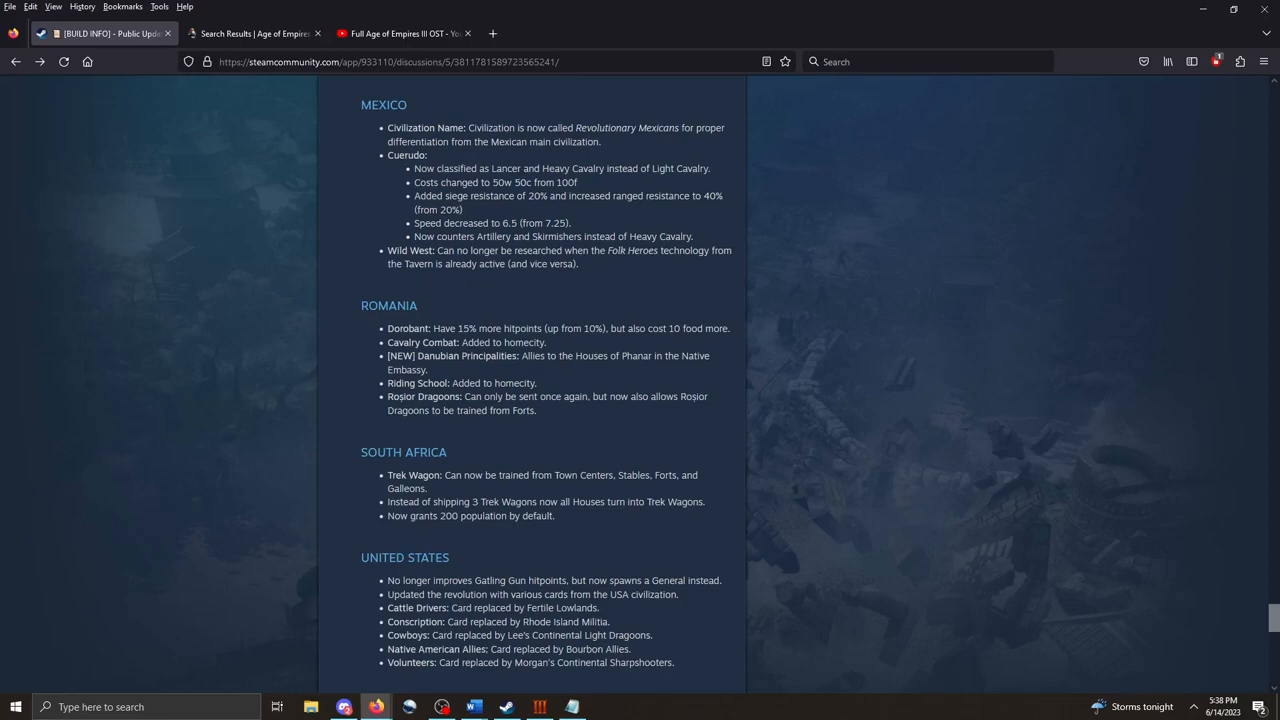
{"action": "scroll", "scroll_direction": "down", "scroll_amount": 3}
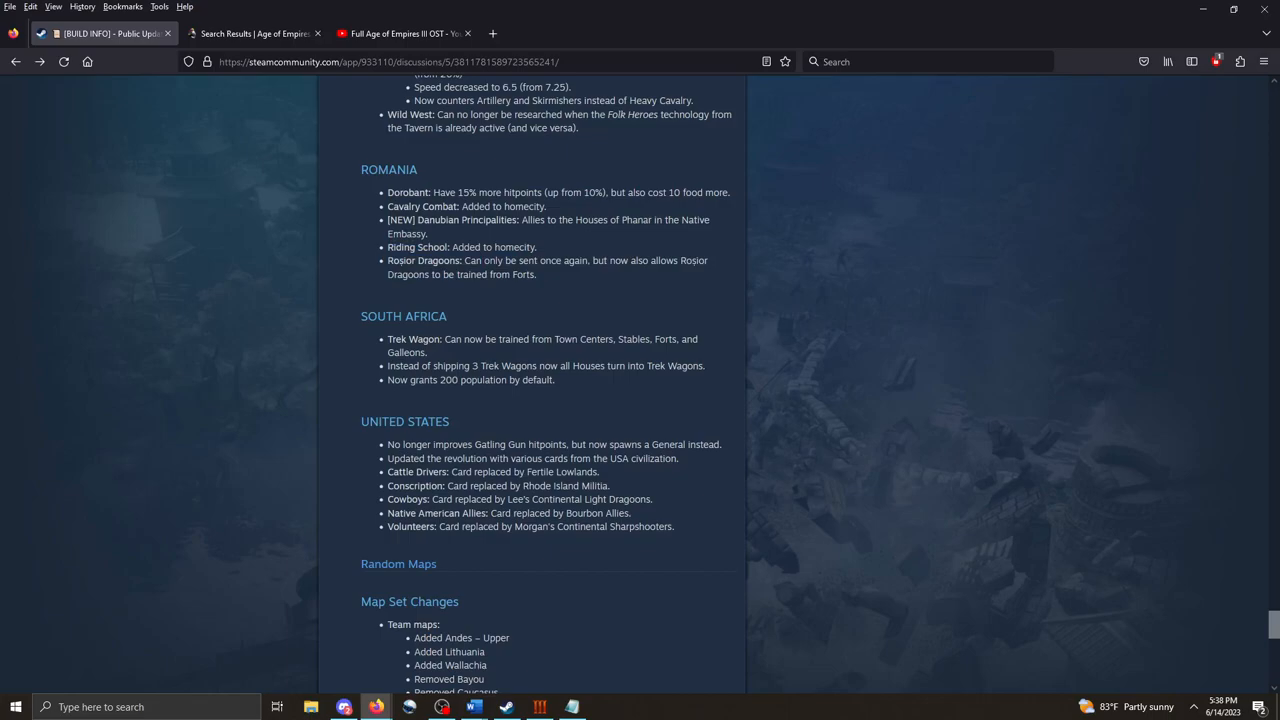
{"action": "scroll", "scroll_direction": "down", "scroll_amount": 3}
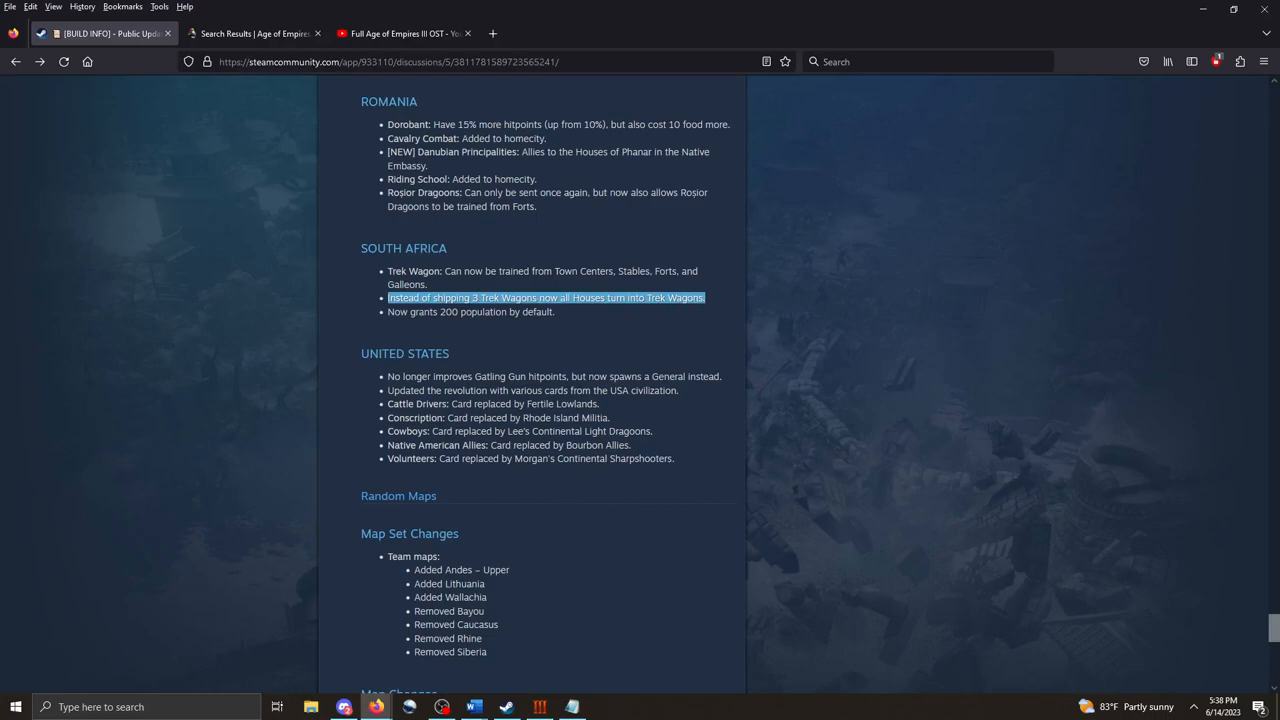
{"action": "left_click", "coordinate": [545, 297]}
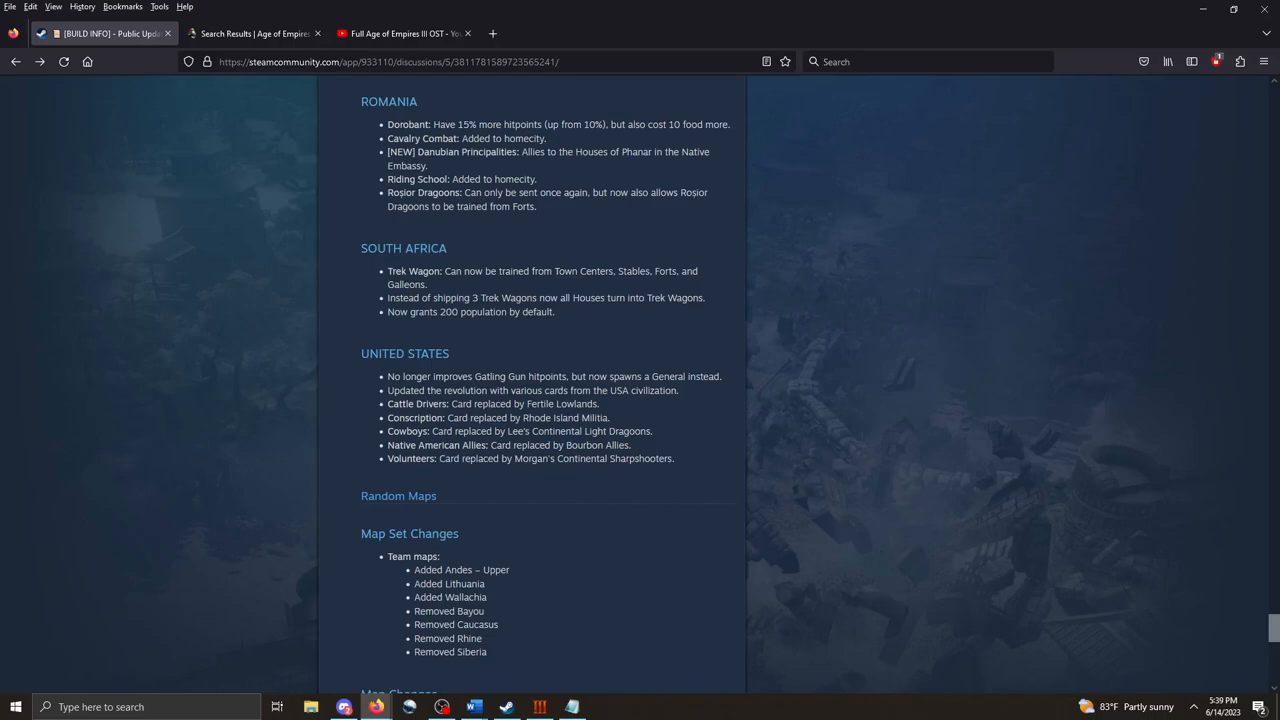
{"action": "scroll", "scroll_direction": "down", "scroll_amount": 3}
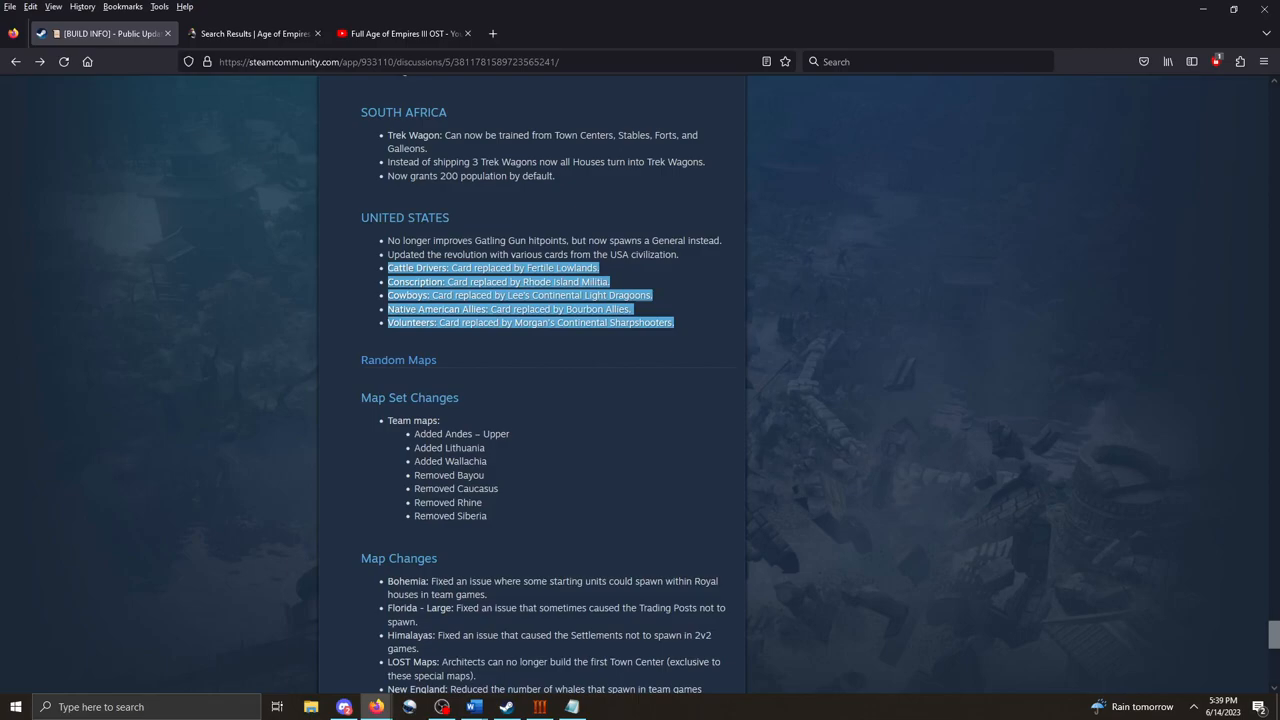
Scroll to the end of the Map Changes, then back up toward the Egypt, Finland and Haiti notes.
{"action": "scroll", "scroll_direction": "down", "scroll_amount": 3}
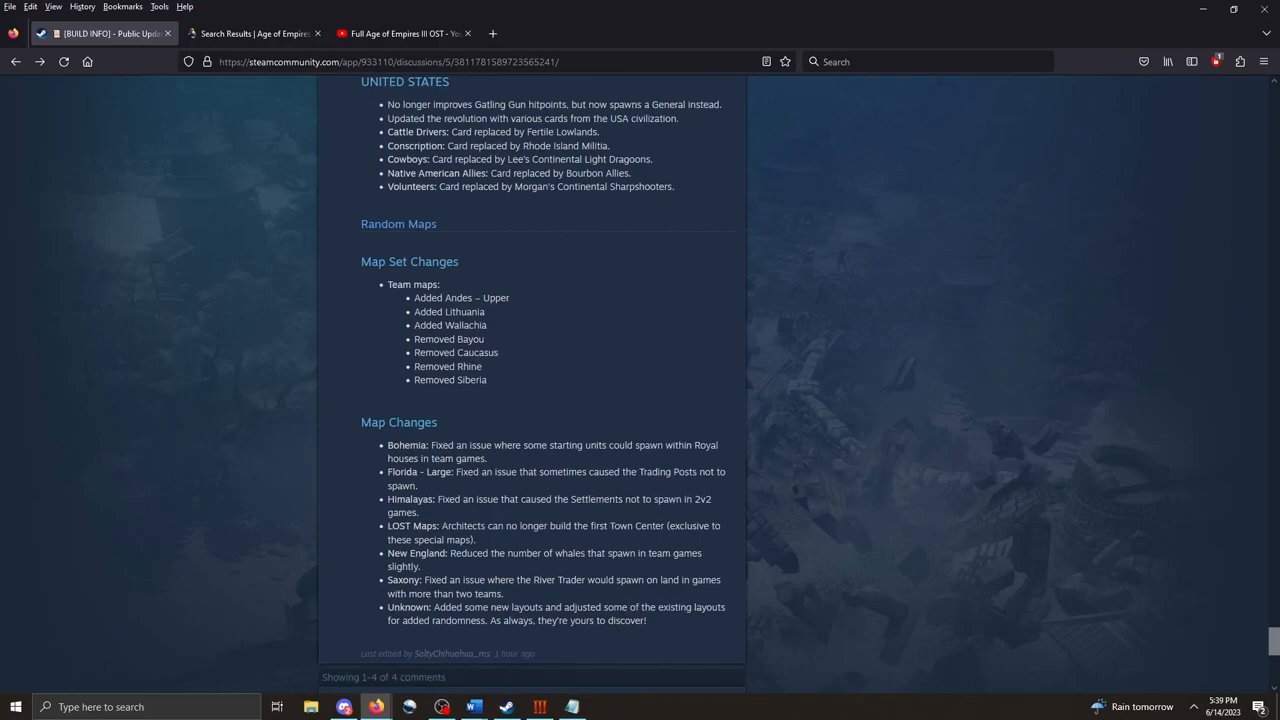
{"action": "scroll", "scroll_direction": "up", "scroll_amount": 3}
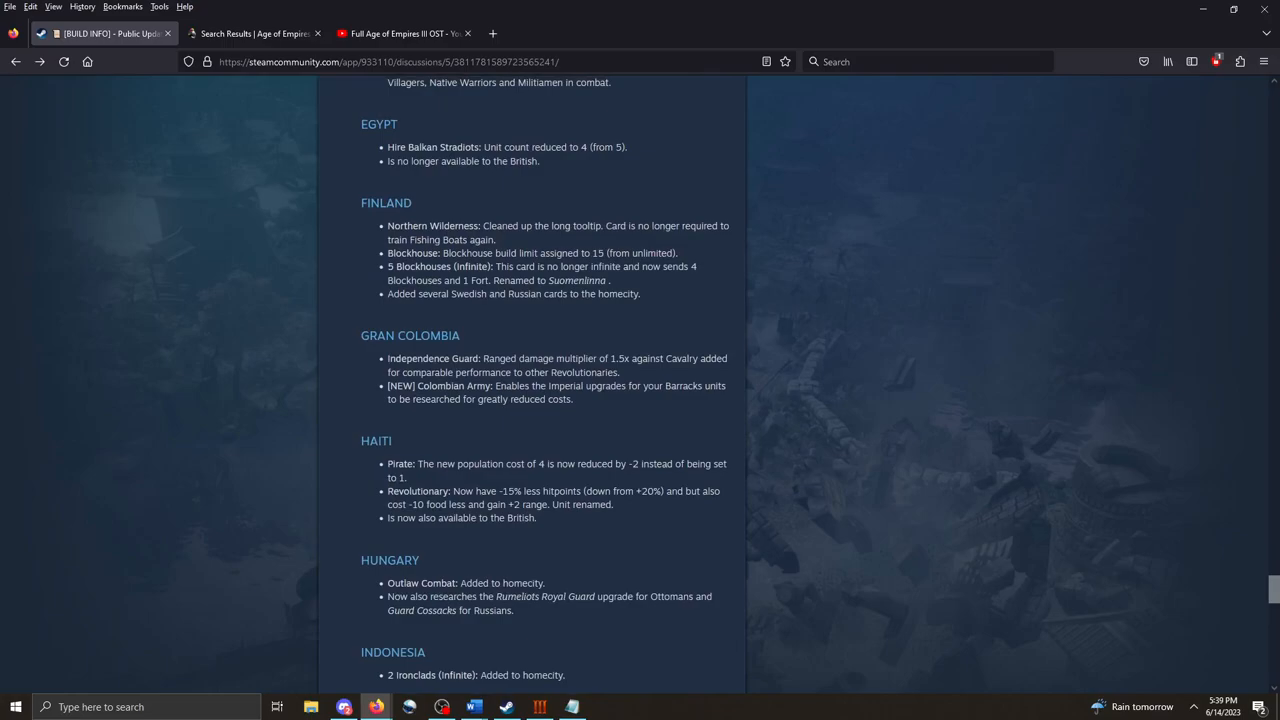
Scroll down through the Ottoman and Portuguese changes to the Italians cards, technologies and units.
{"action": "scroll", "scroll_direction": "down", "scroll_amount": 3}
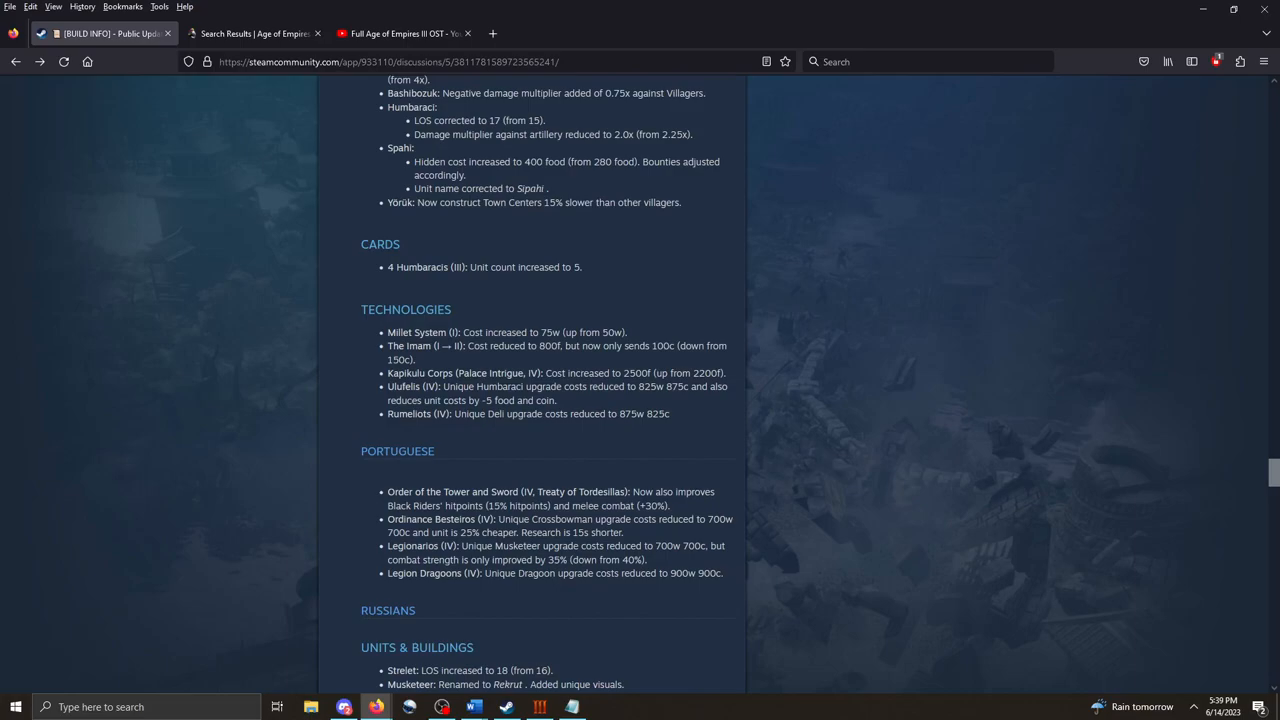
{"action": "scroll", "scroll_direction": "down", "scroll_amount": 3}
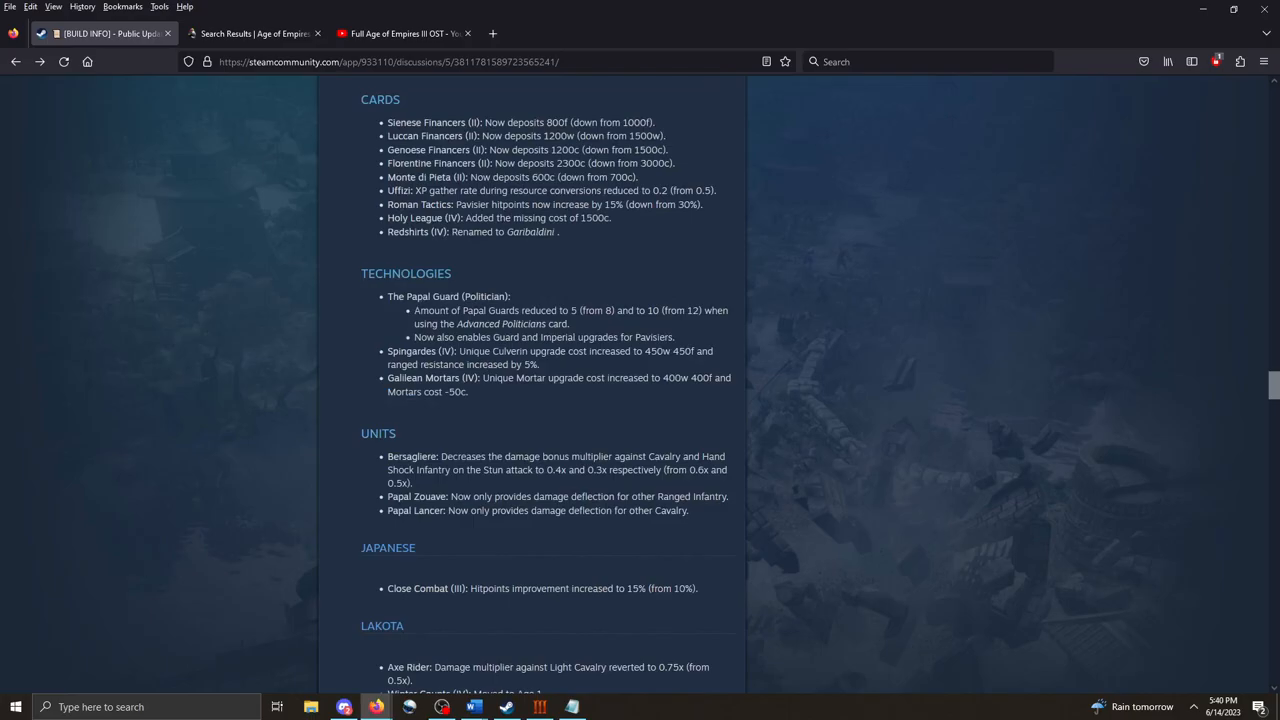